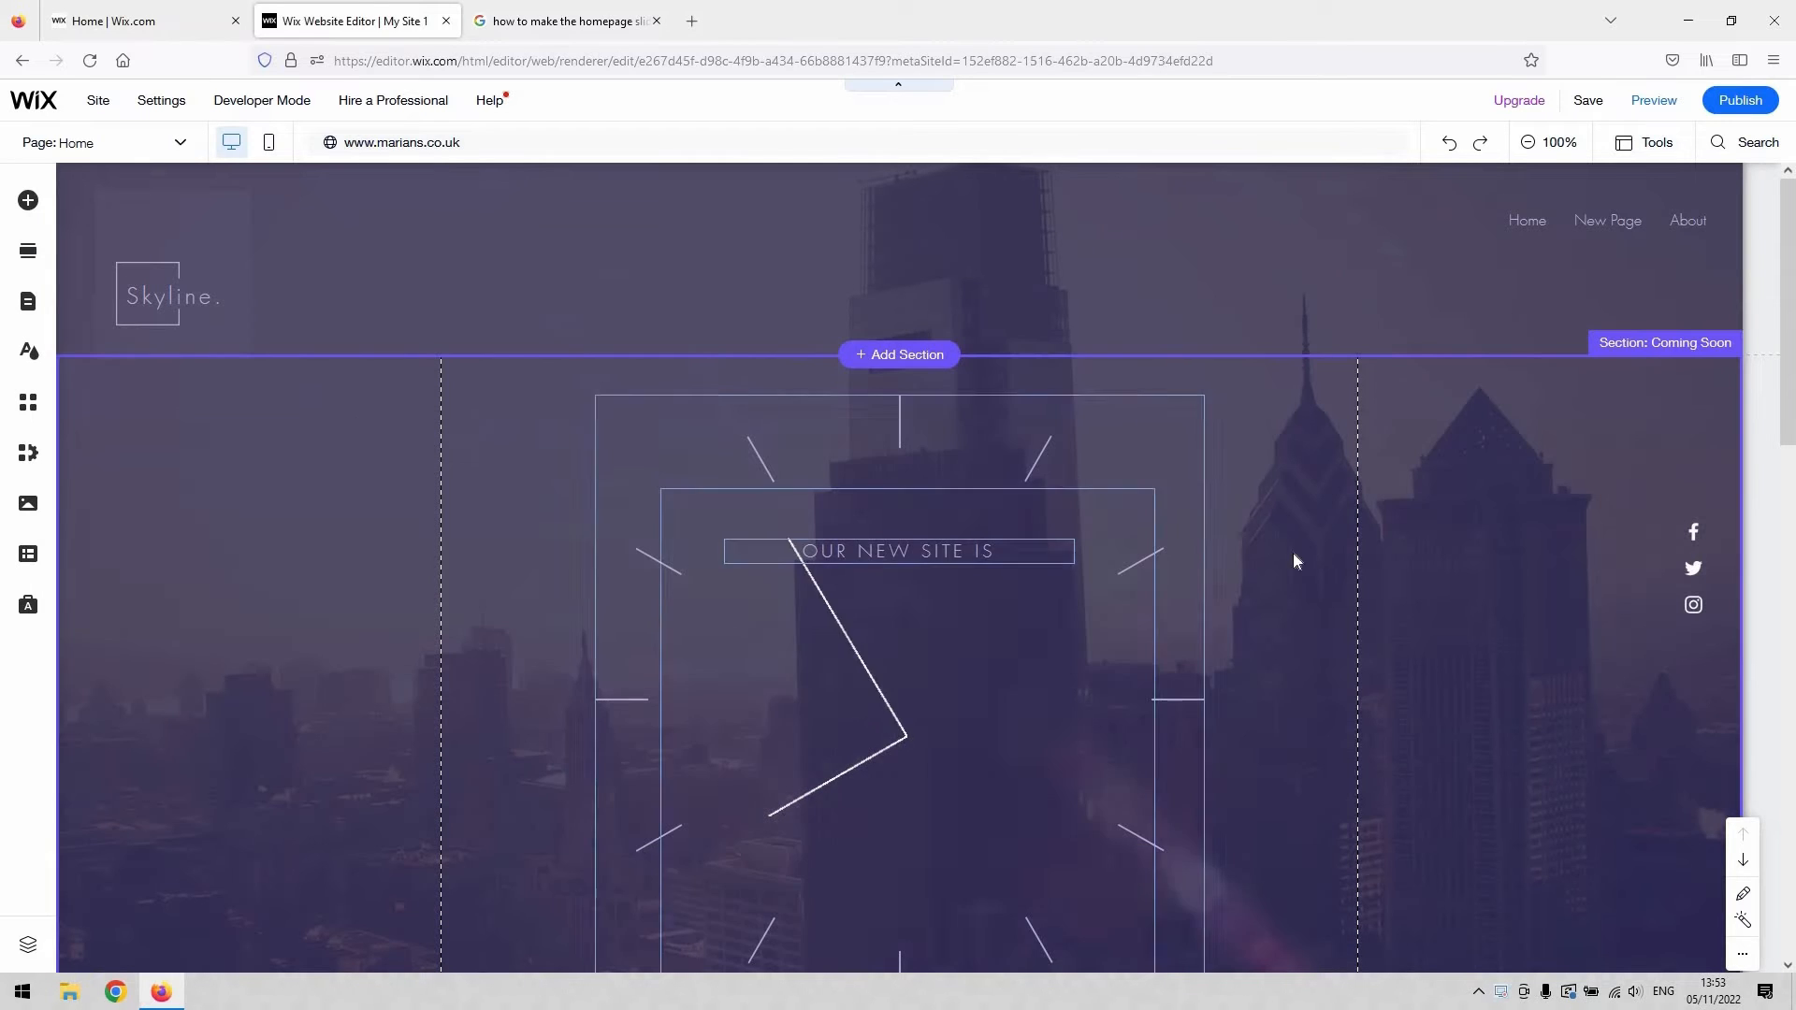
Step: Browse the Add Elements catalogue between box and full-width slideshow designs and pick the fitness Program Registration slideshow
scroll(down, 3)
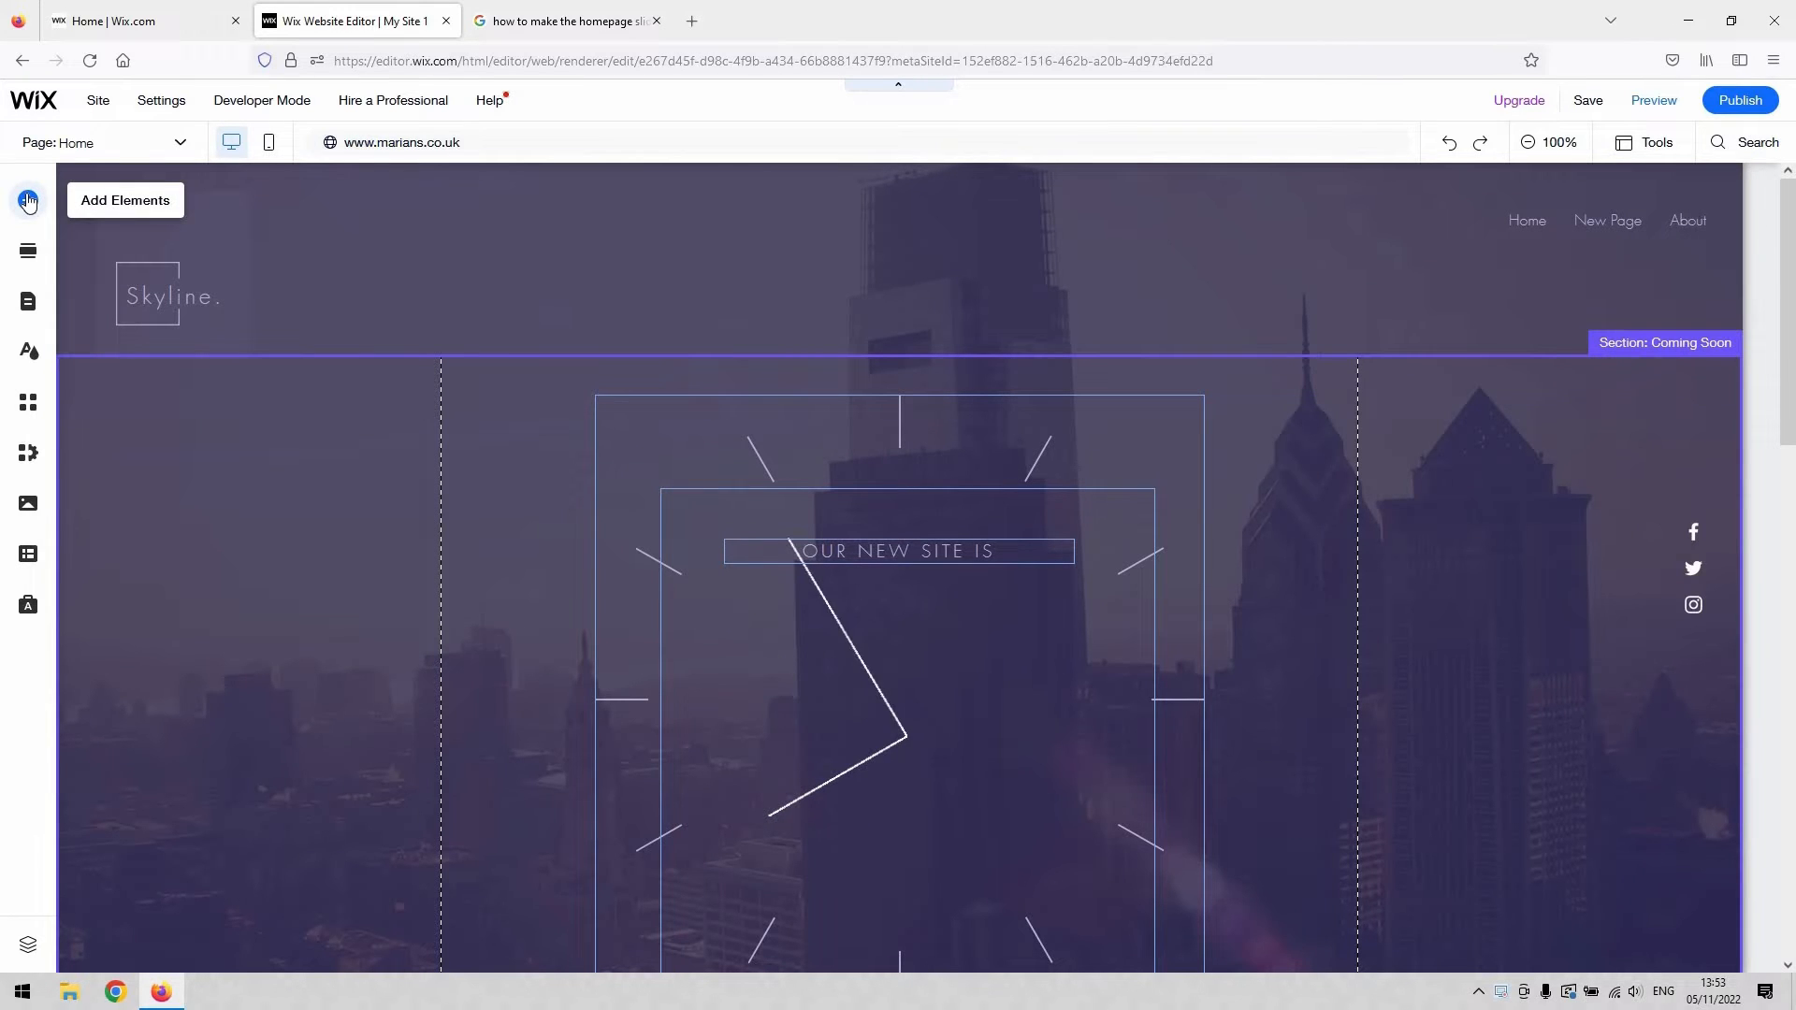
click(28, 200)
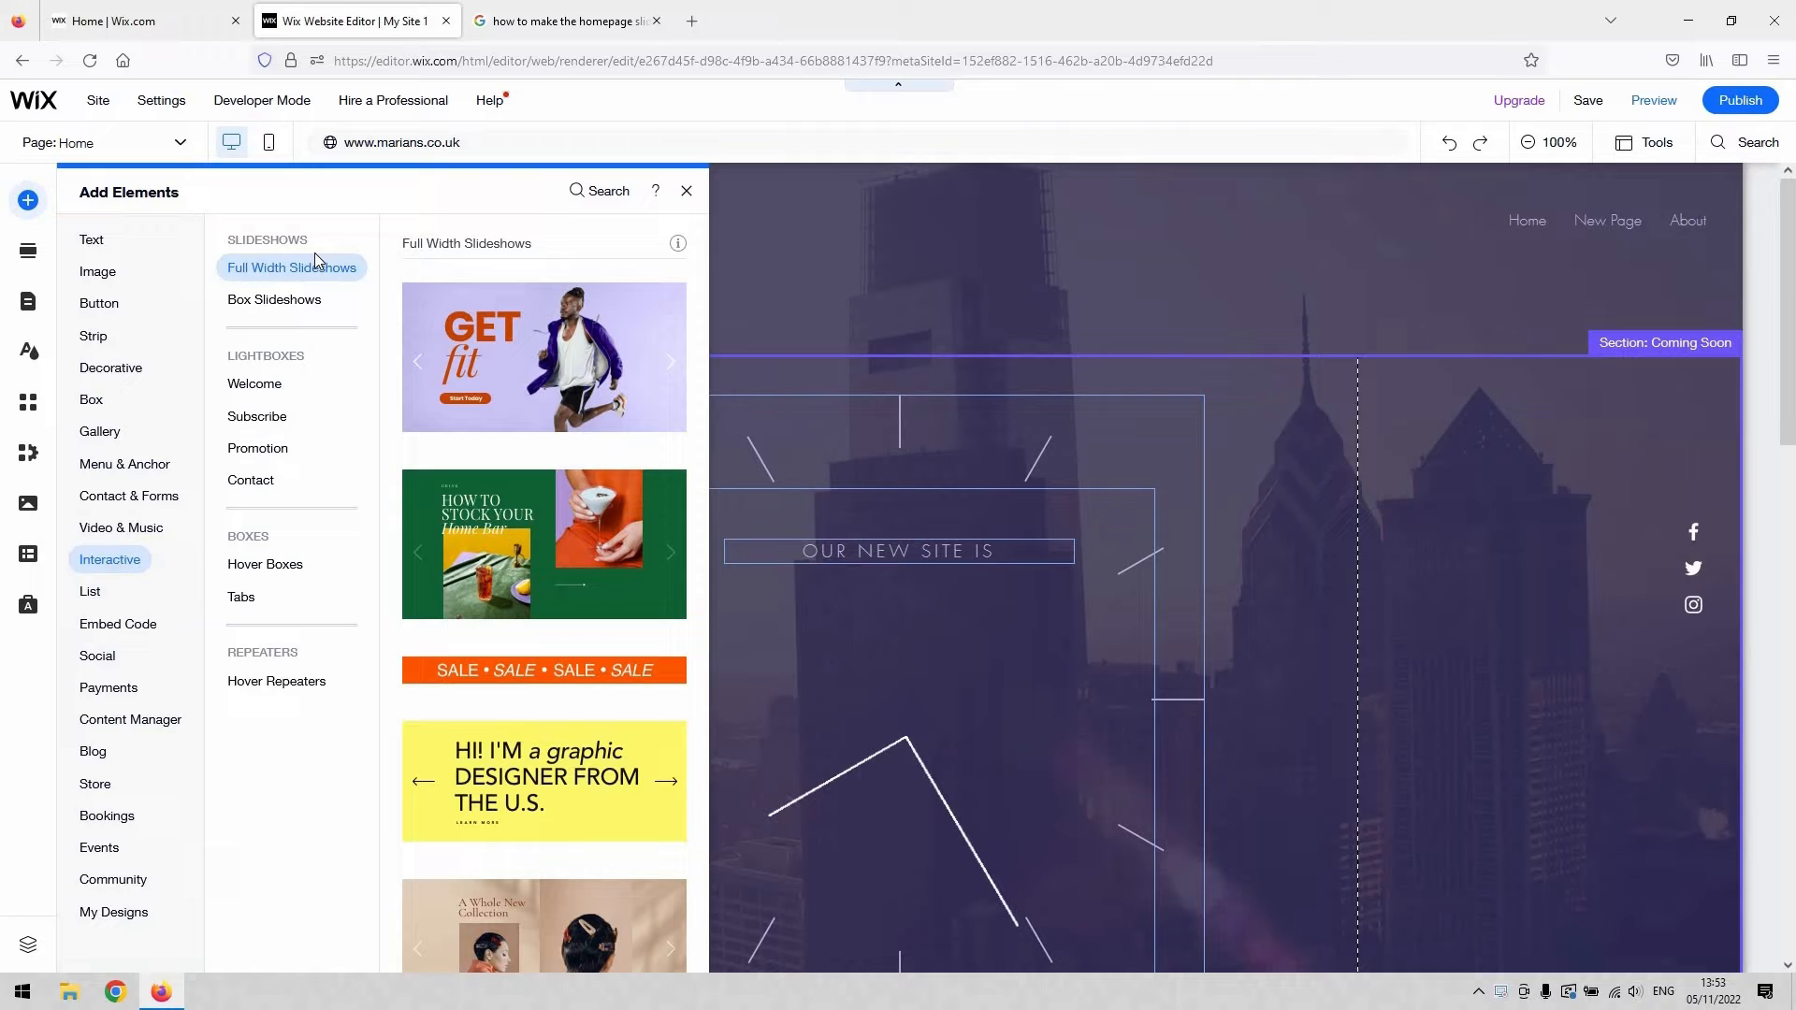
click(273, 299)
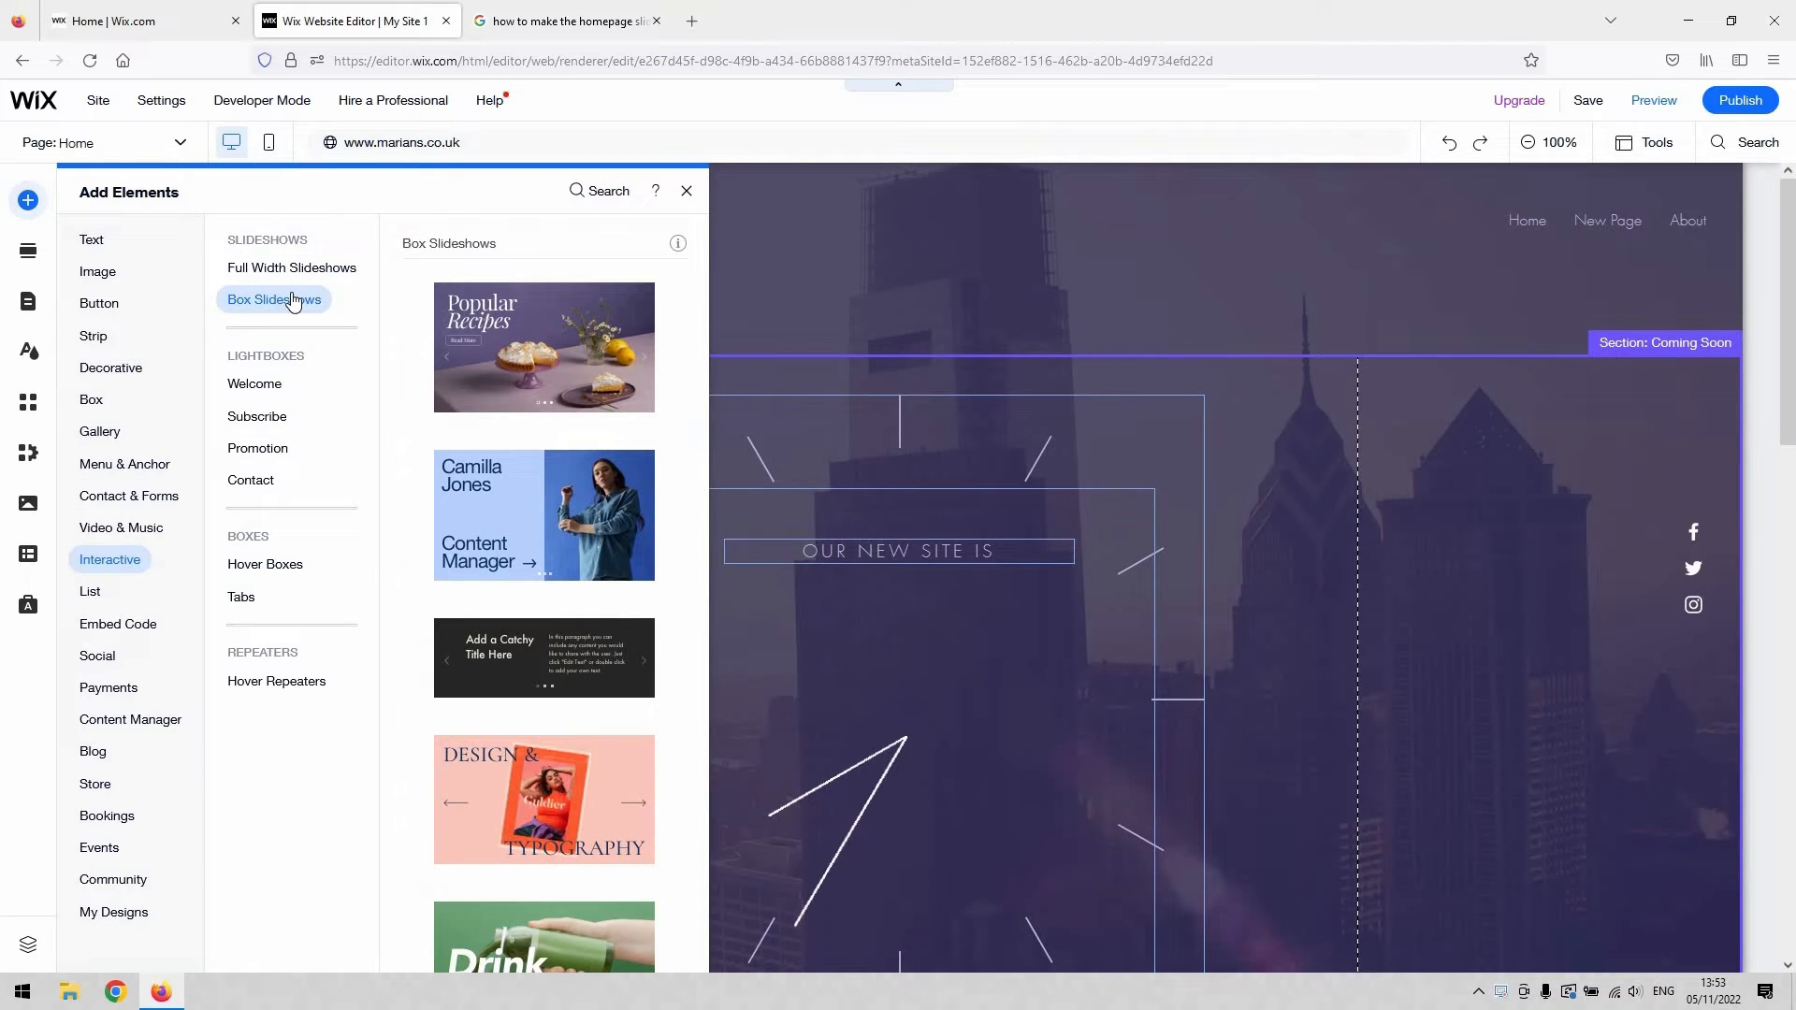
click(291, 267)
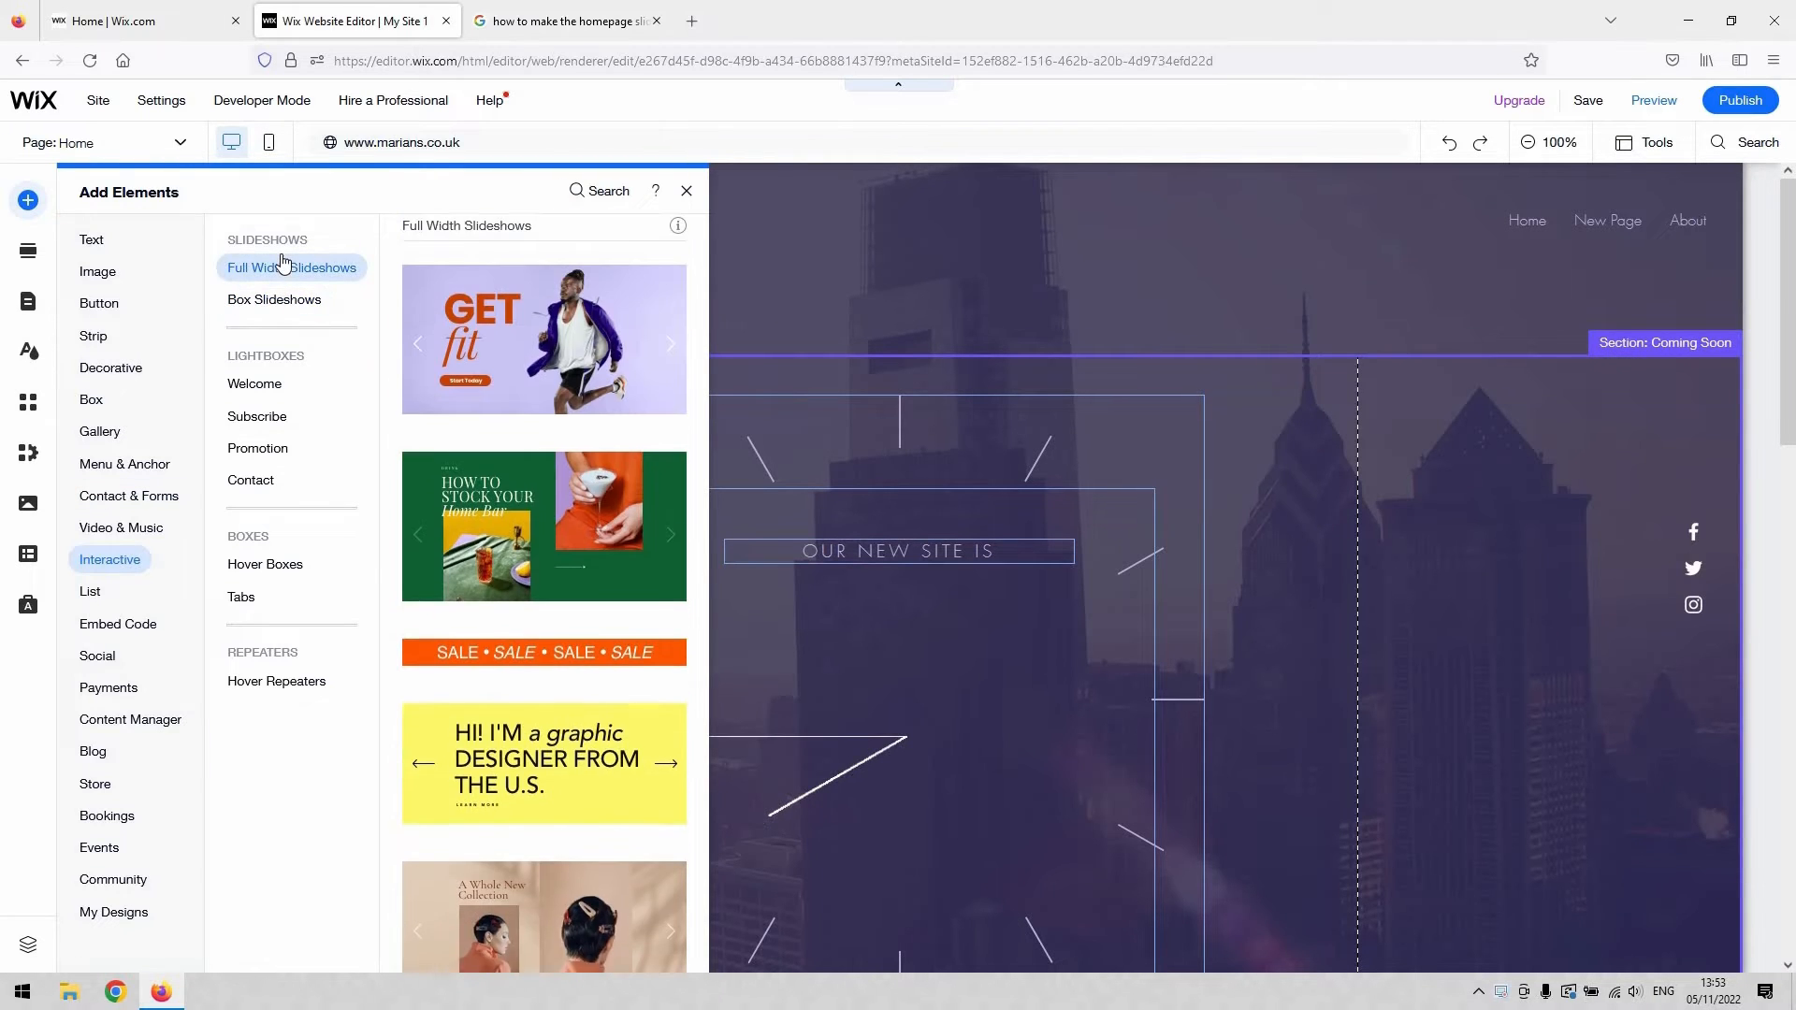
click(273, 300)
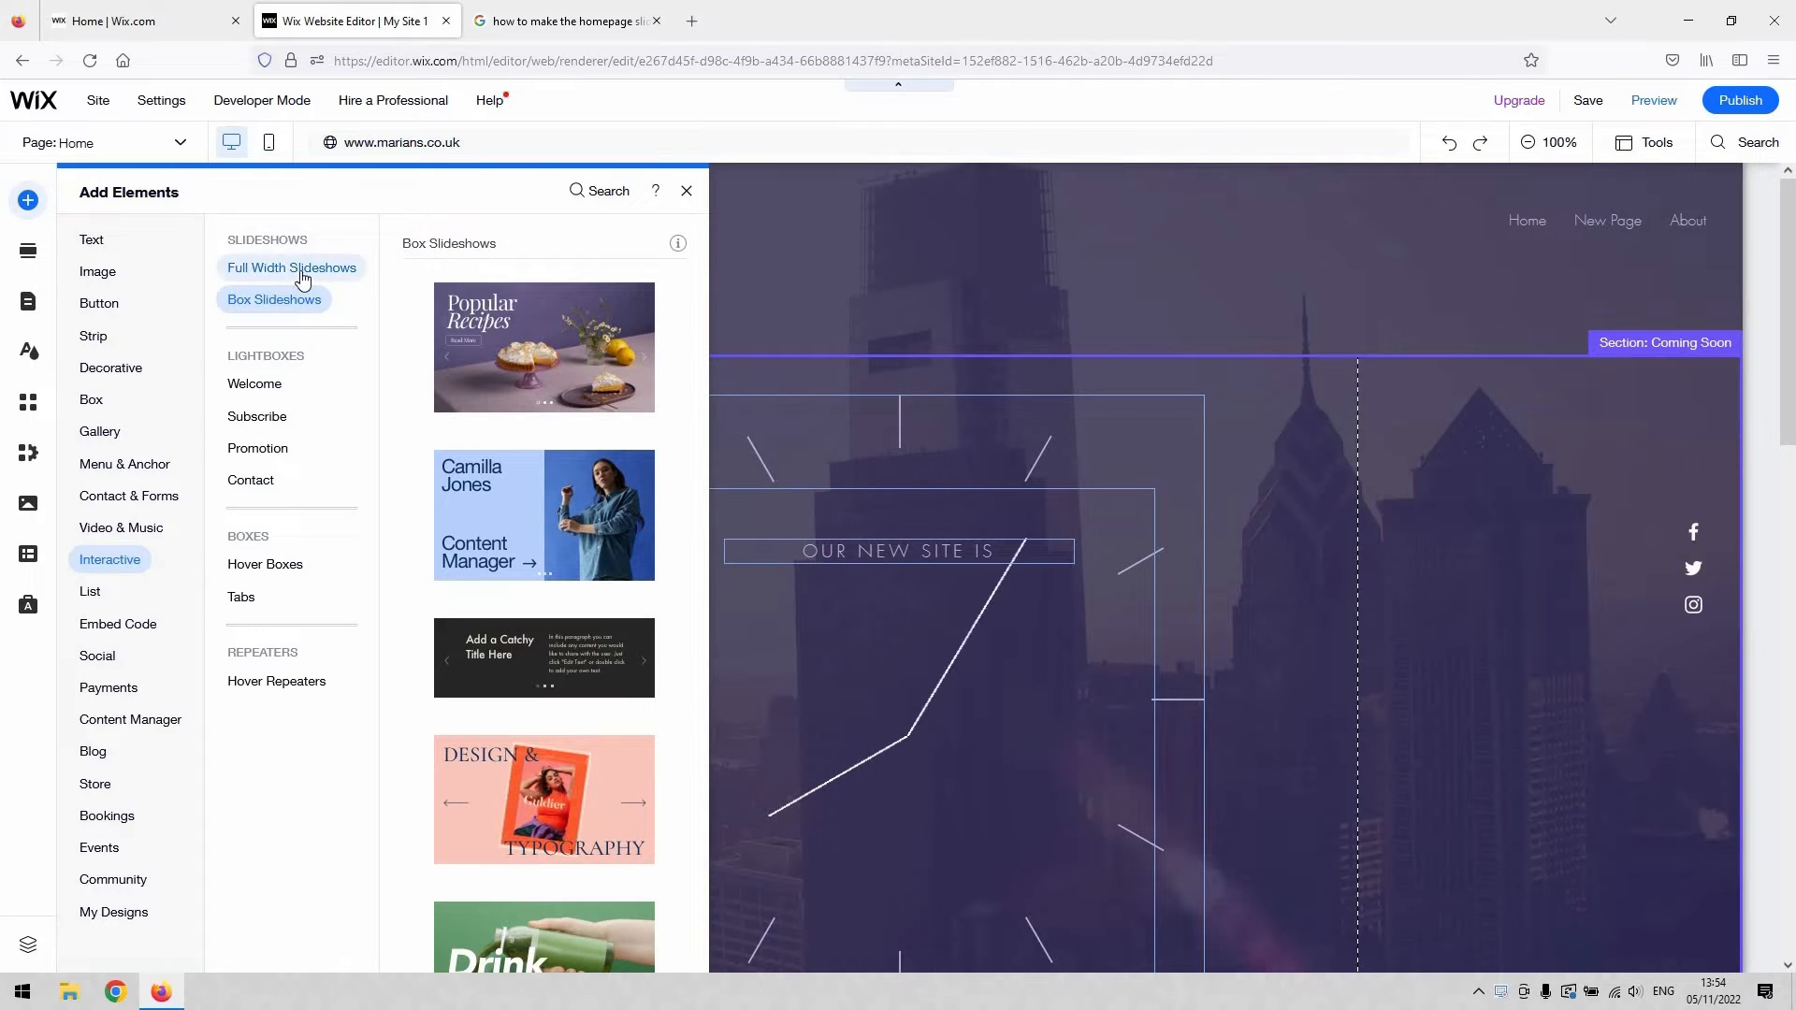
click(292, 267)
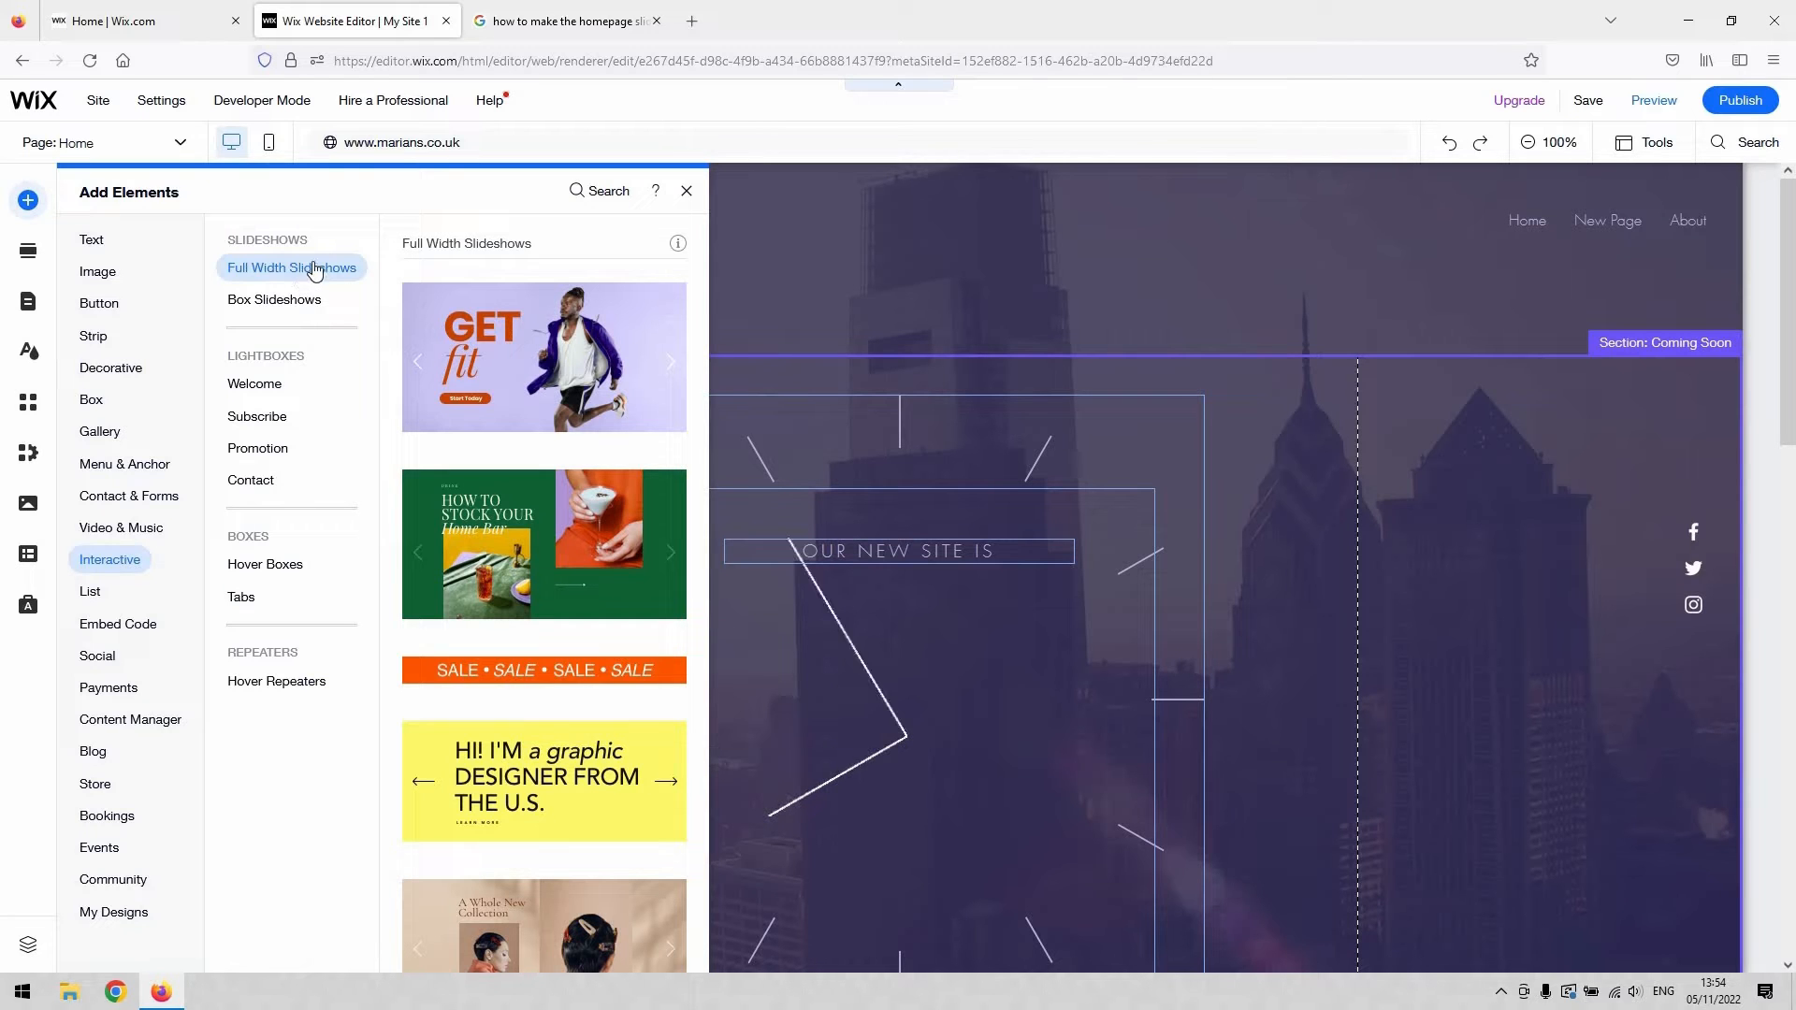
scroll(down, 3)
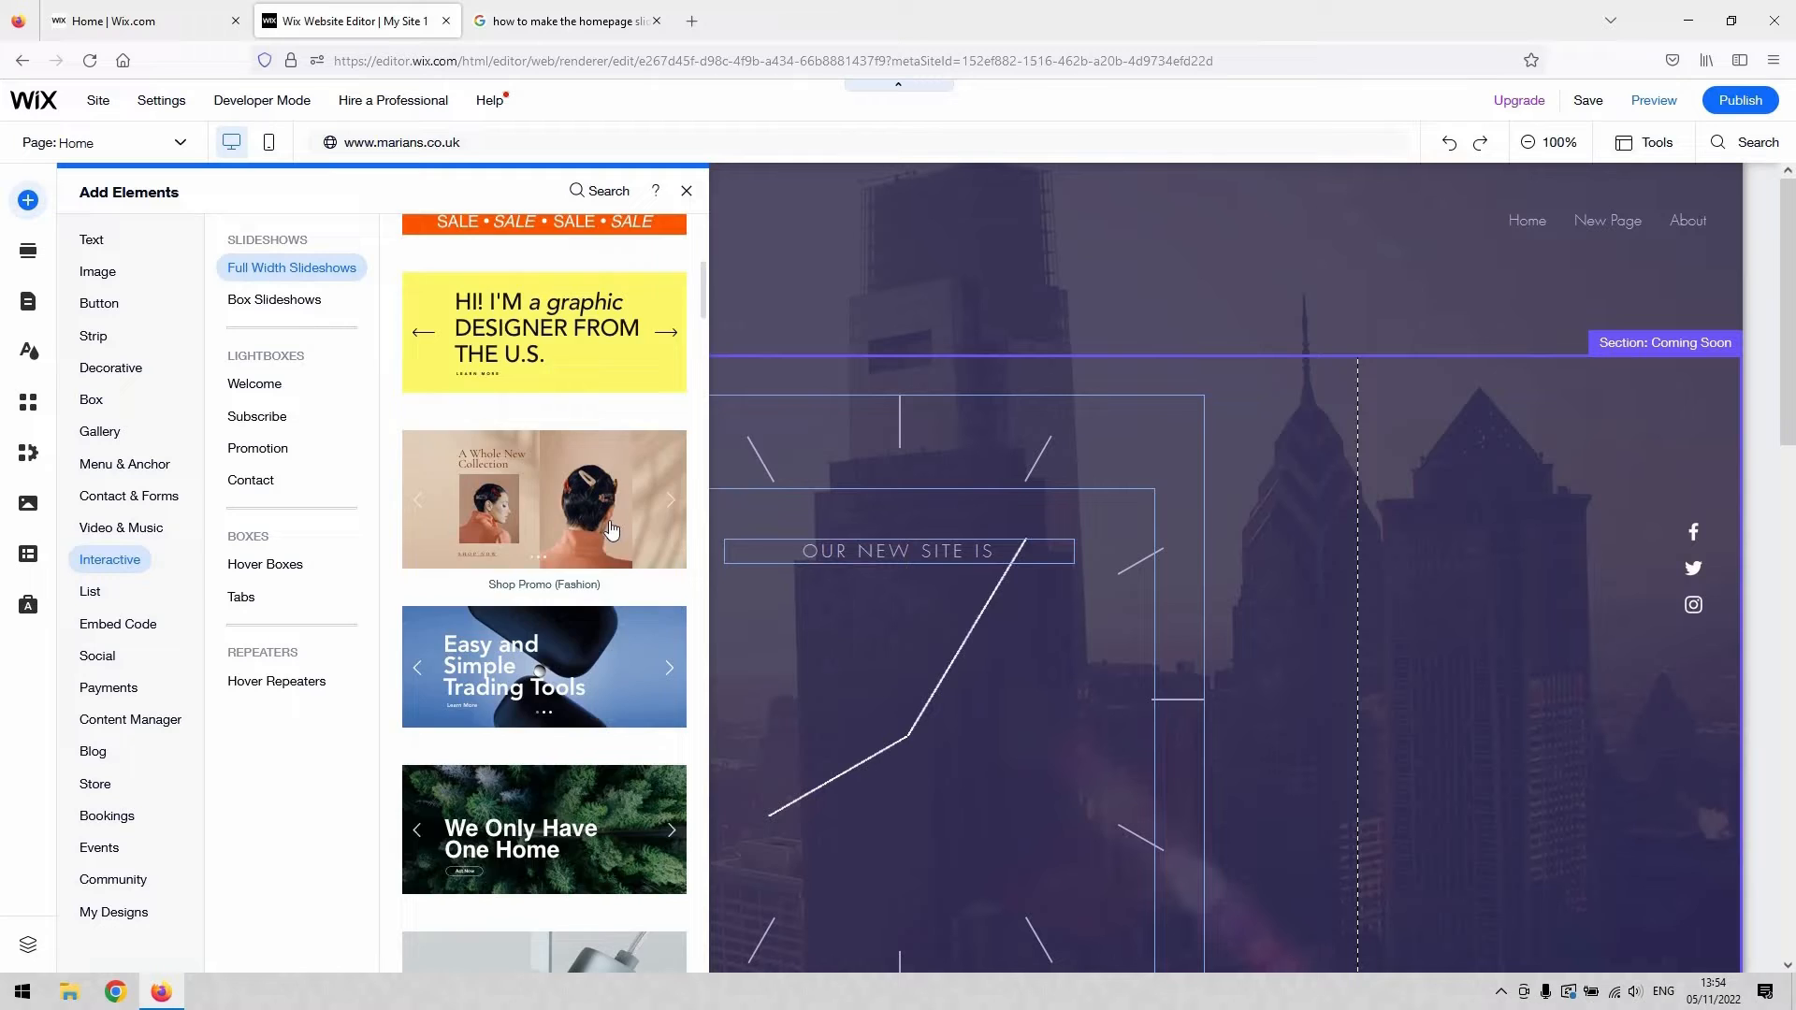
click(273, 299)
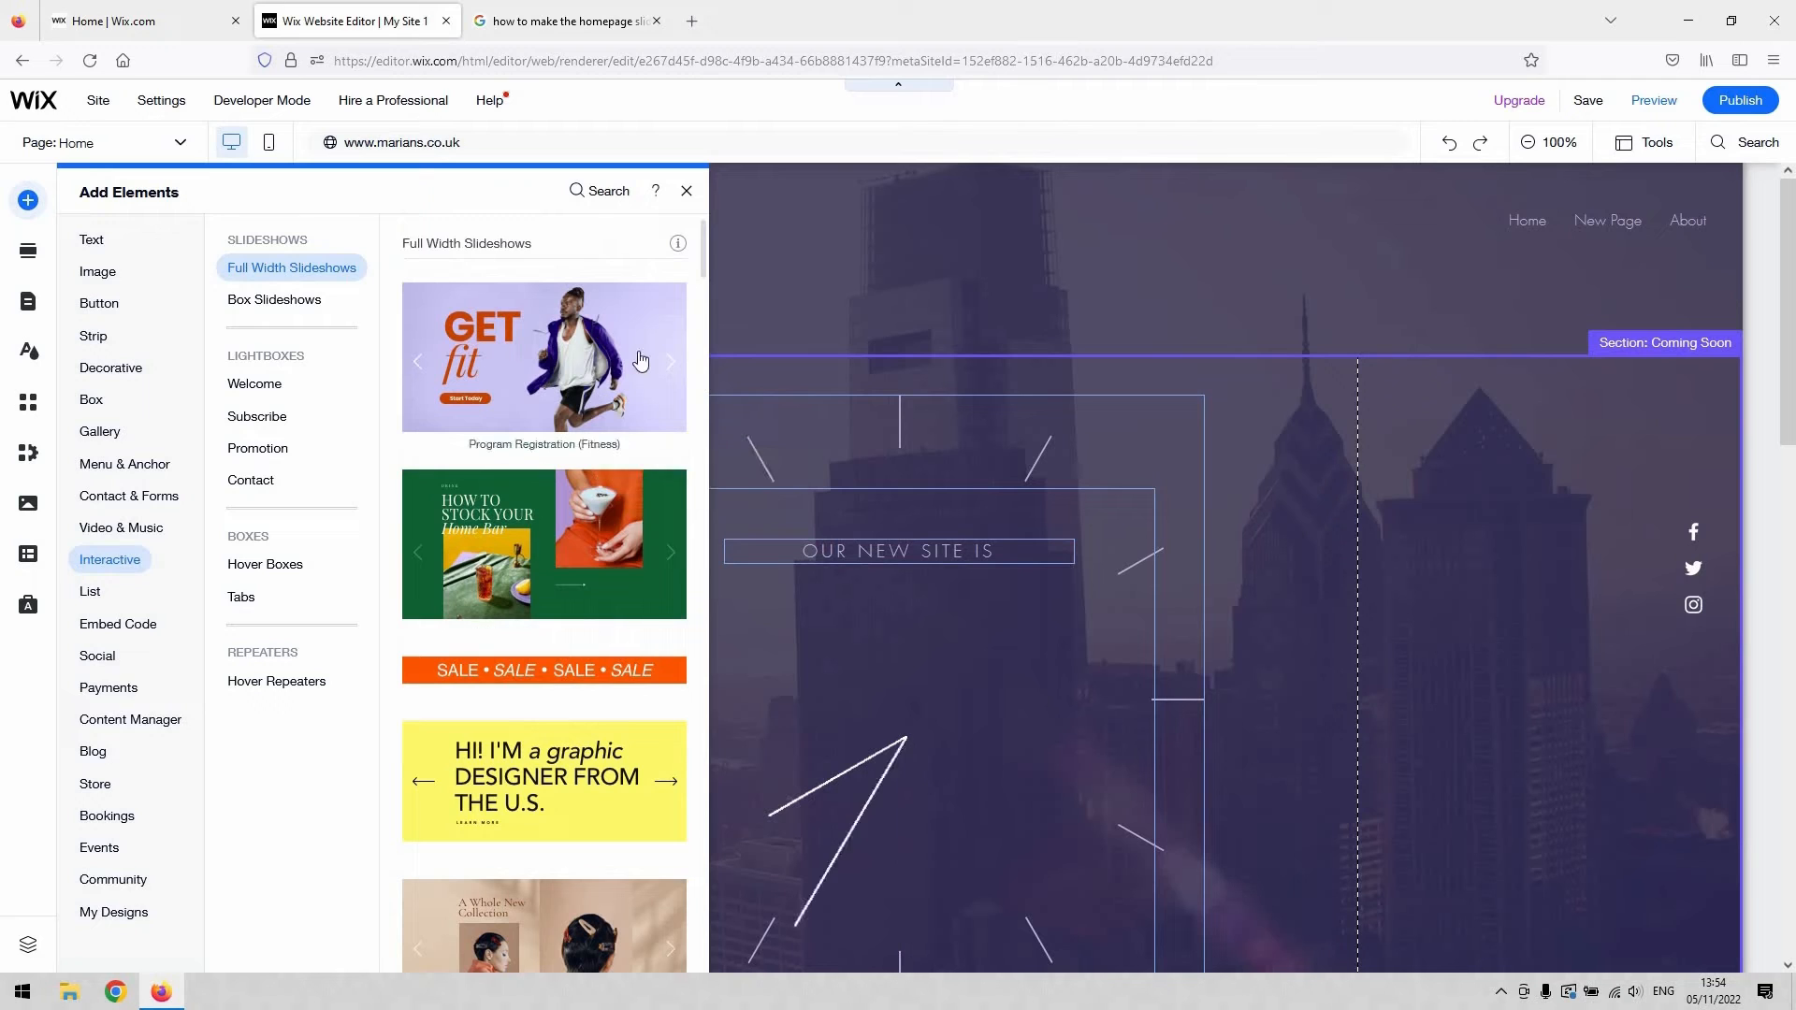
mouse_move(636, 352)
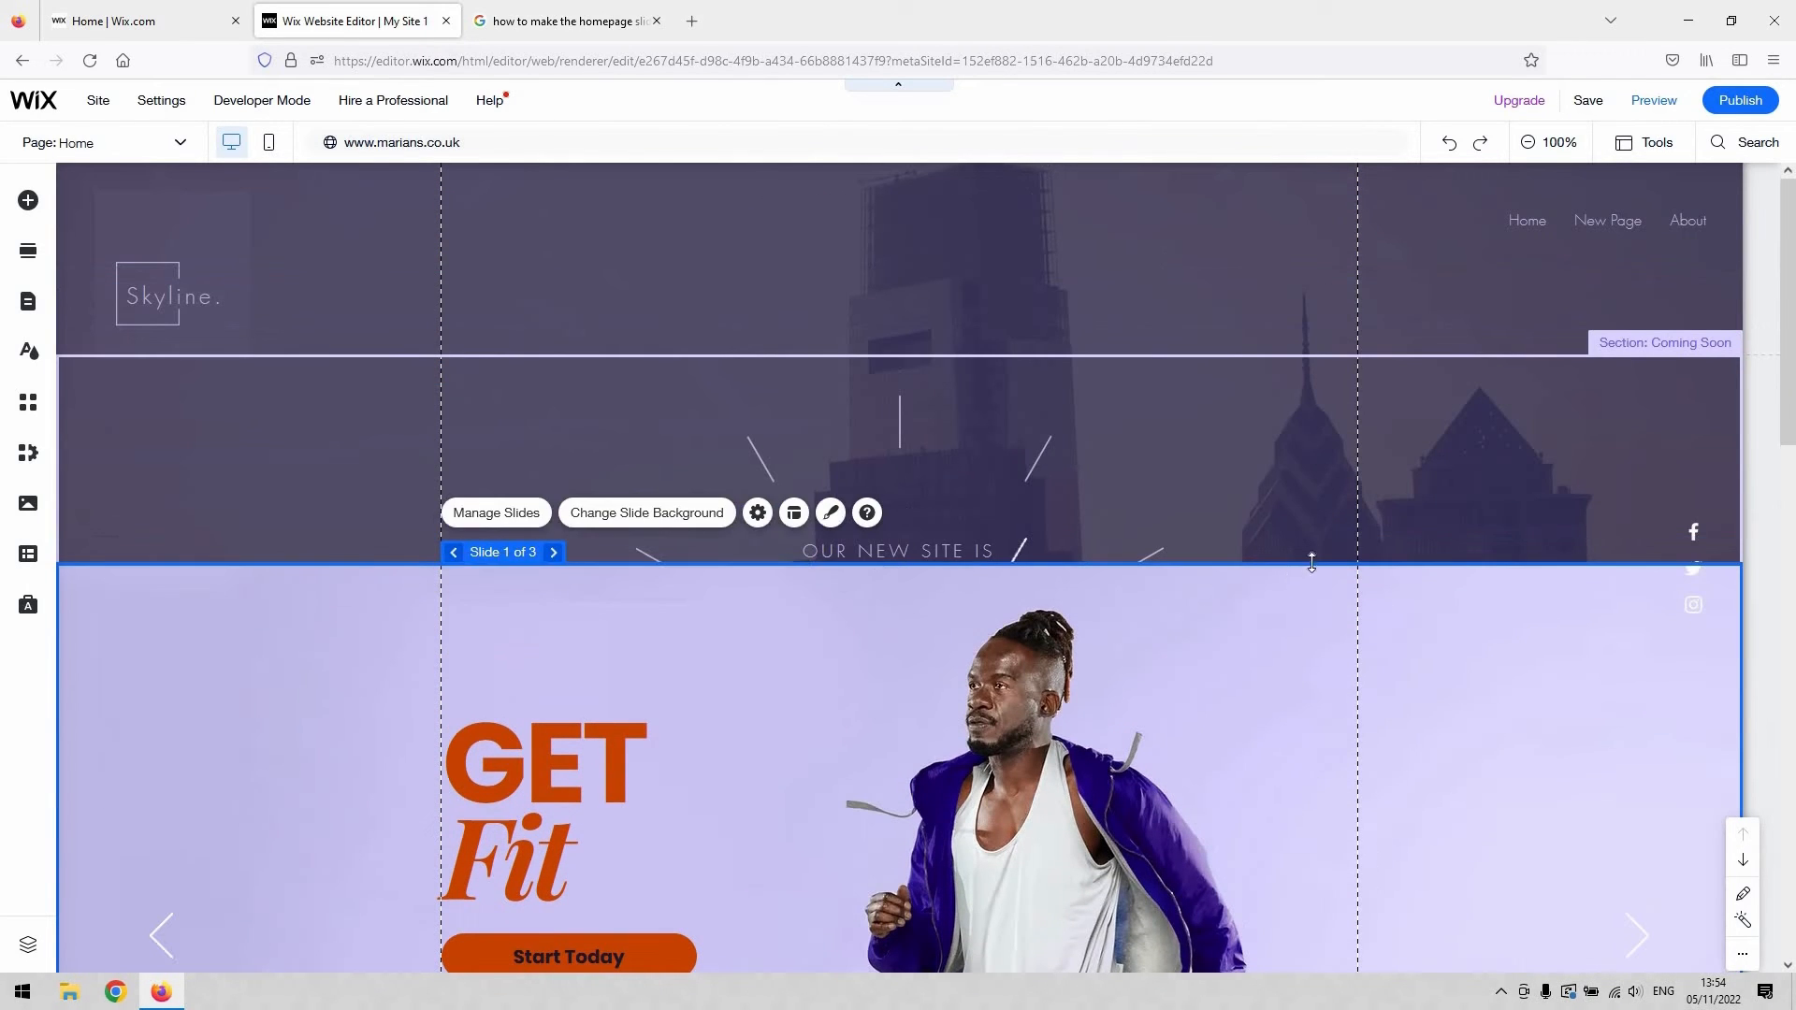
Step: Bring up Manage Slides for the new slideshow and switch to Slide 2, EAT Better
scroll(down, 3)
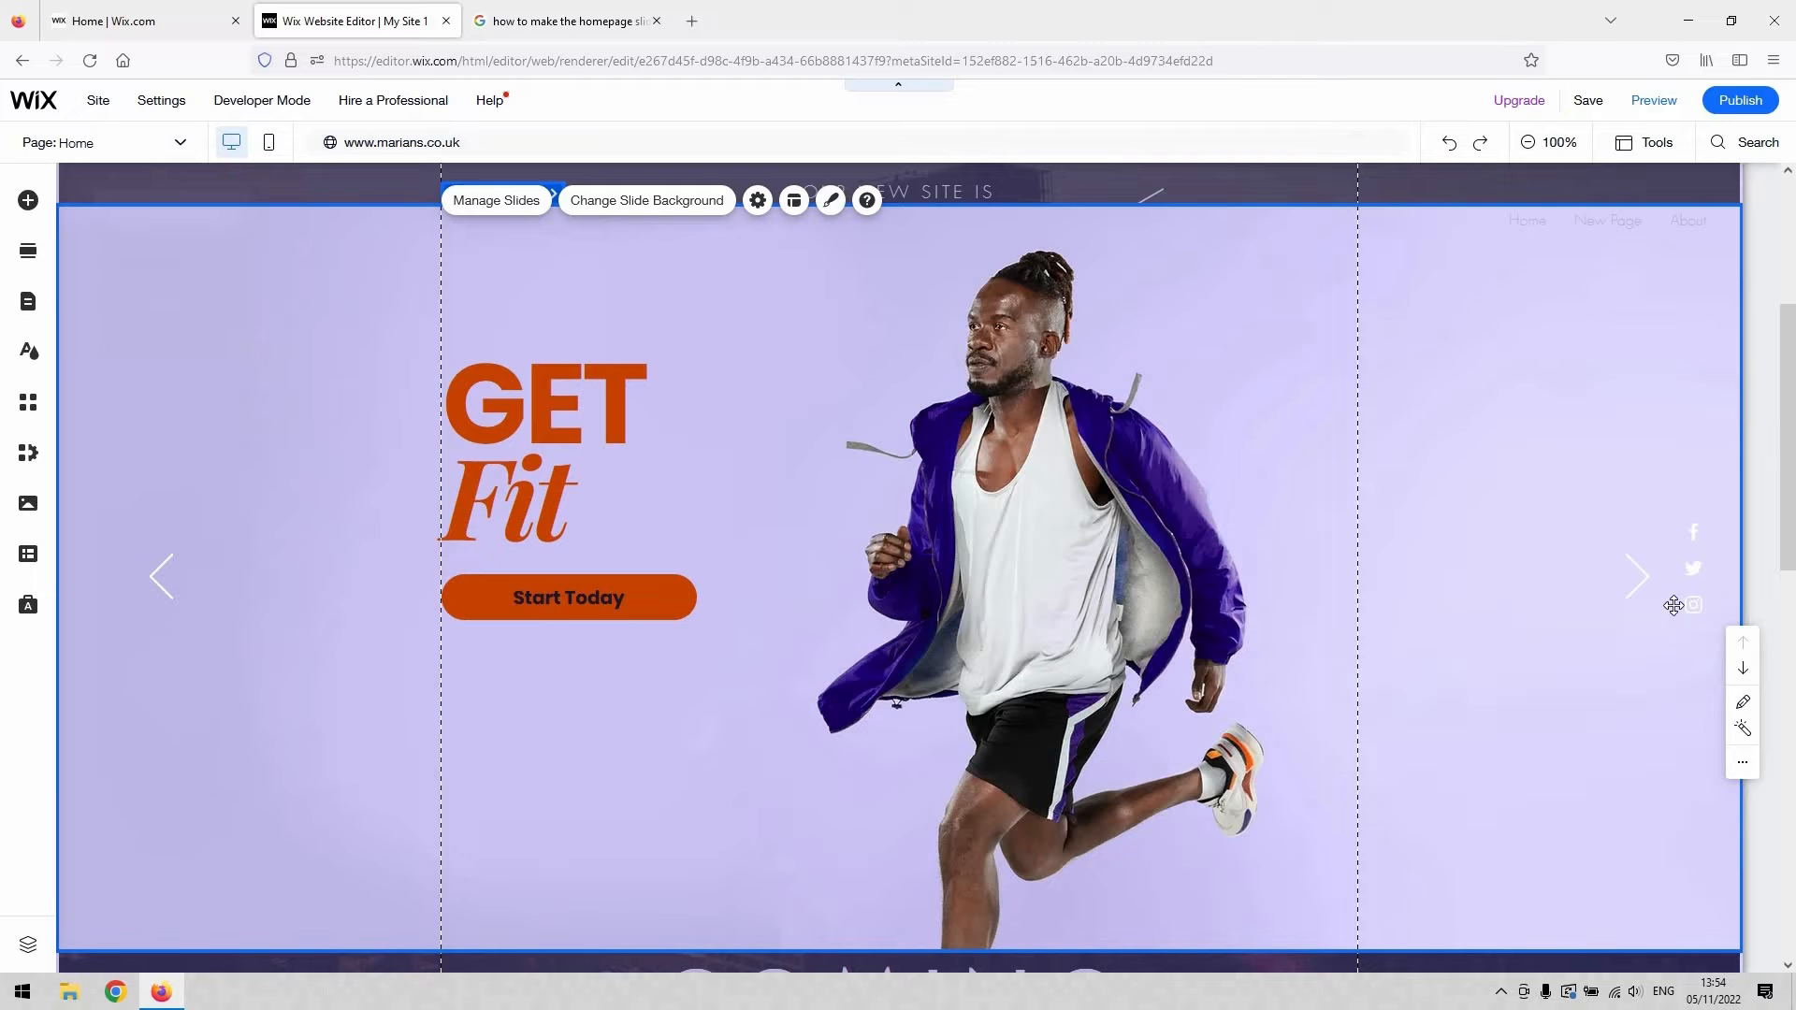
mouse_move(288, 539)
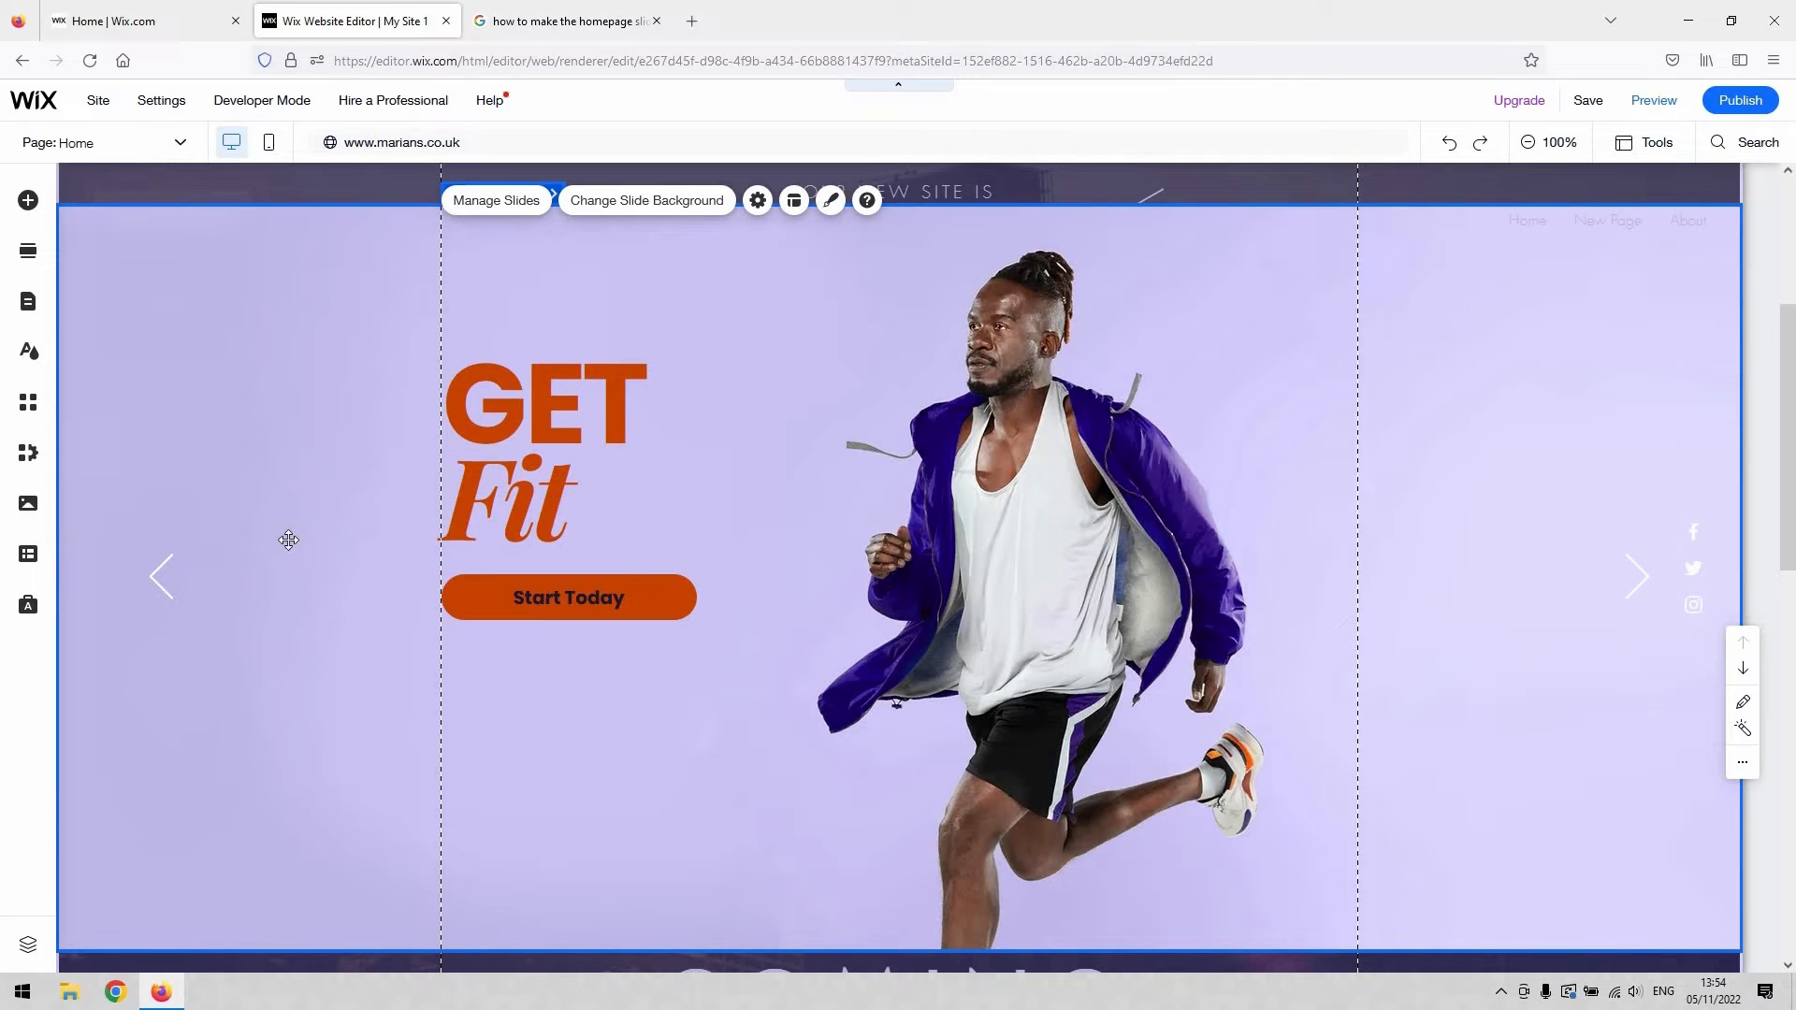
mouse_move(1059, 380)
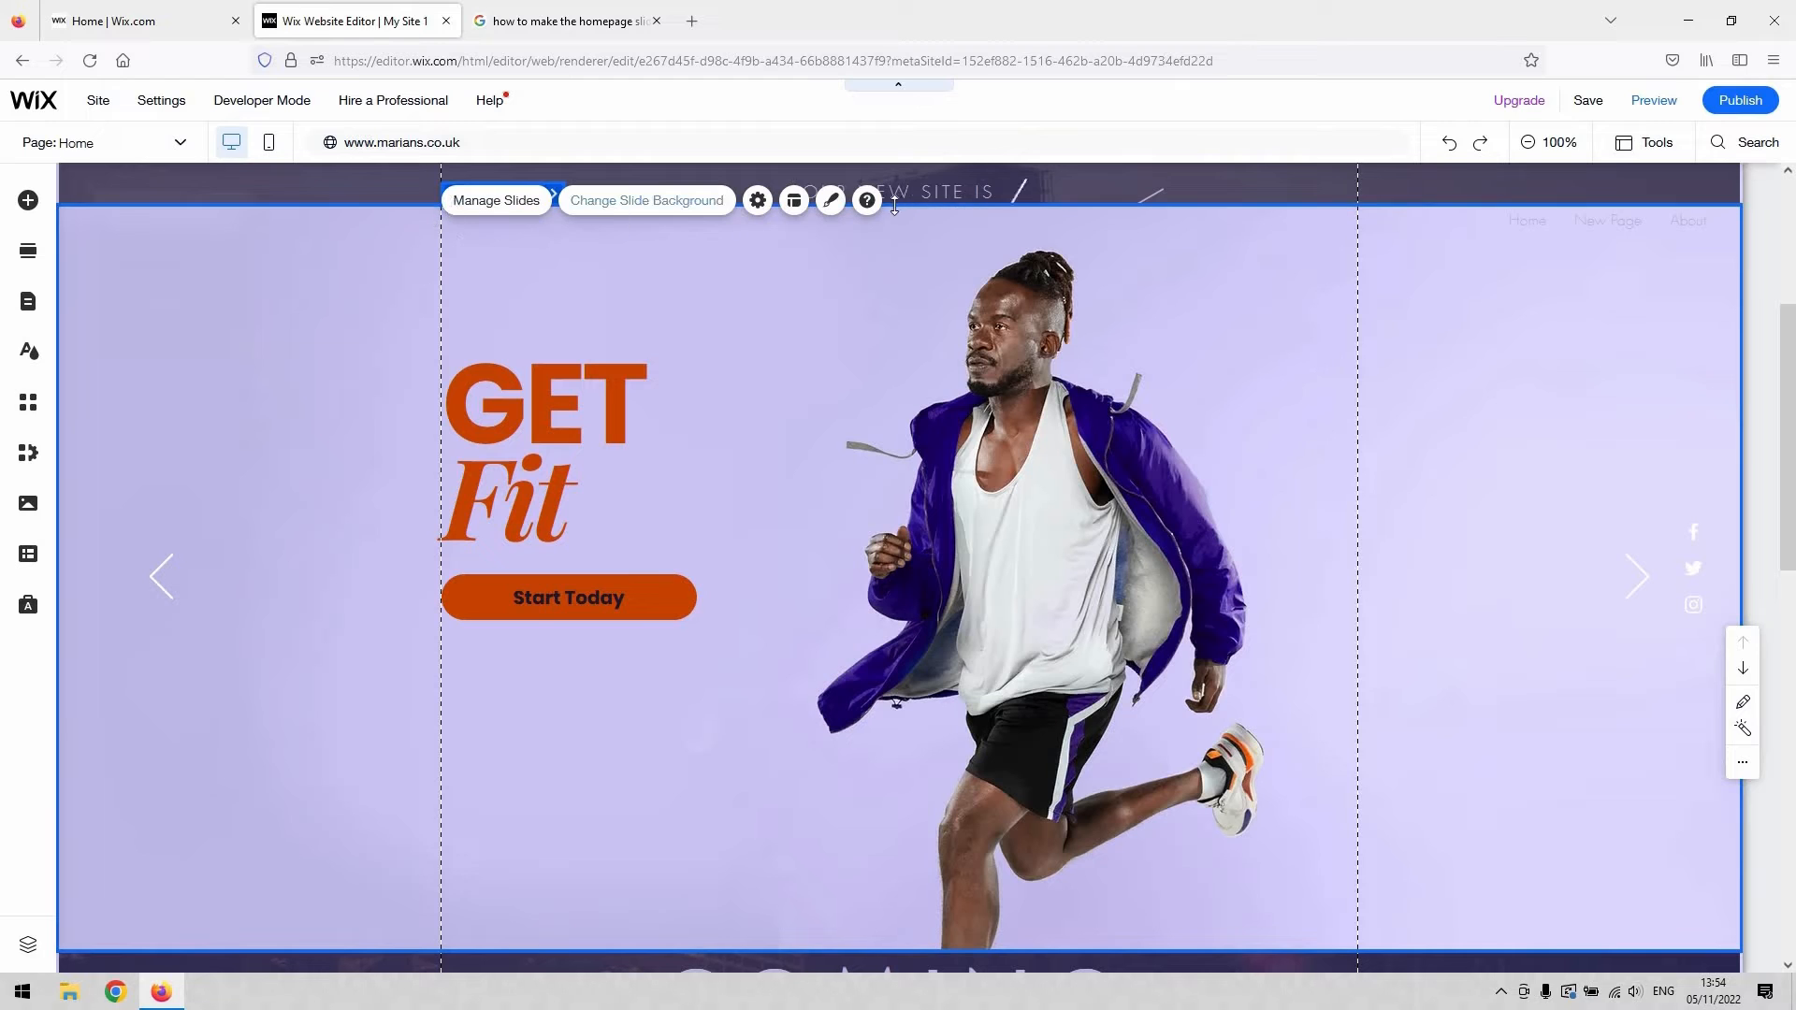
mouse_move(580, 211)
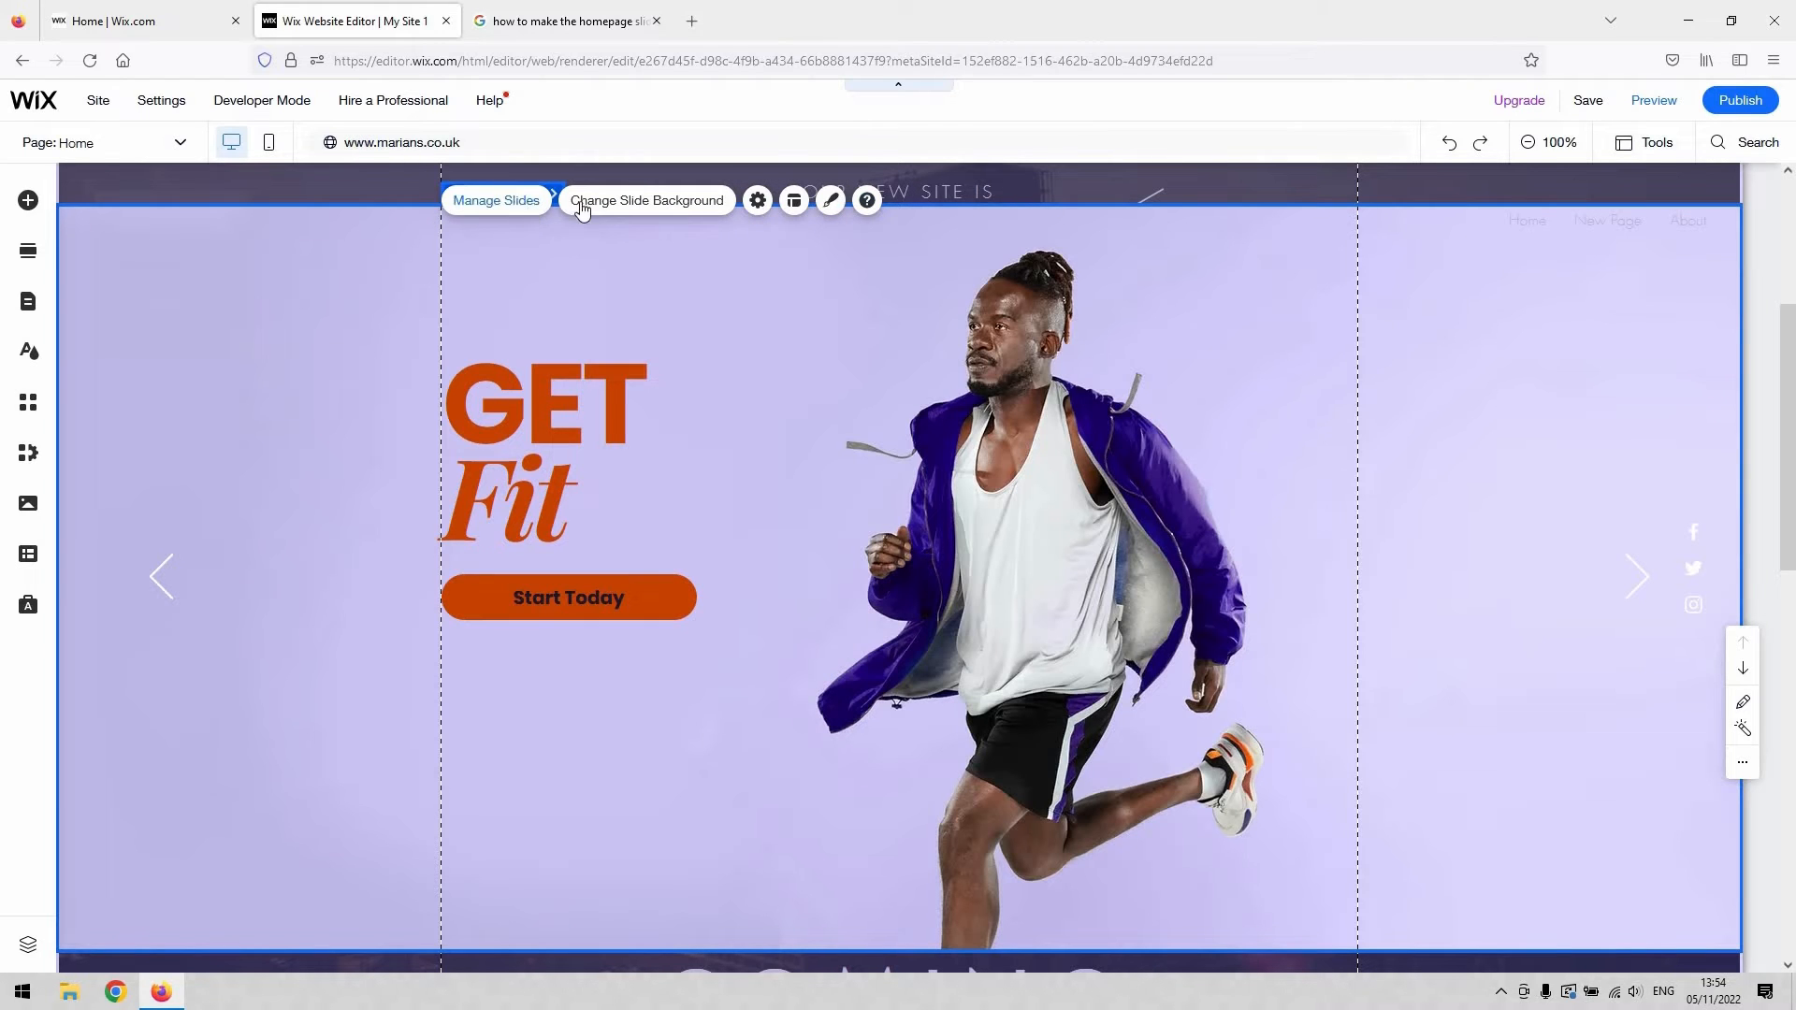
click(496, 200)
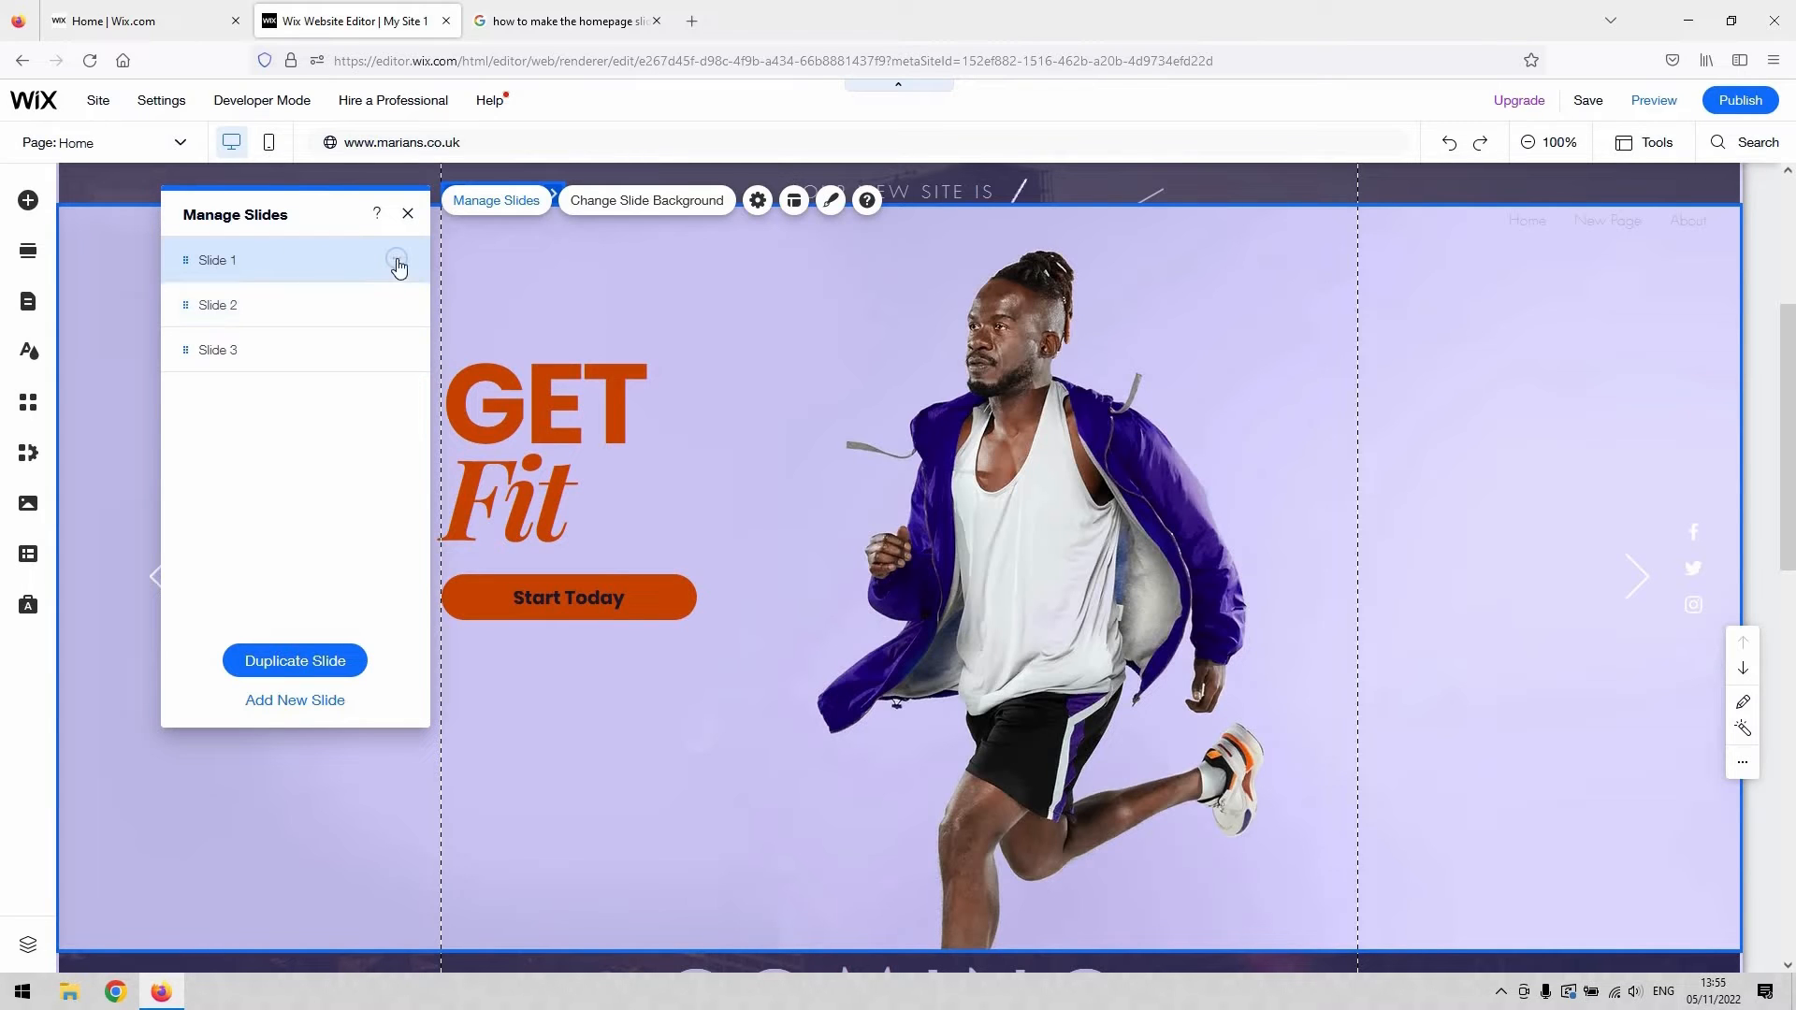
click(397, 260)
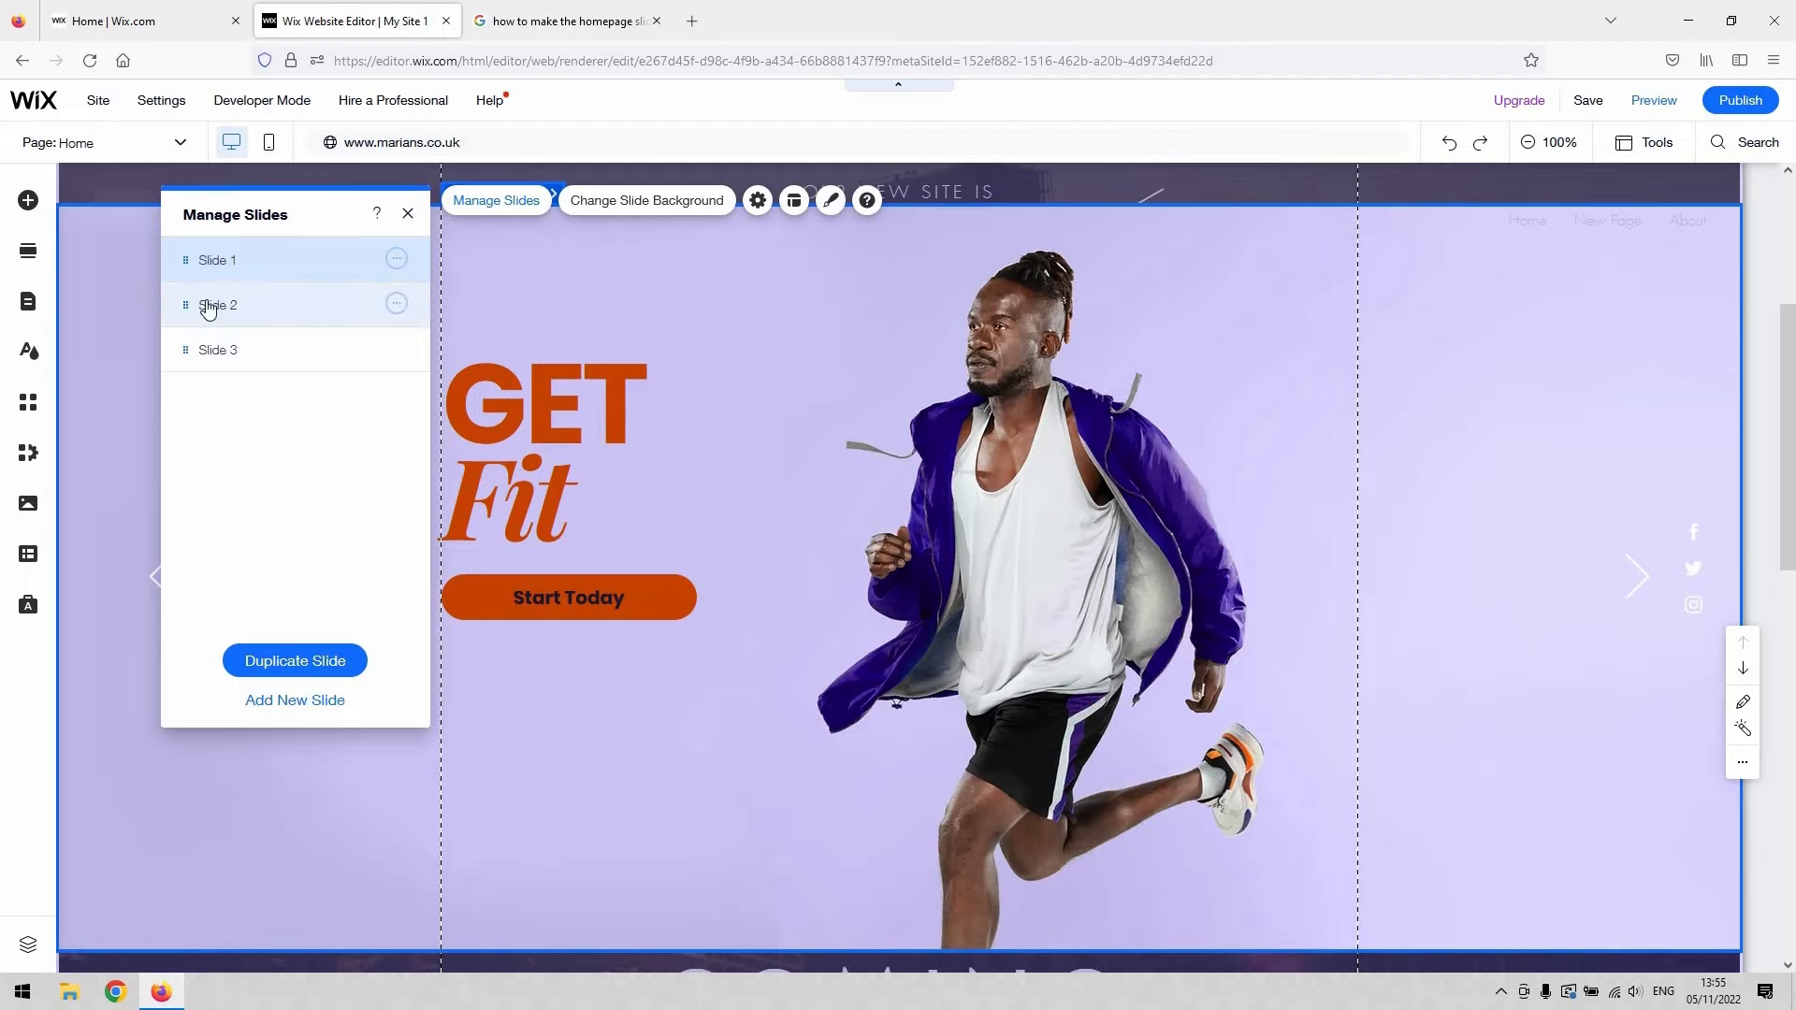
click(394, 303)
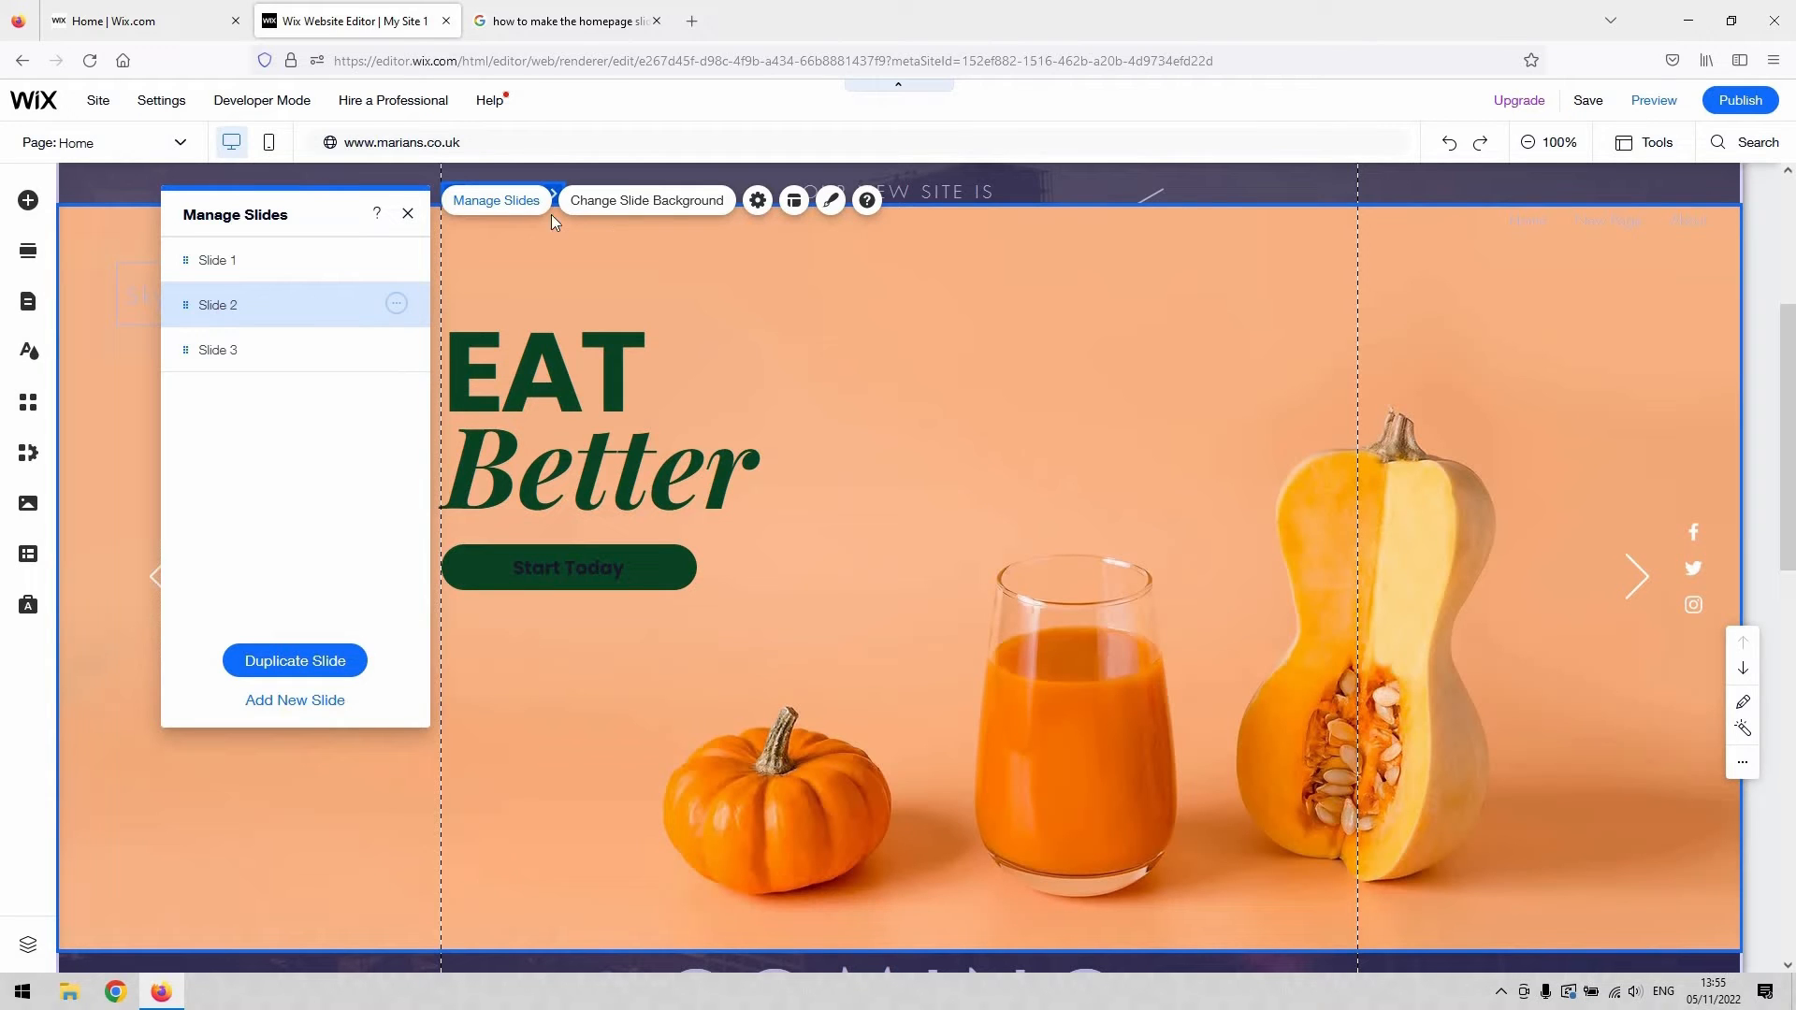
Step: In the slide's background settings, try the snowy mountain clip, then set a plain solid colour instead
click(645, 200)
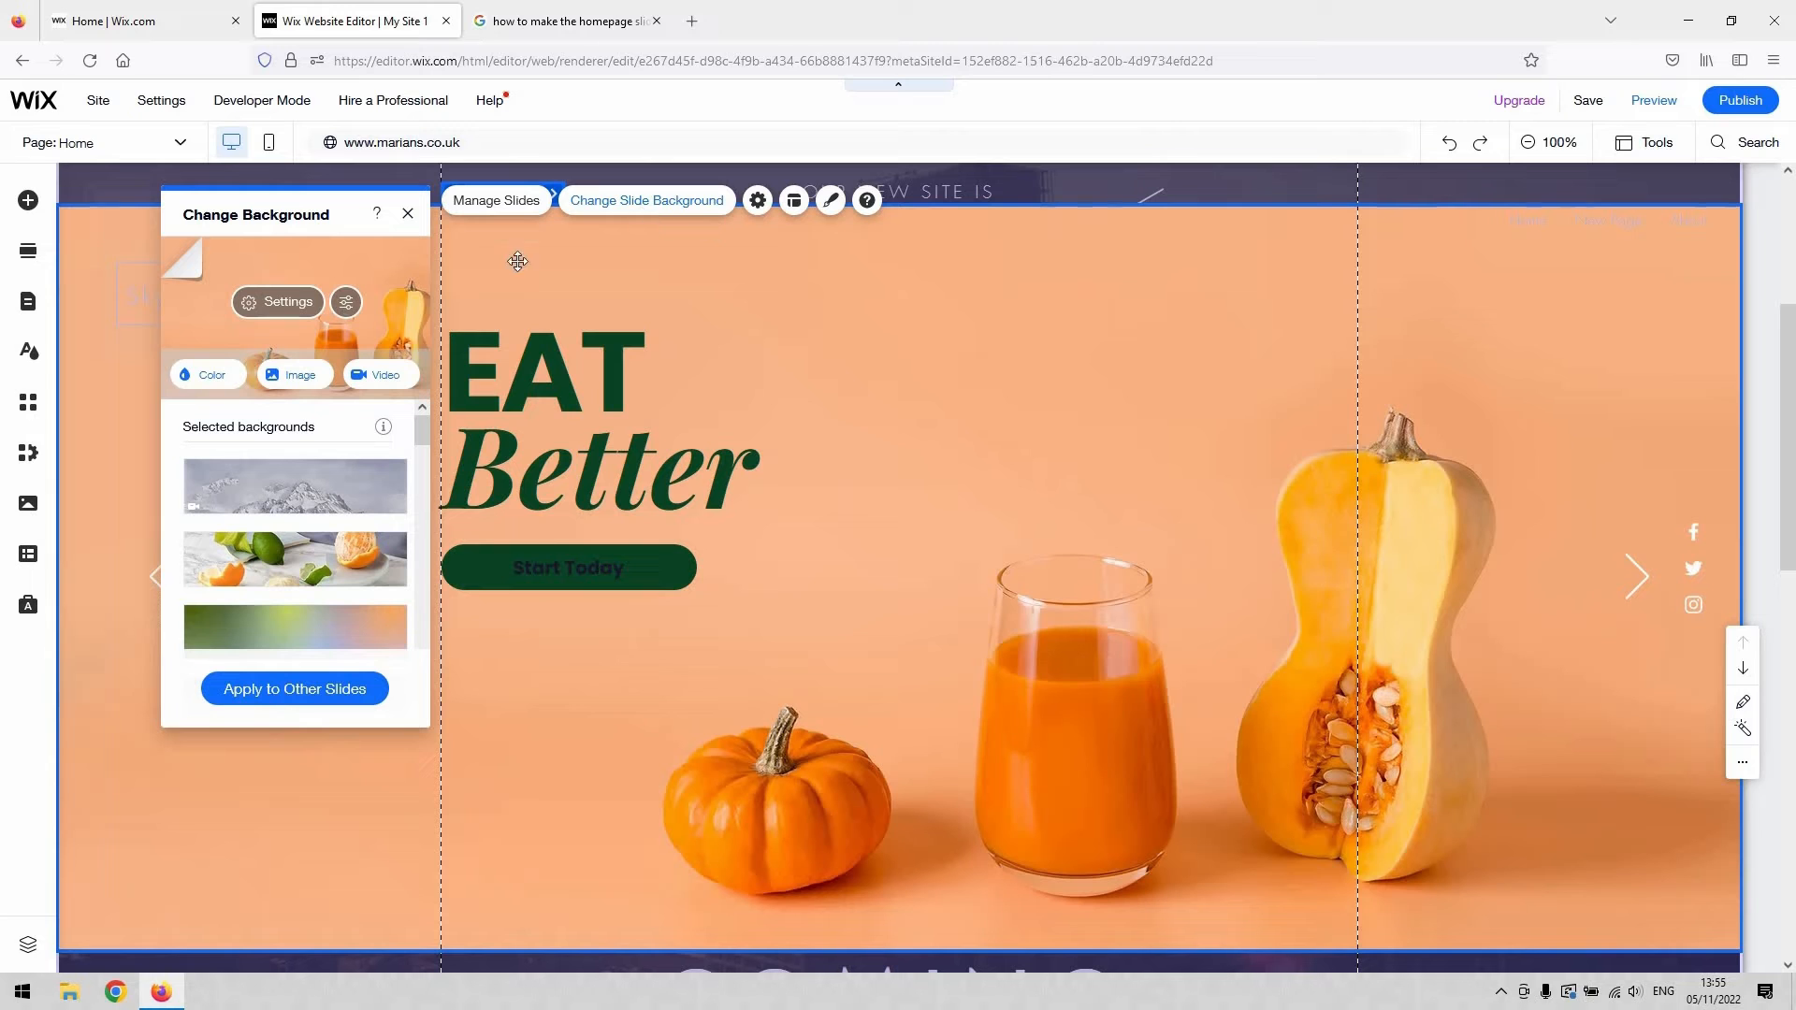
mouse_move(294, 485)
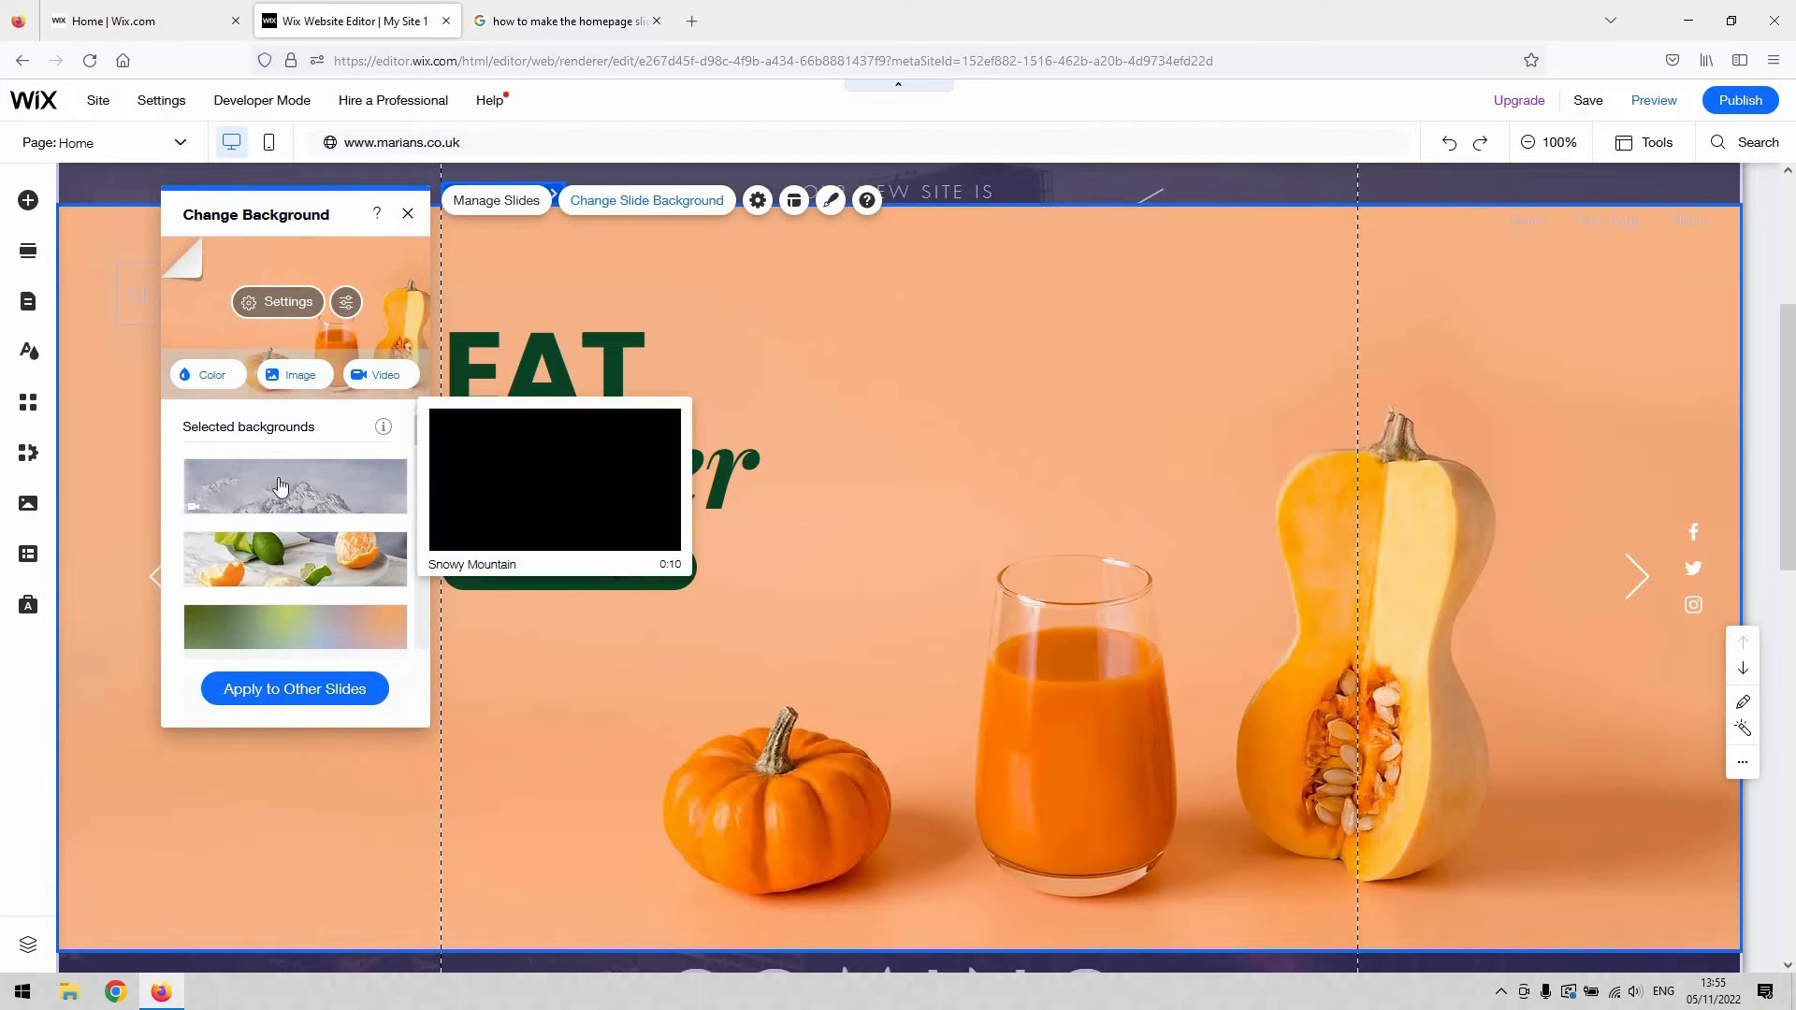
click(294, 482)
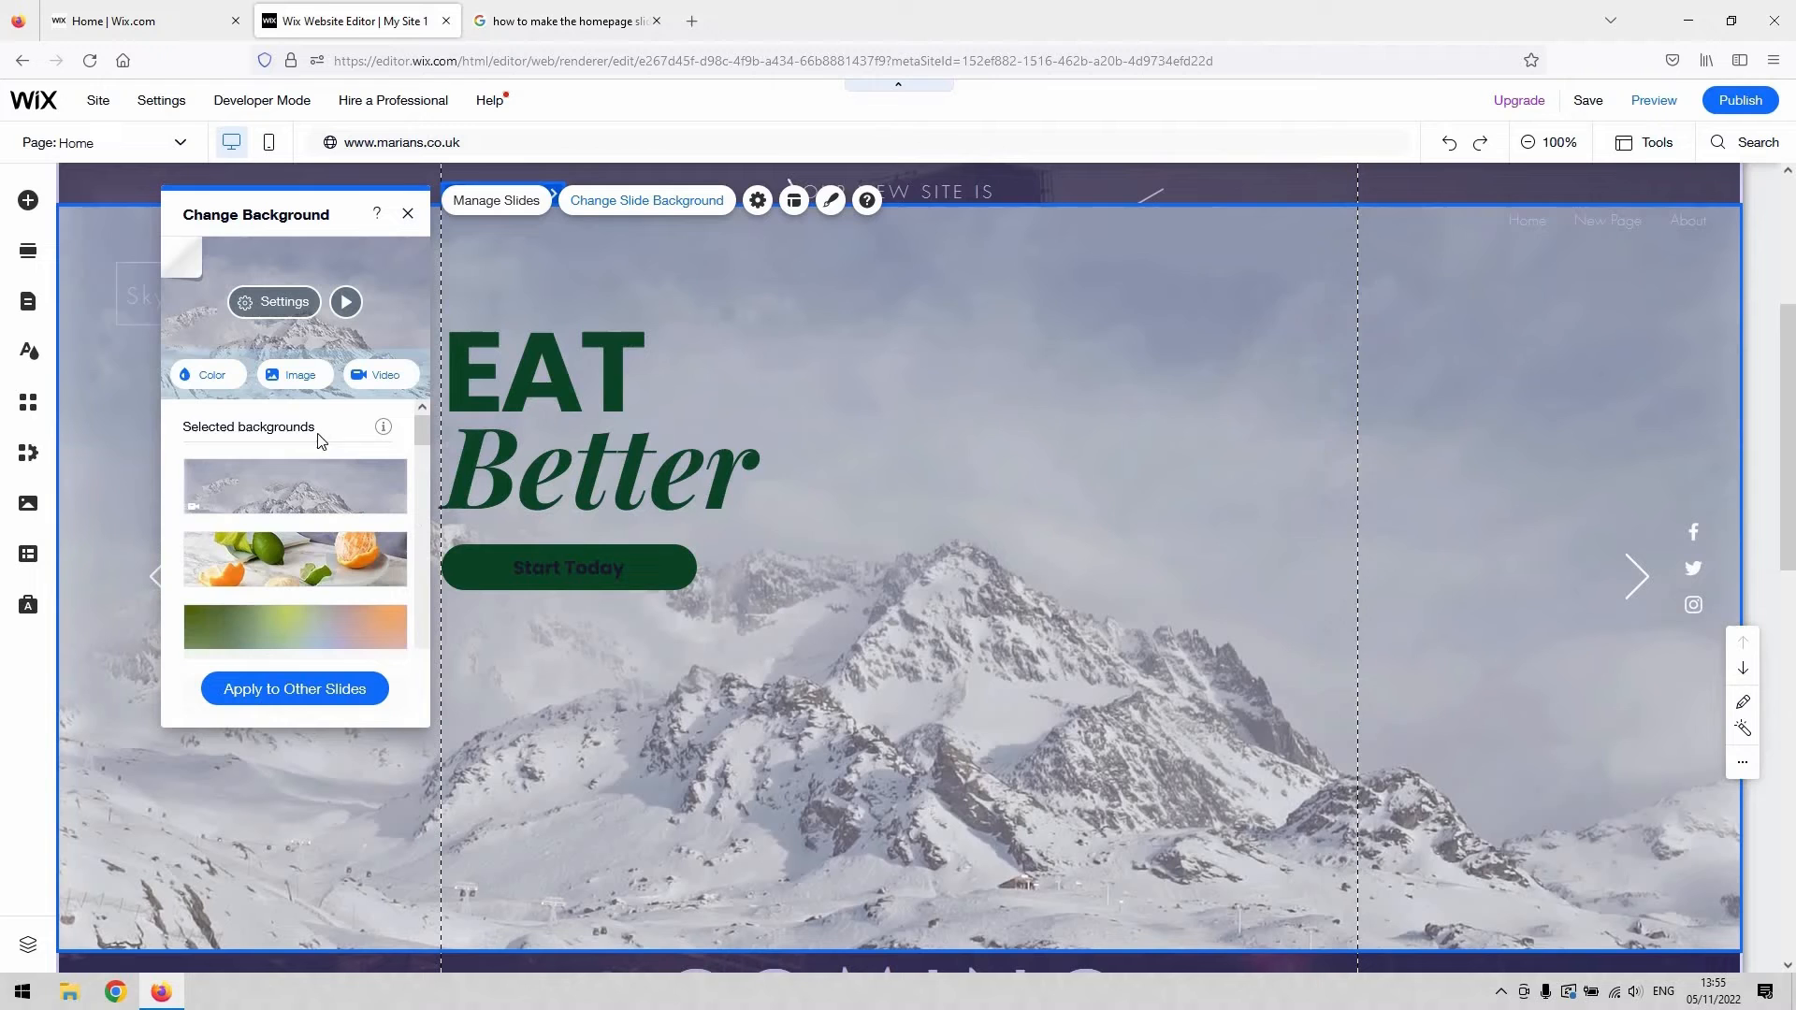
scroll(down, 3)
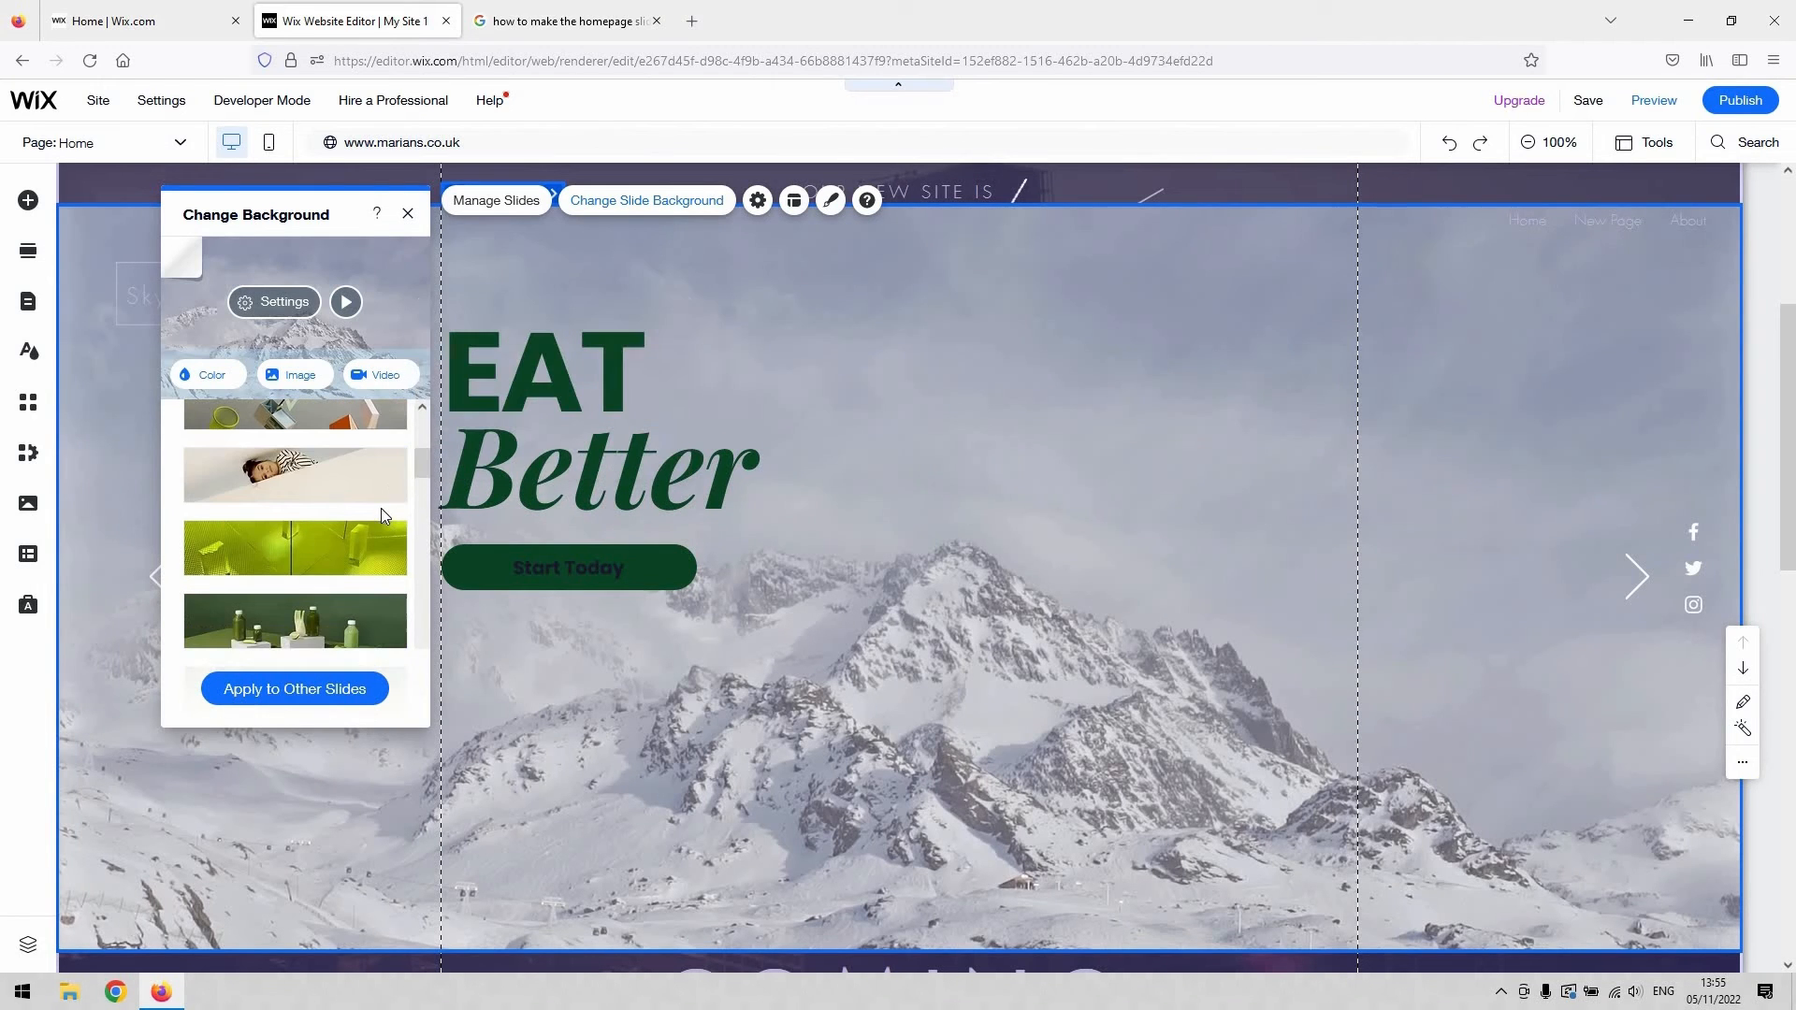
click(212, 374)
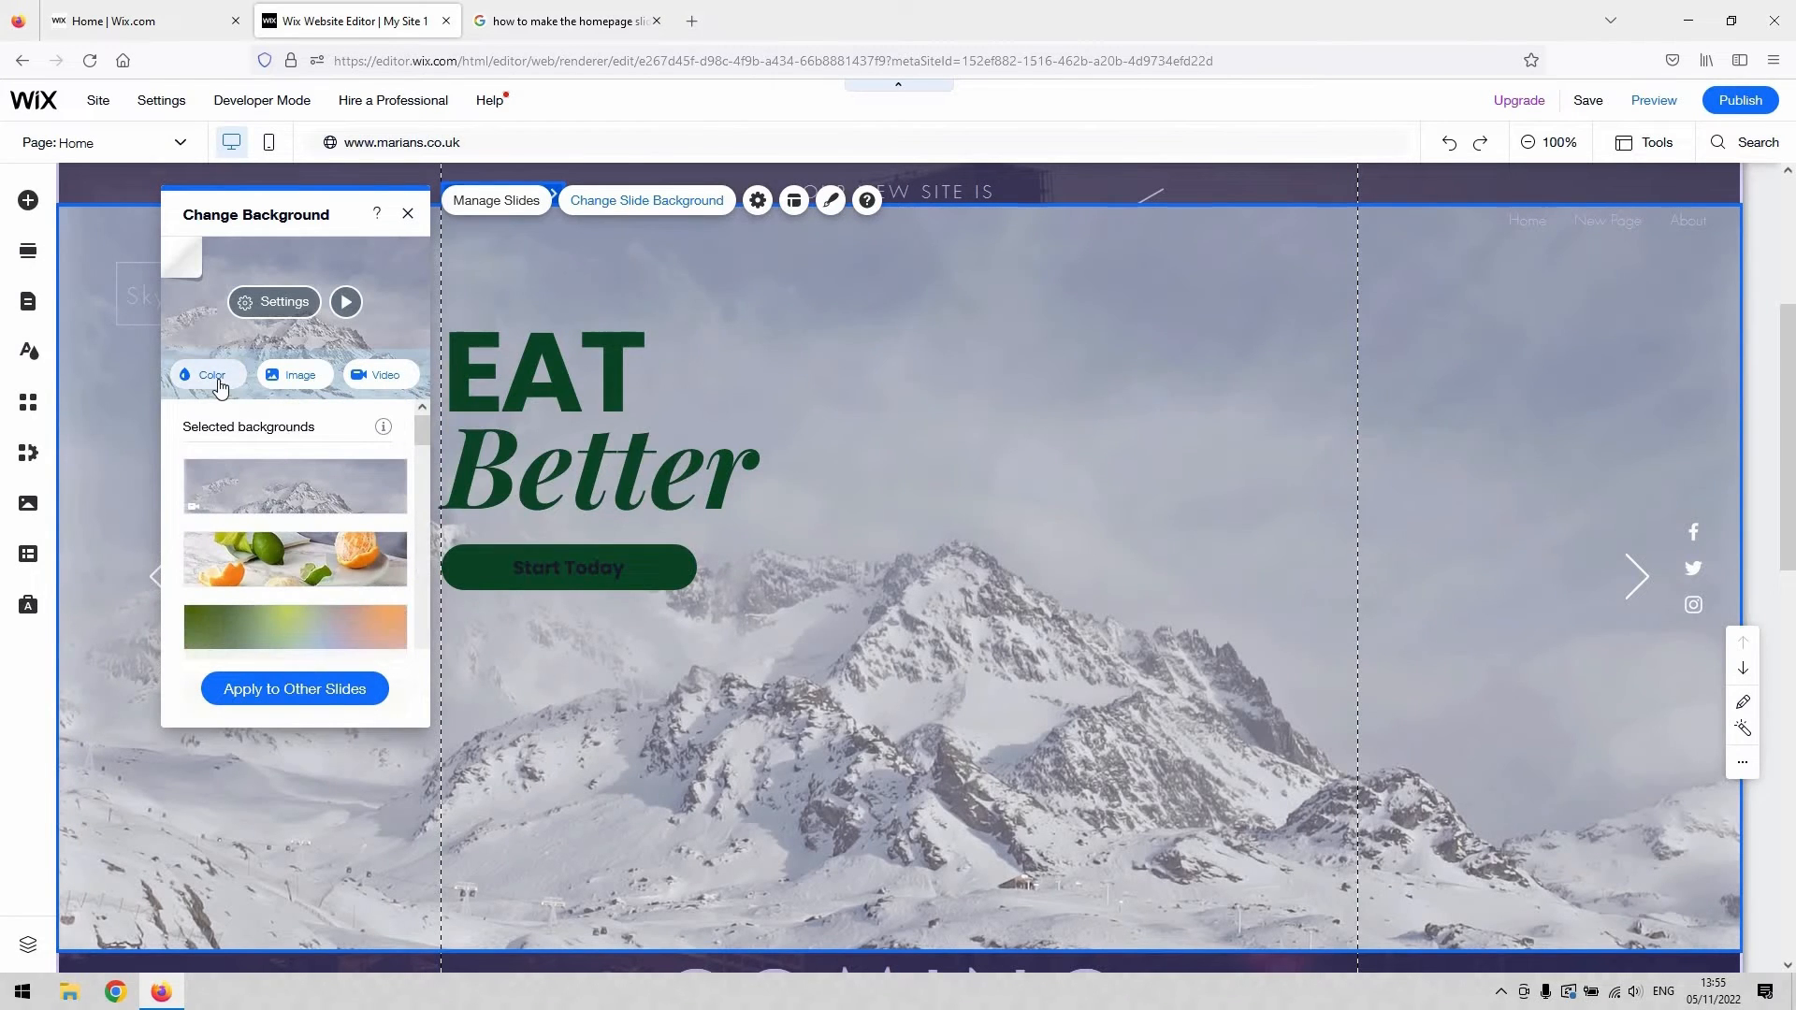
click(211, 374)
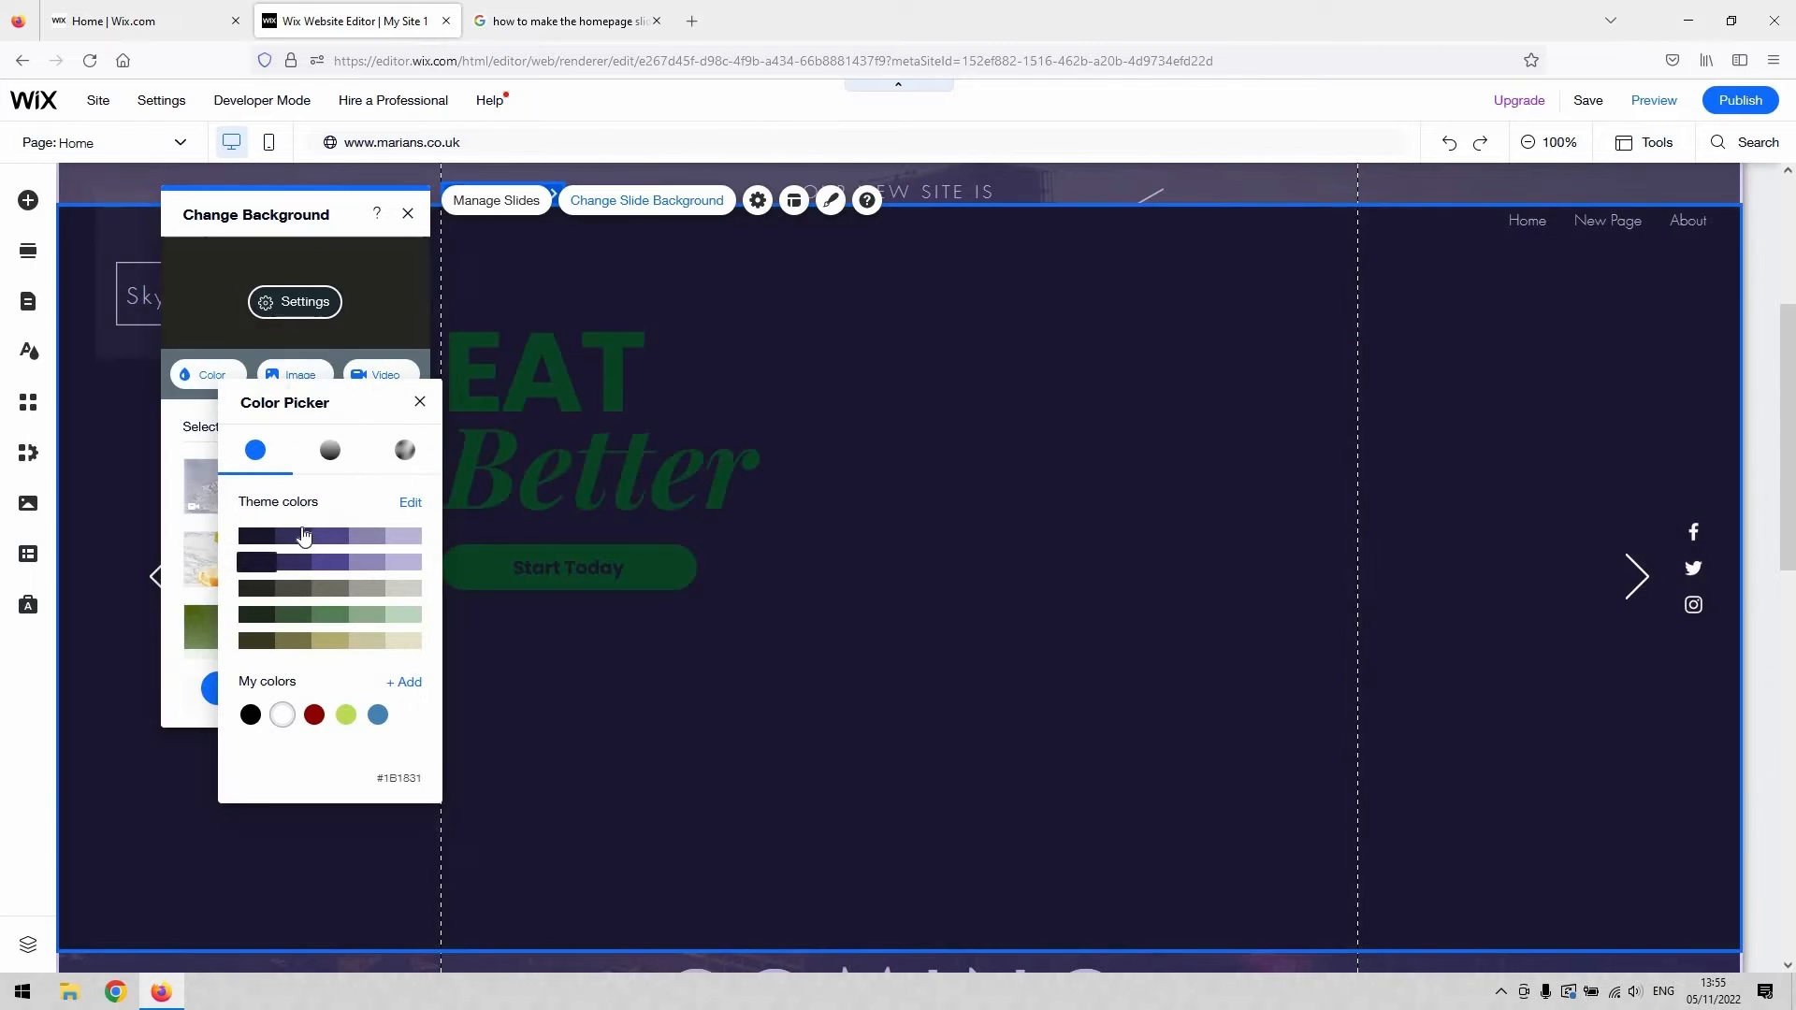
click(283, 713)
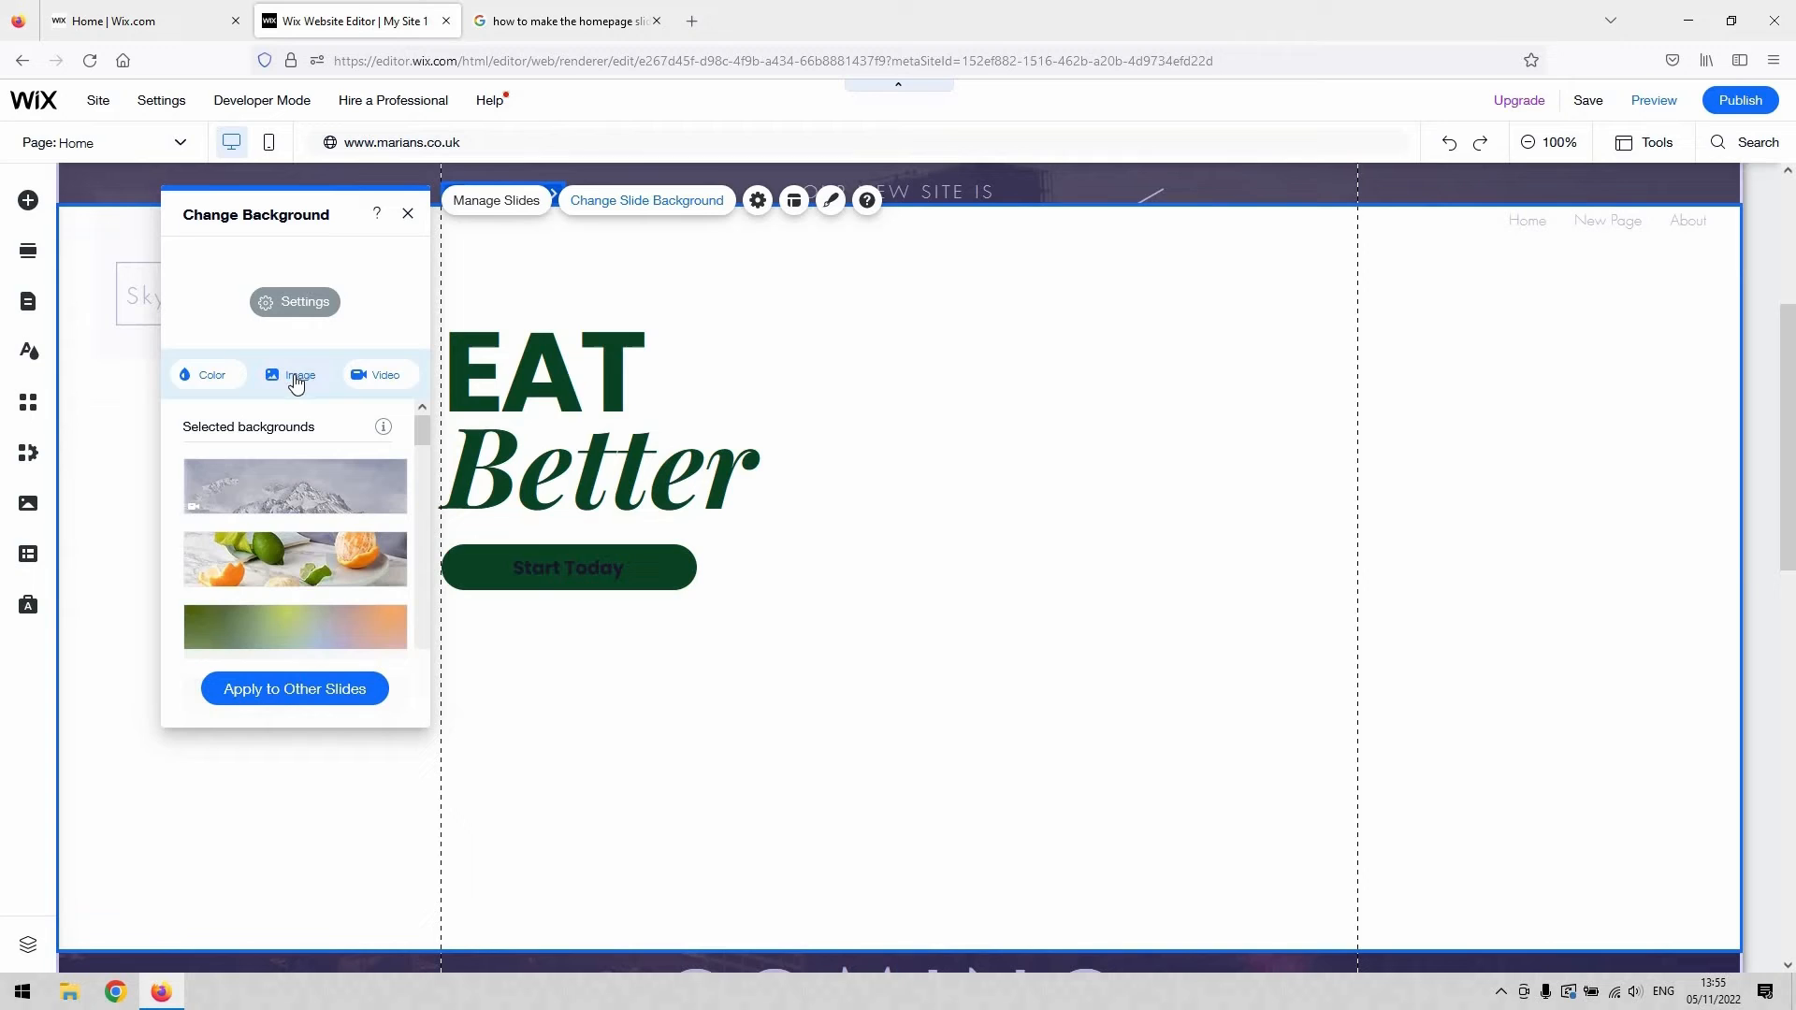
Step: Look at the picture choices for the background and close the chooser without picking one
click(299, 374)
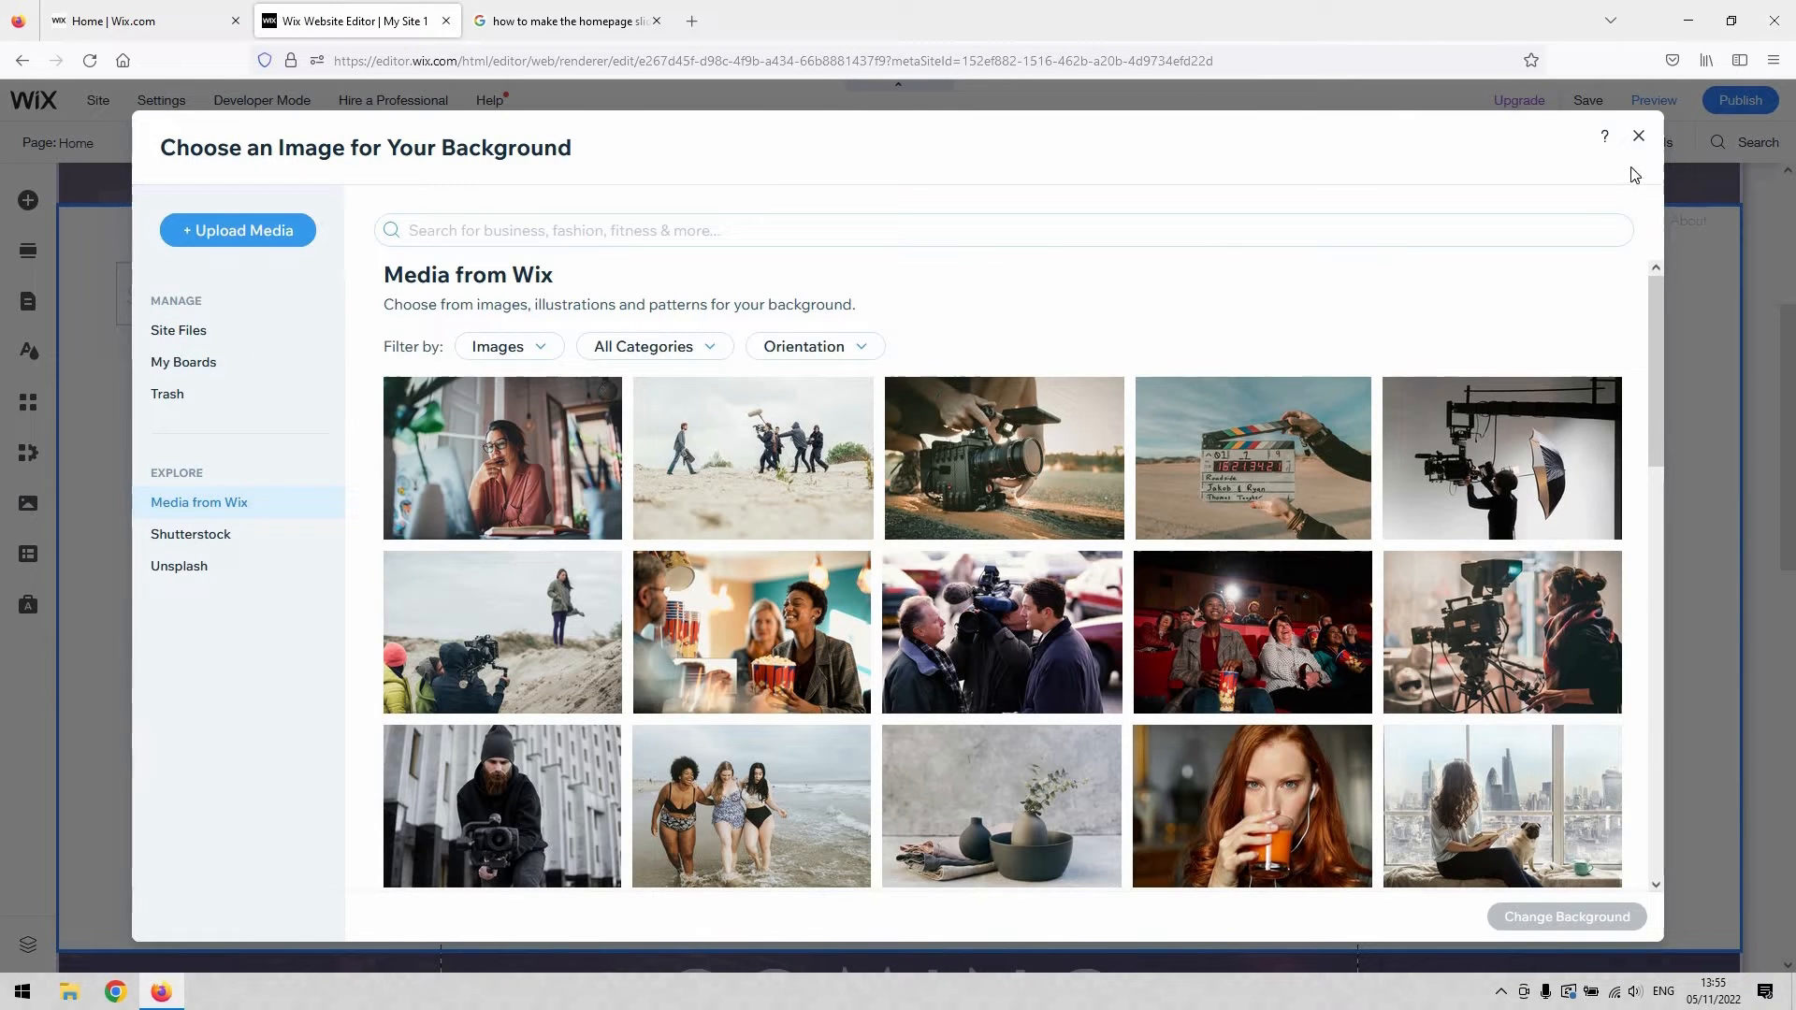
click(1639, 136)
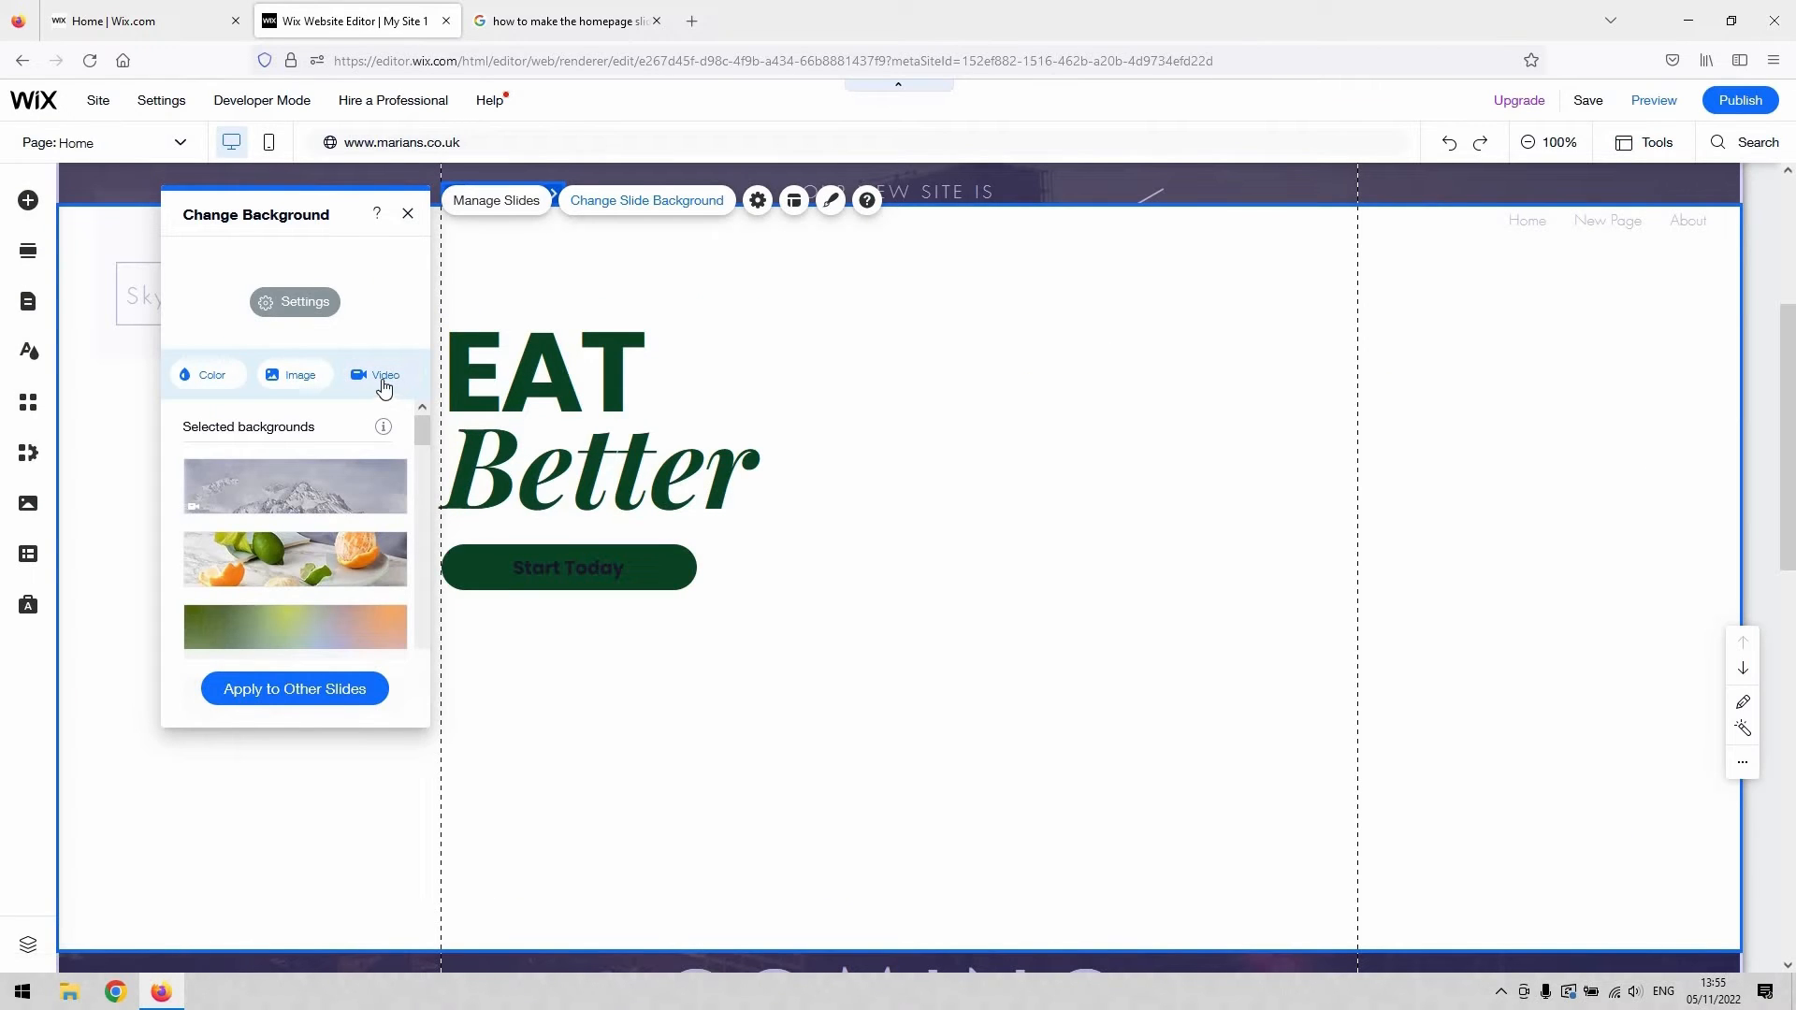
mouse_move(404, 217)
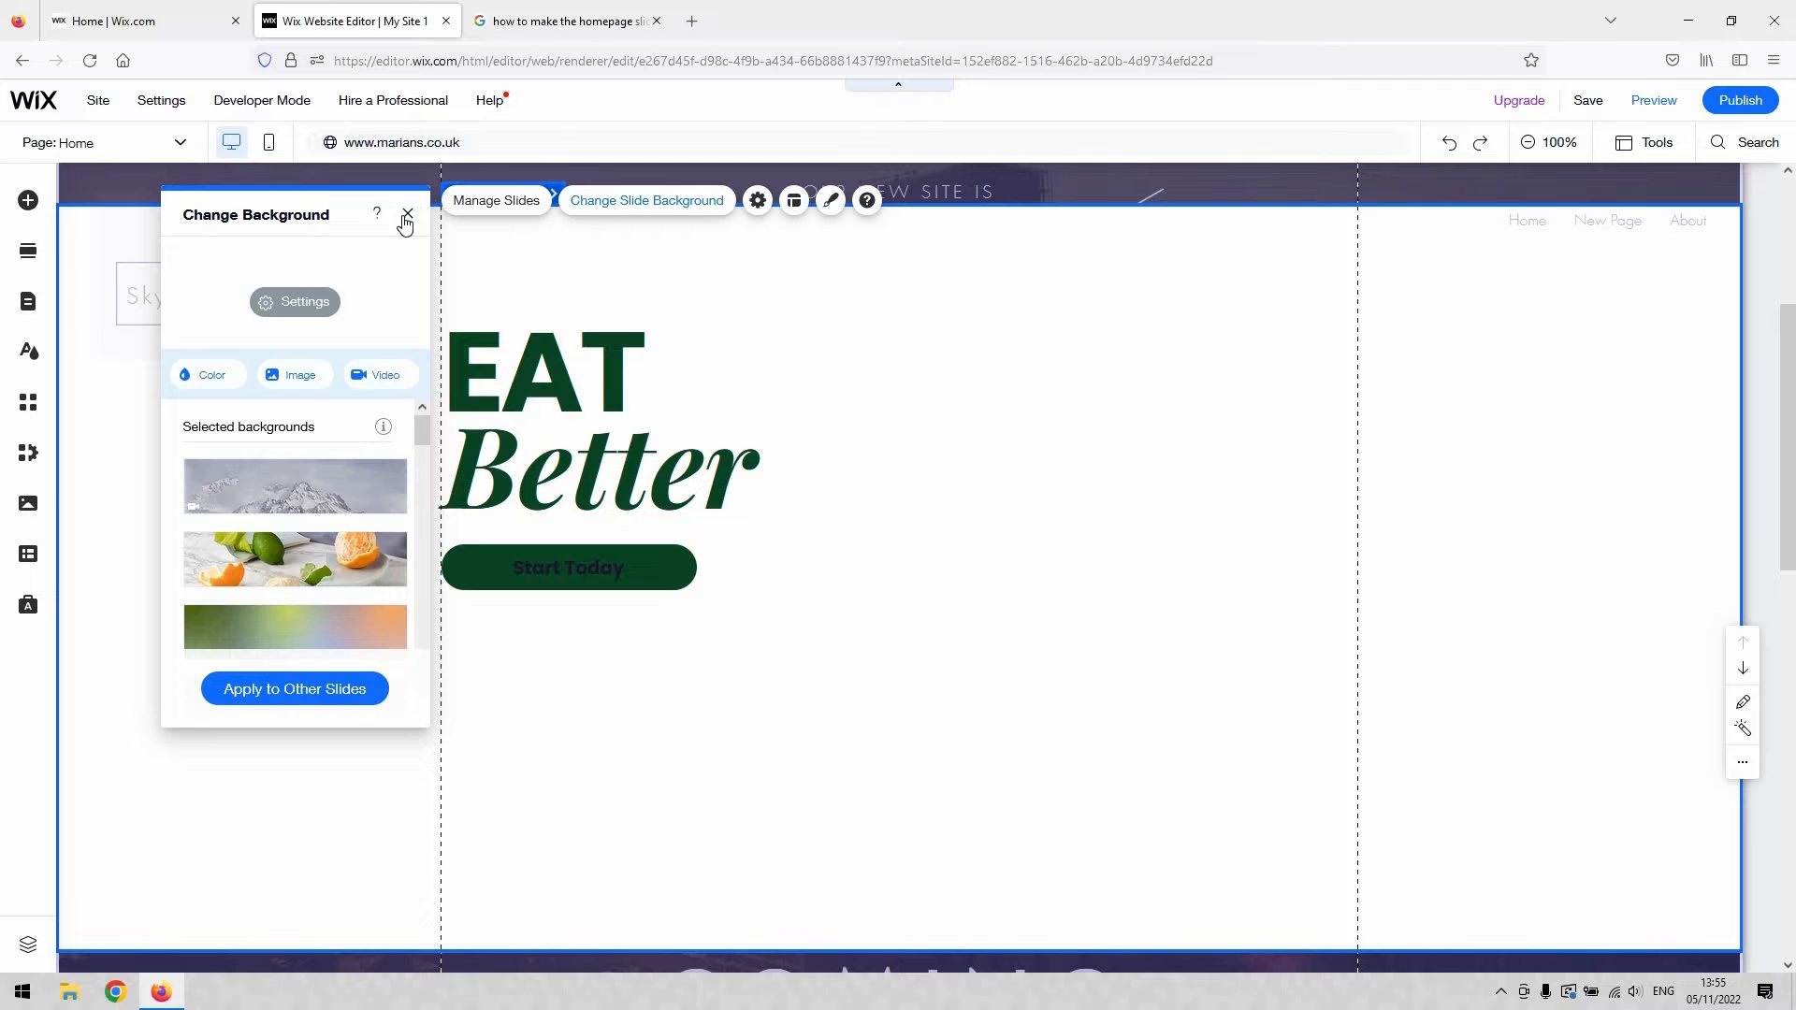
mouse_move(318, 686)
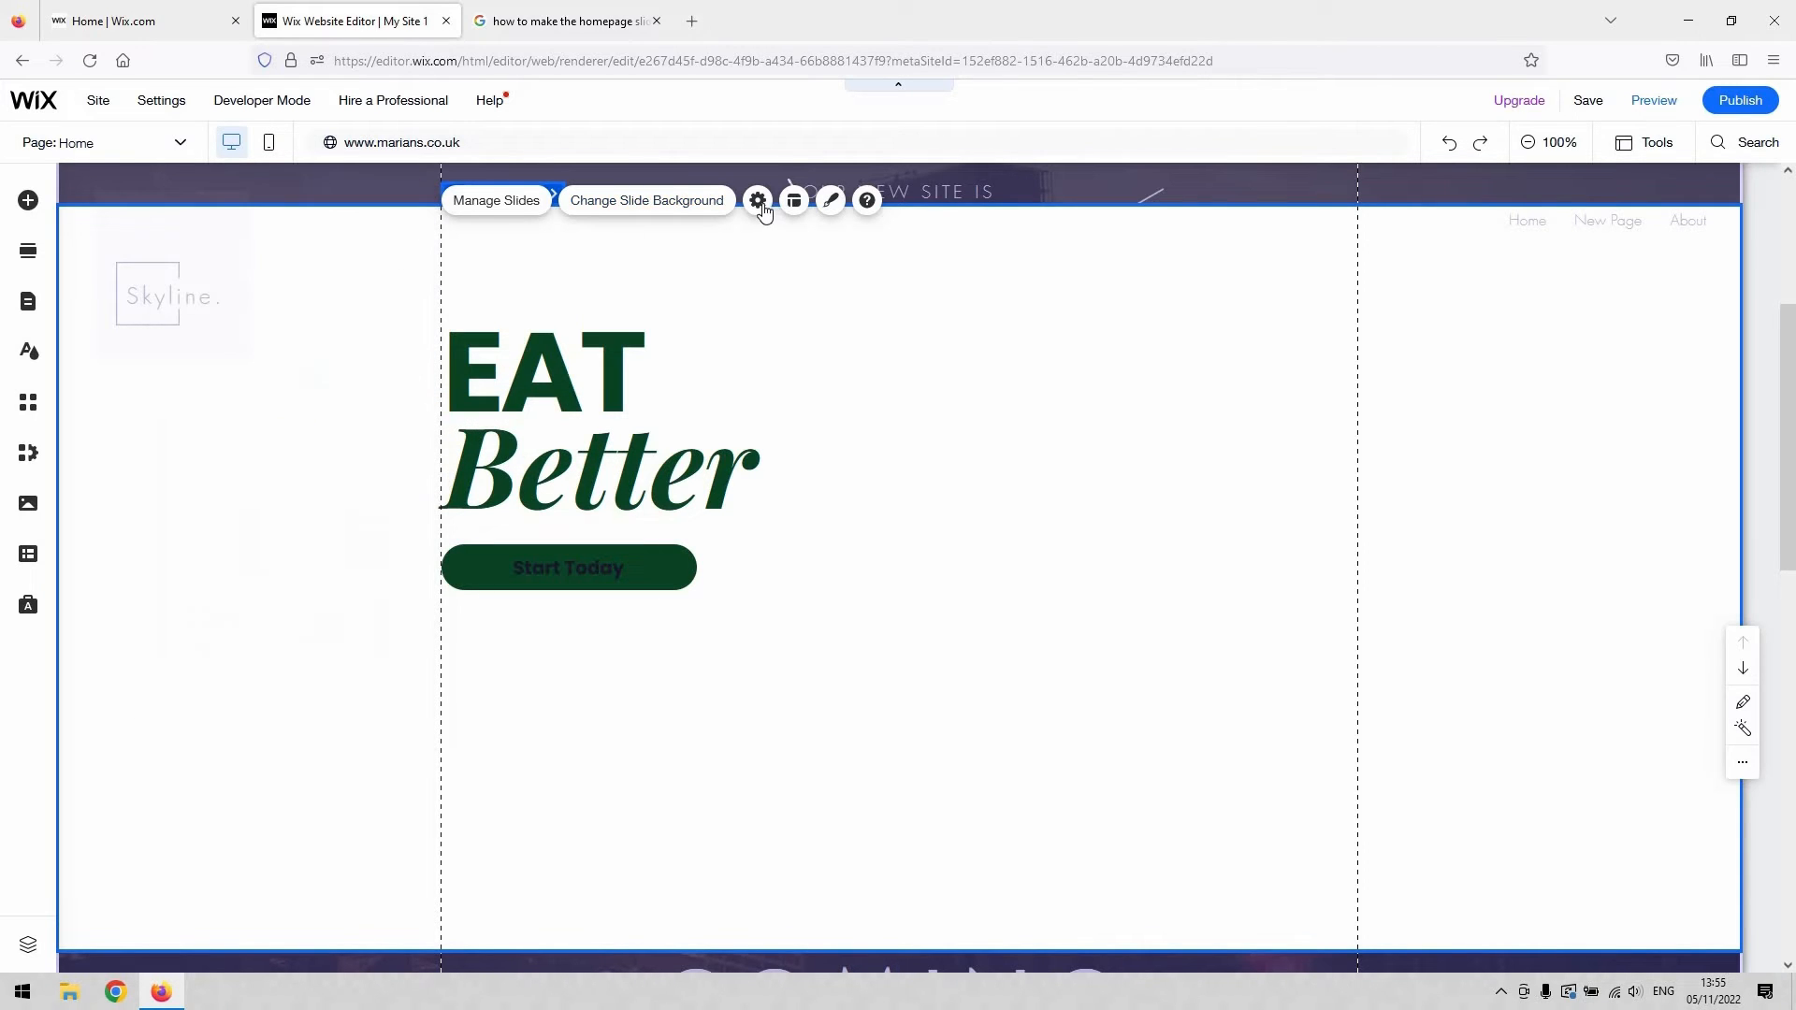
Step: In Slideshow Settings, keep autoplay on and set the interval between slides to about 3 seconds
click(757, 200)
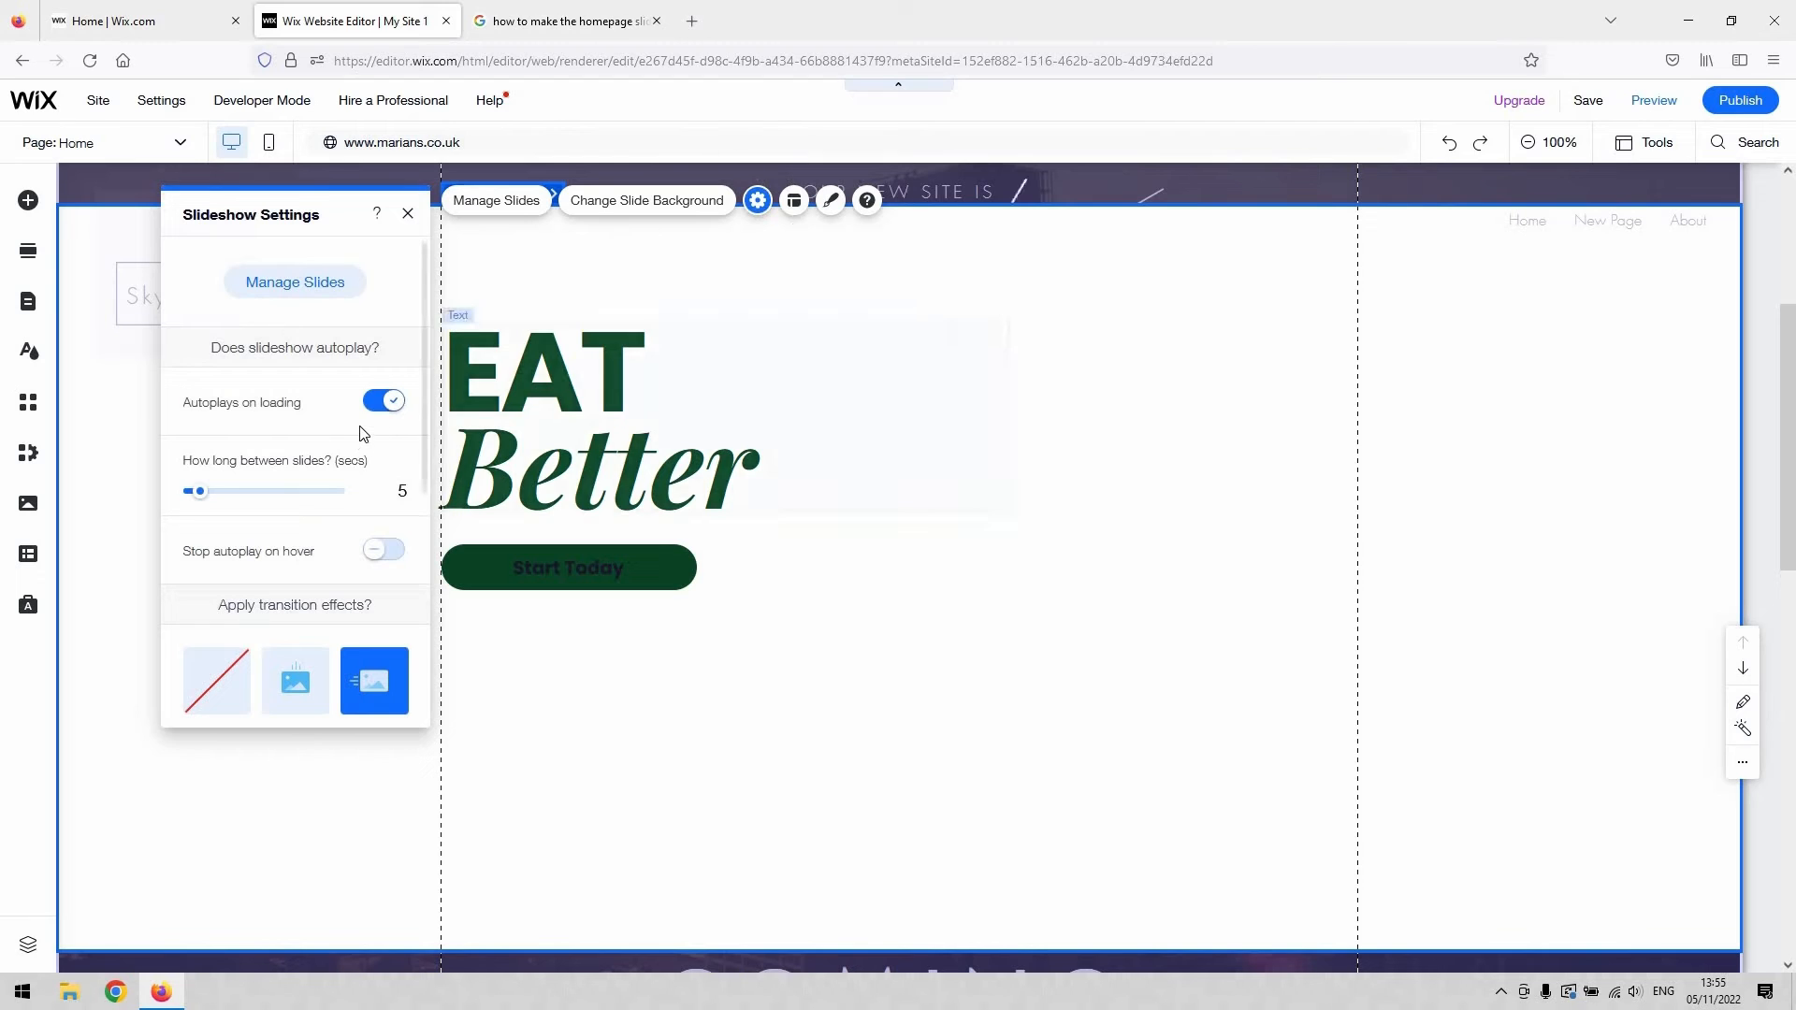
mouse_move(318, 416)
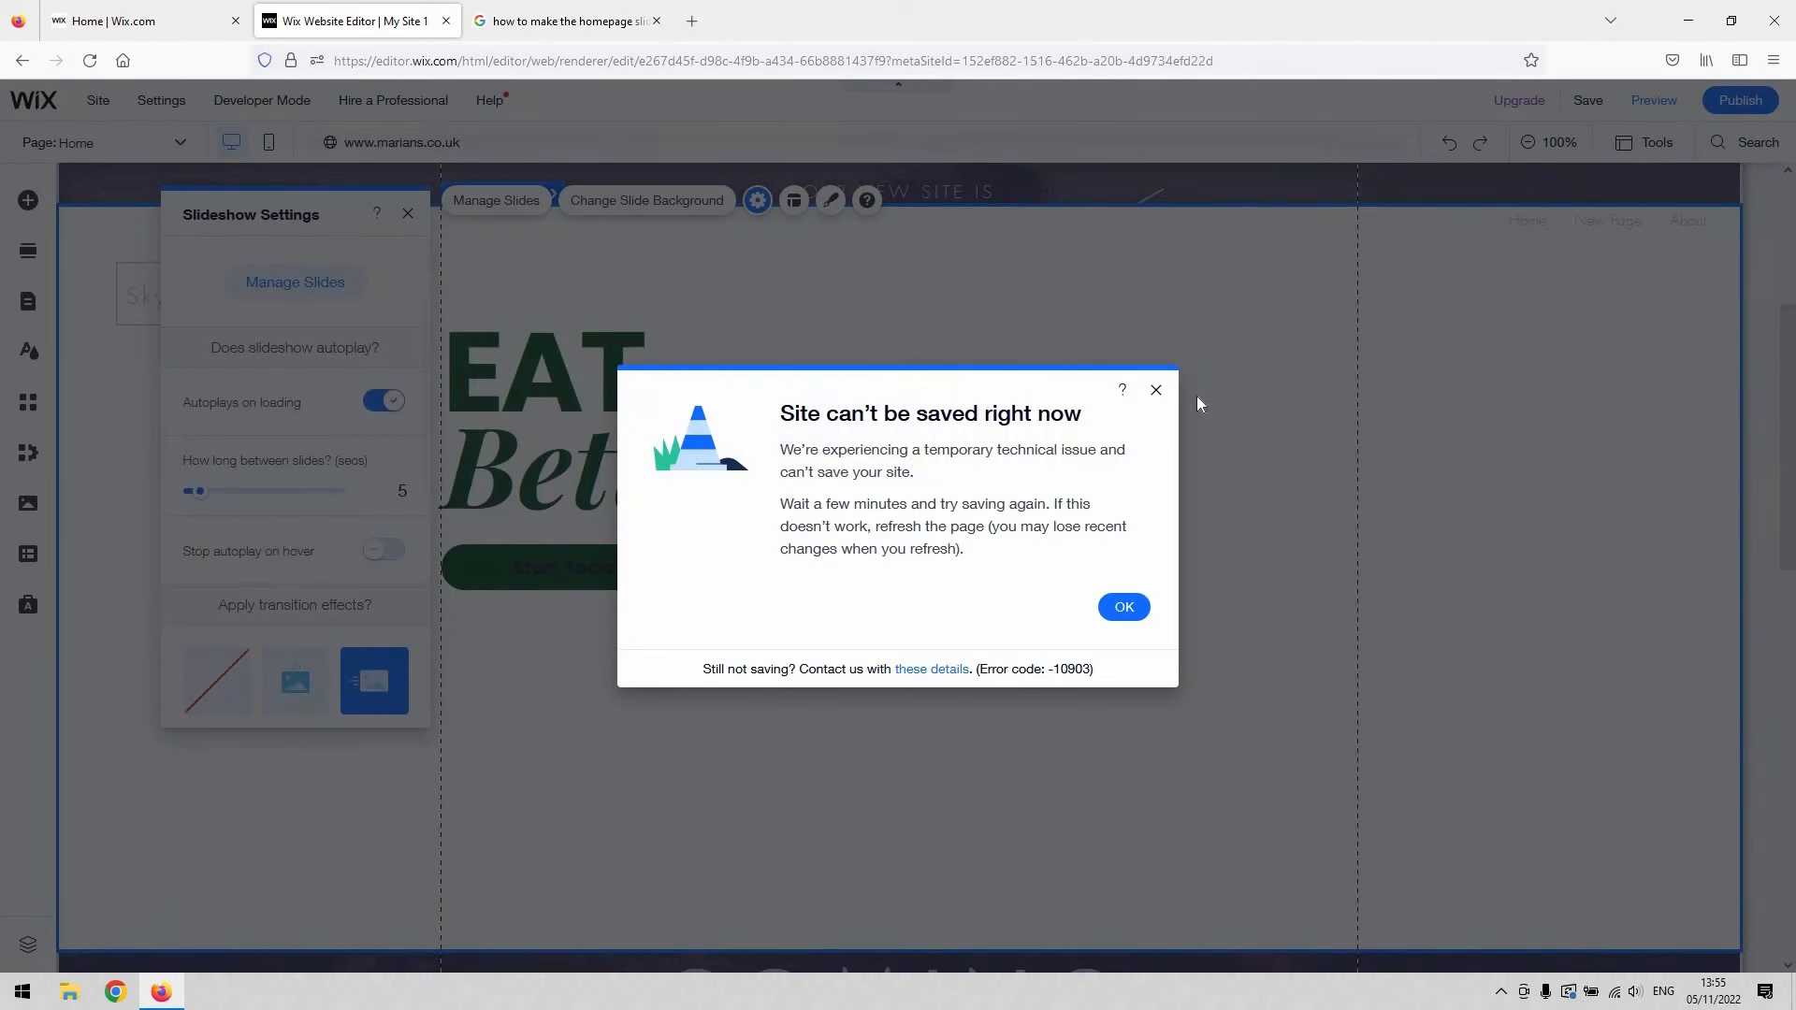
click(1122, 606)
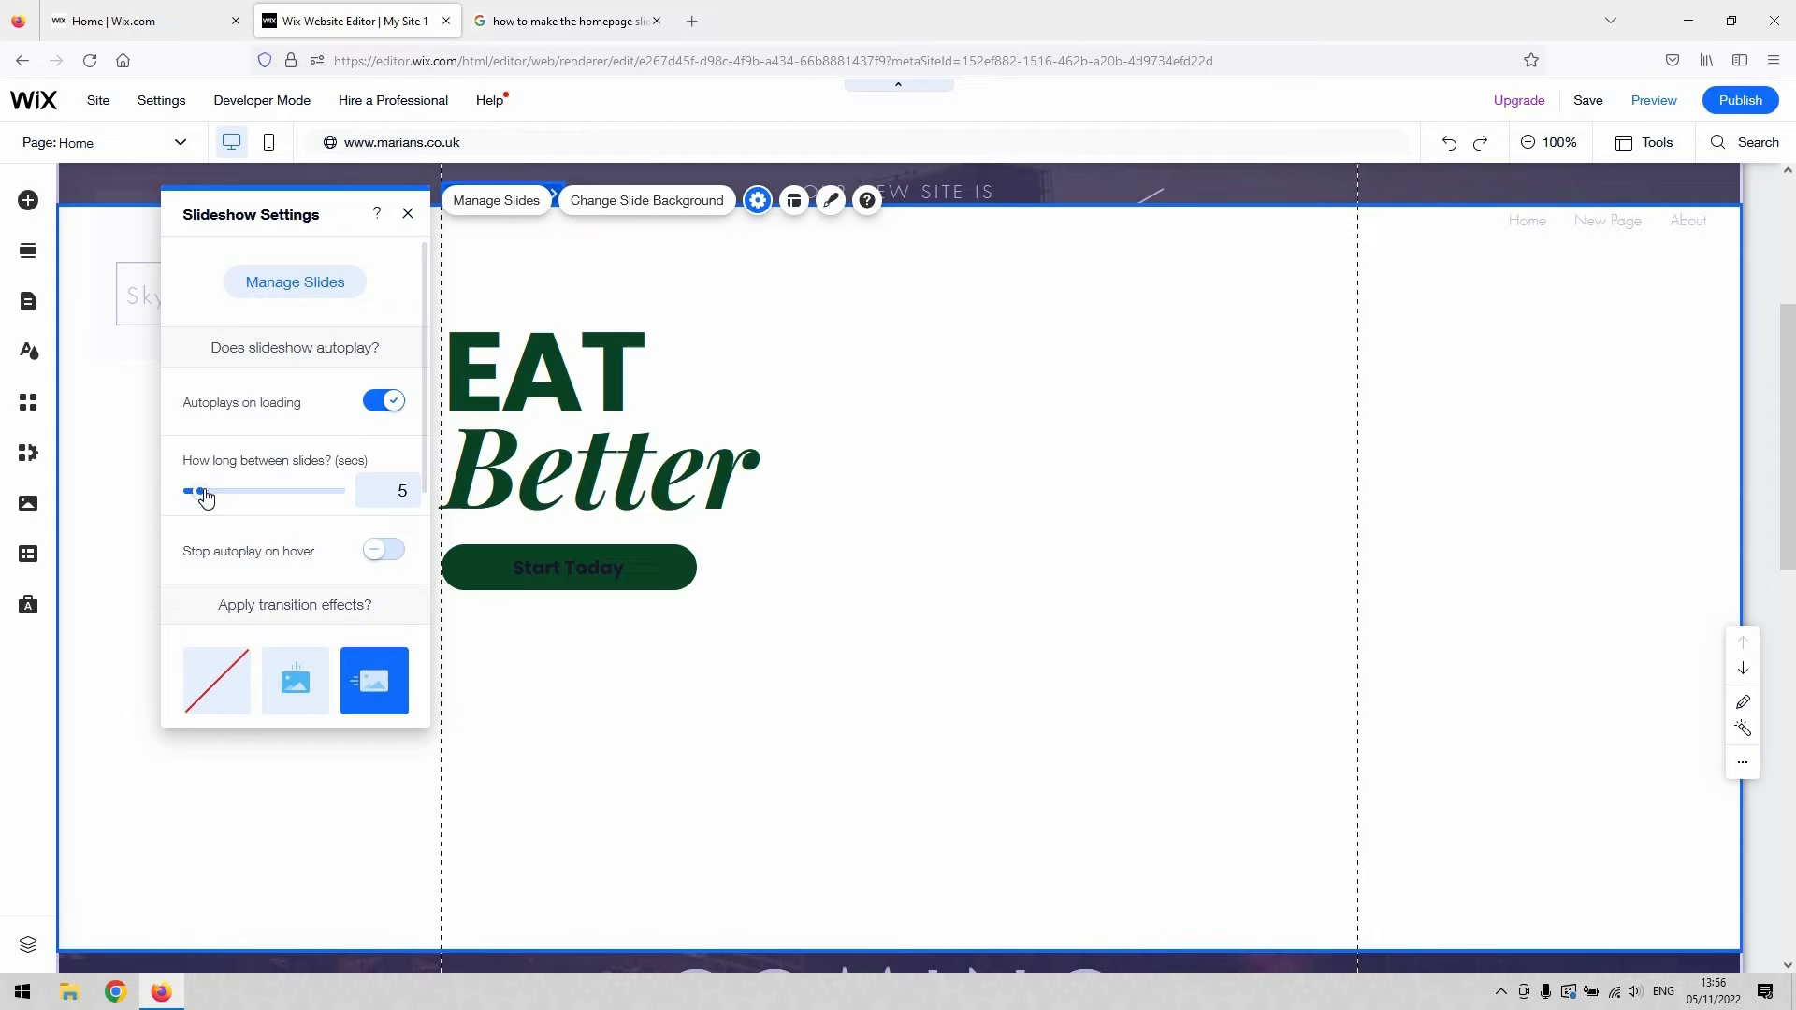
drag(196, 492, 211, 492)
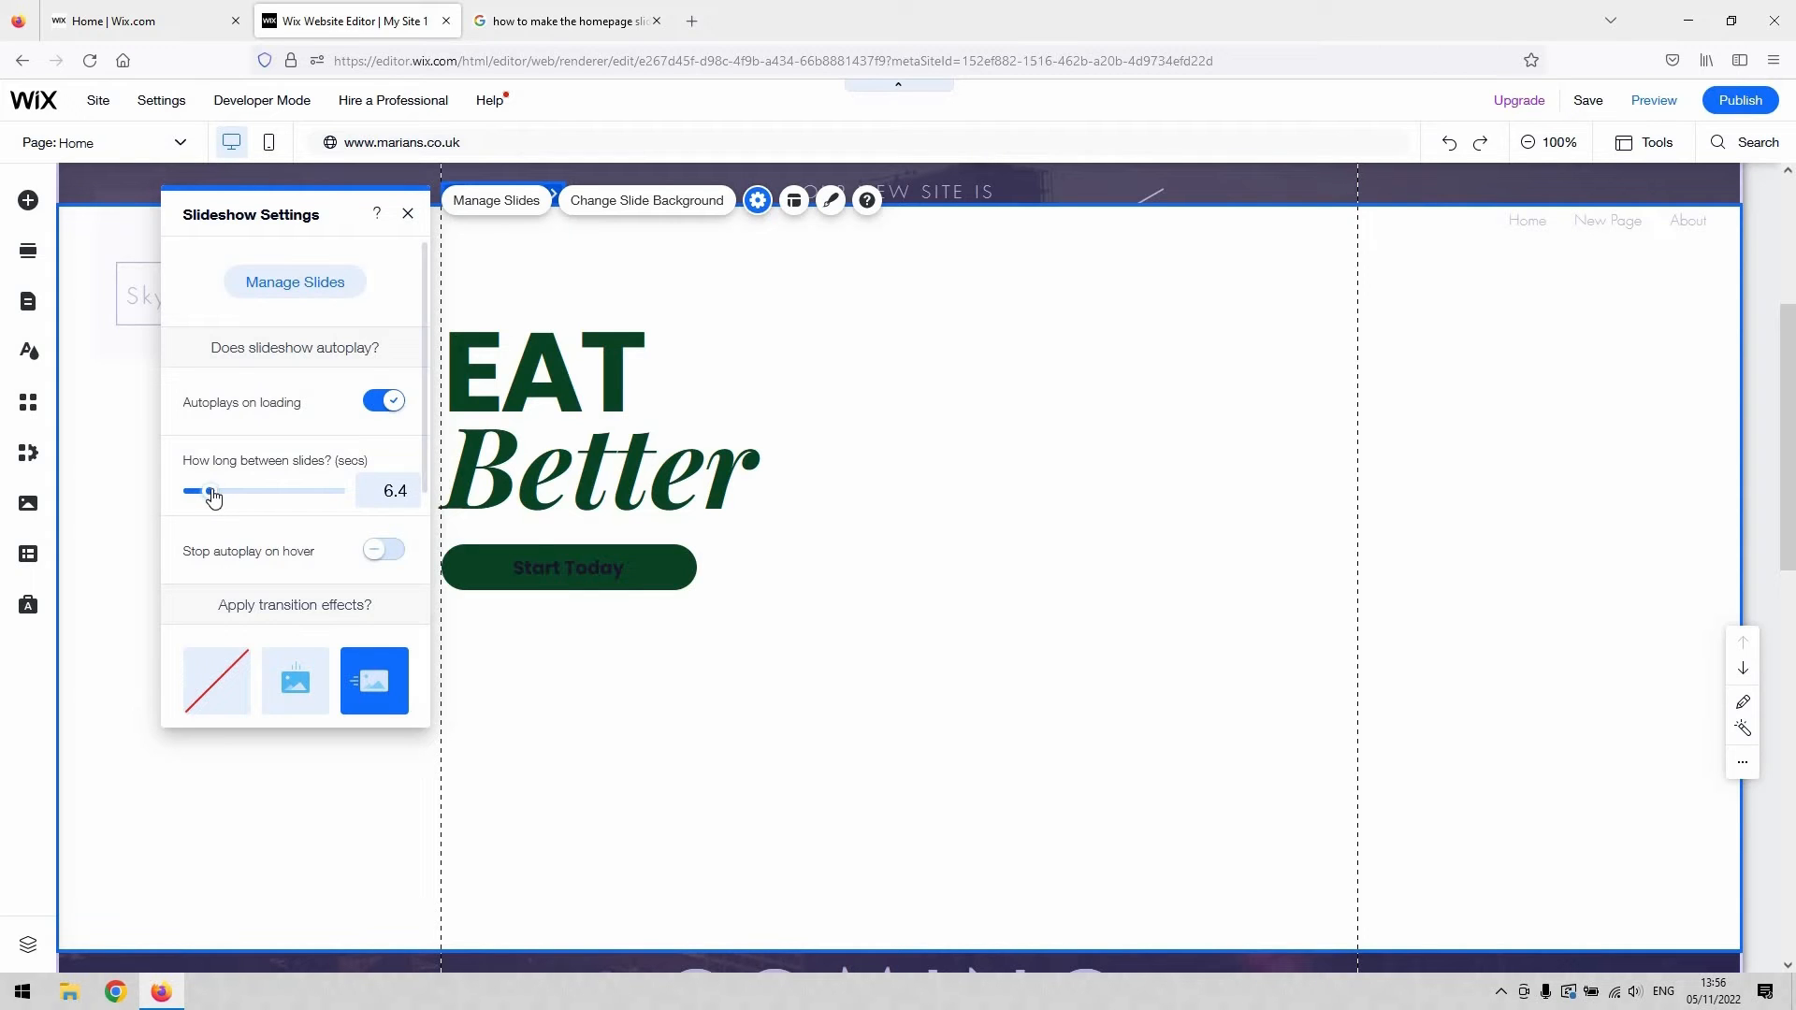
drag(212, 492, 192, 492)
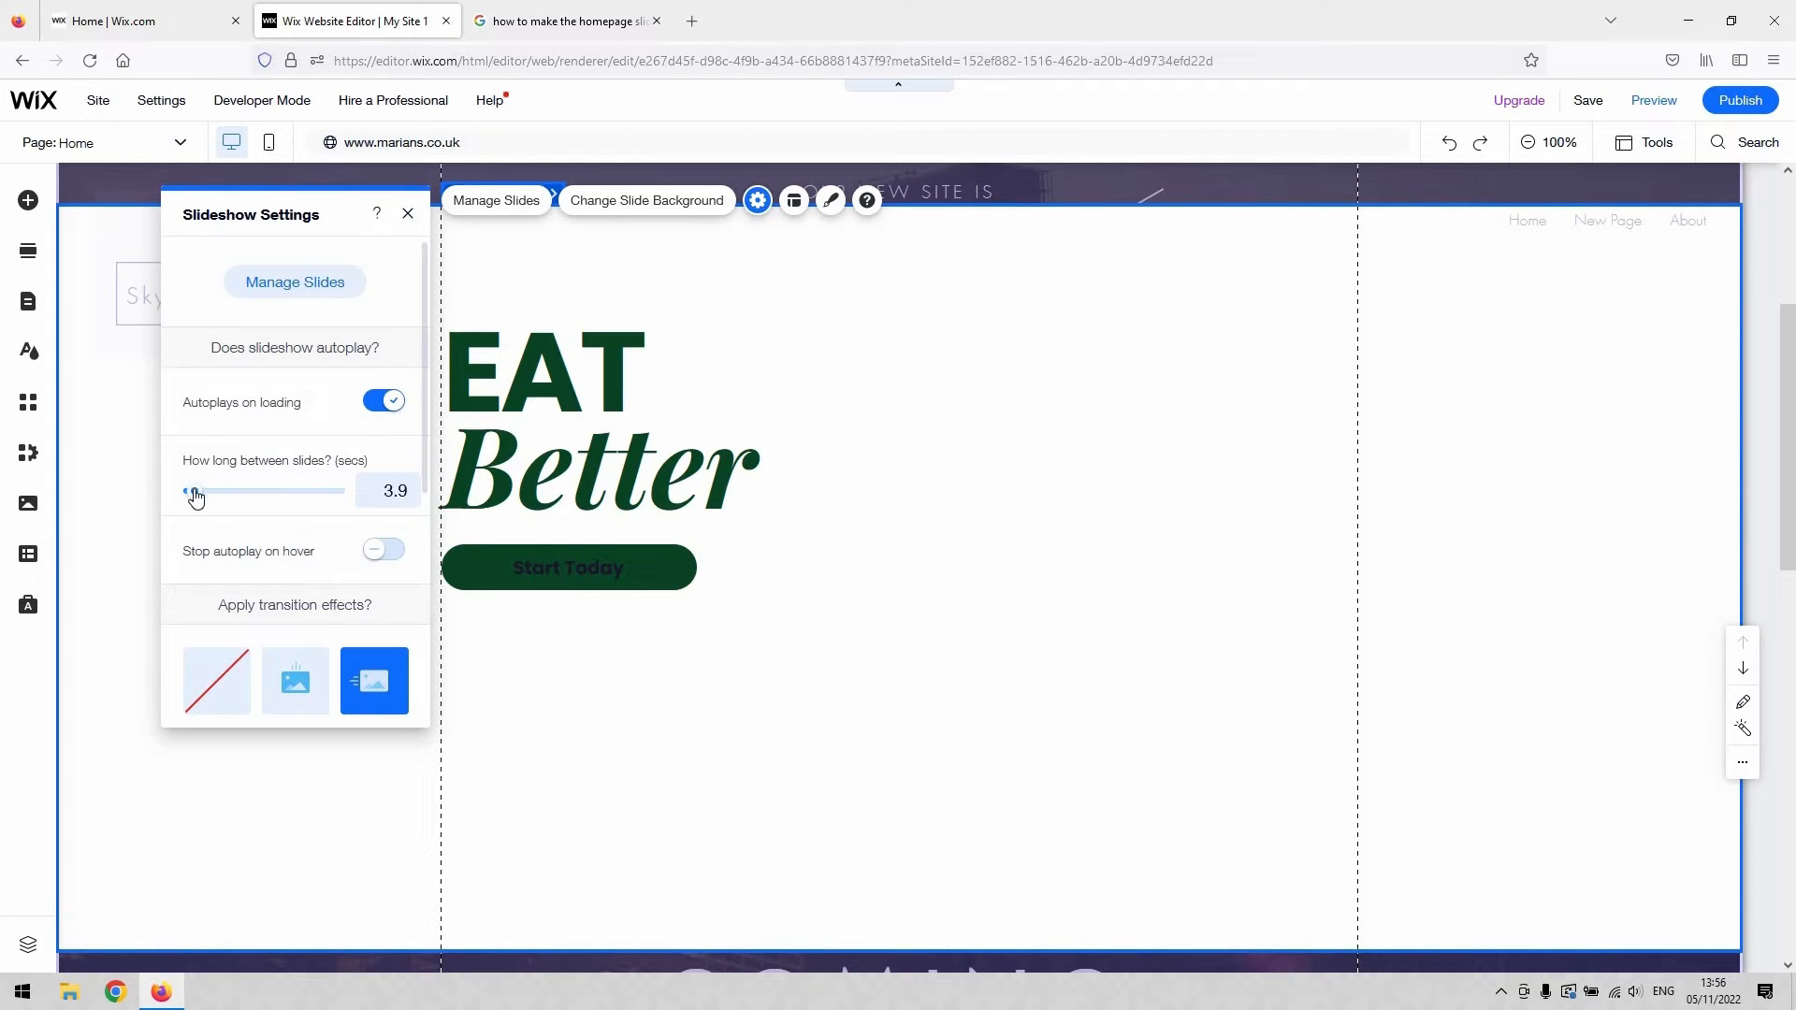
drag(194, 492, 190, 492)
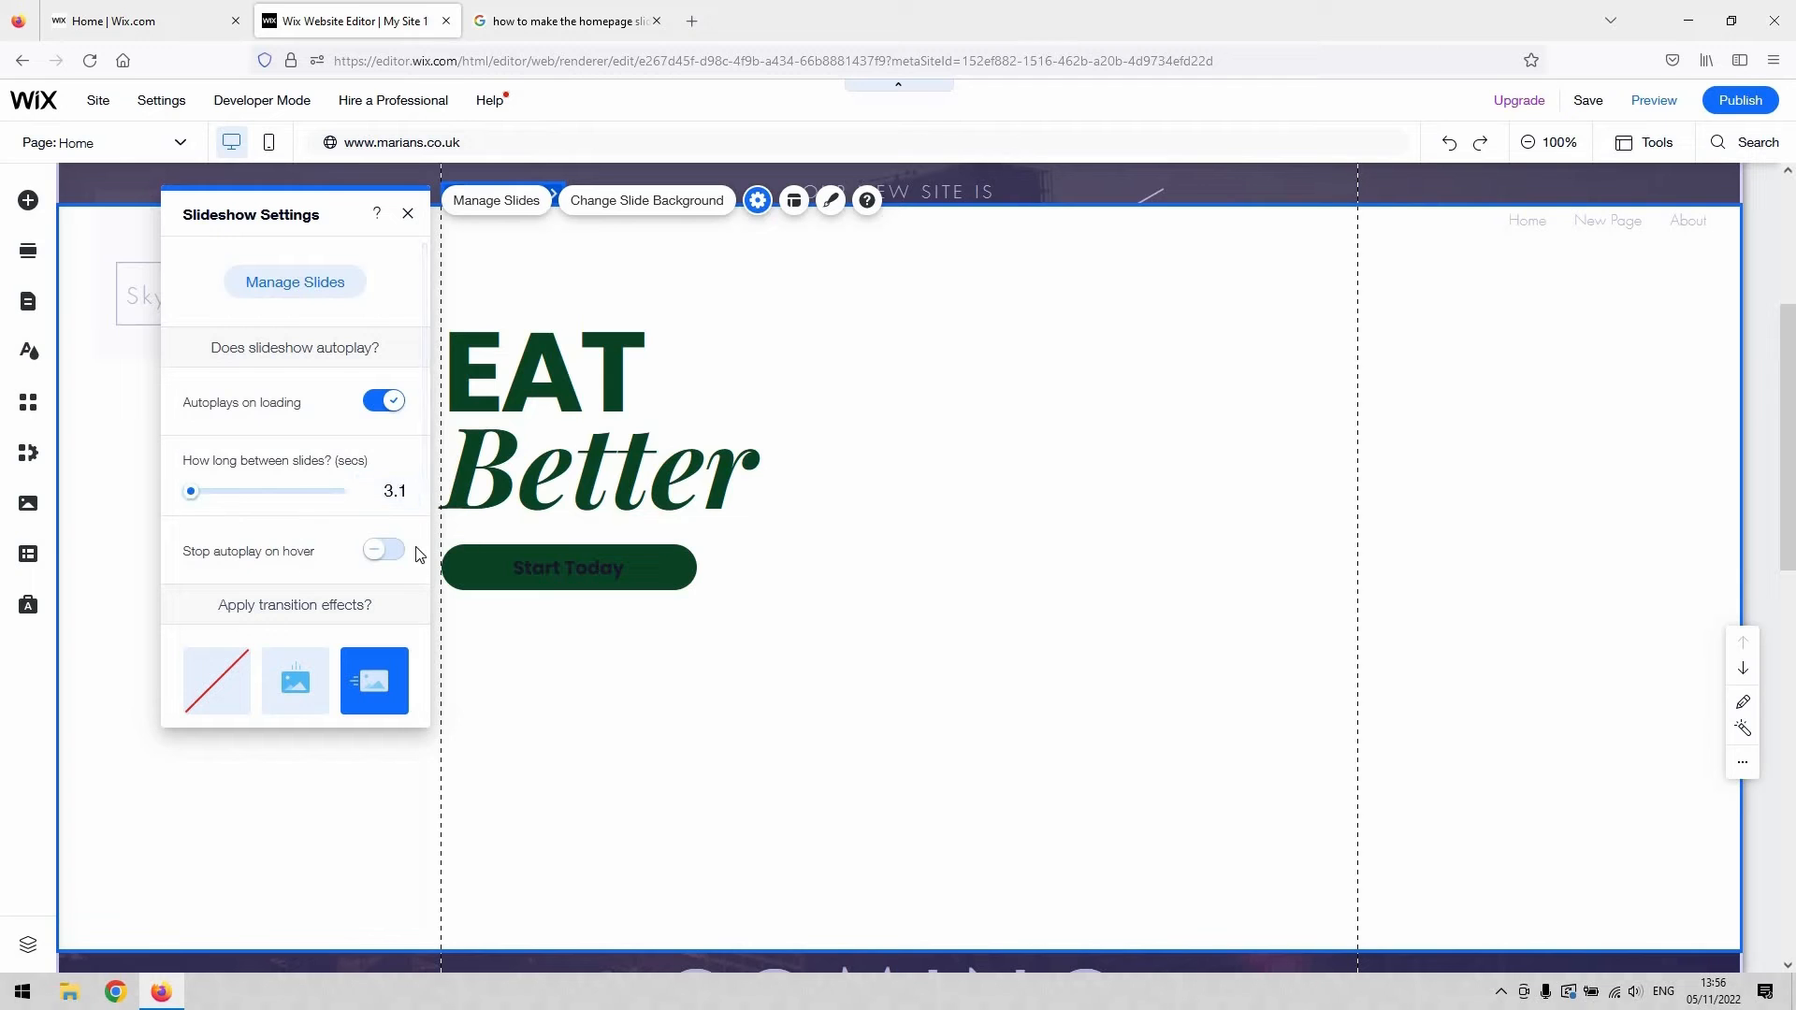
scroll(down, 3)
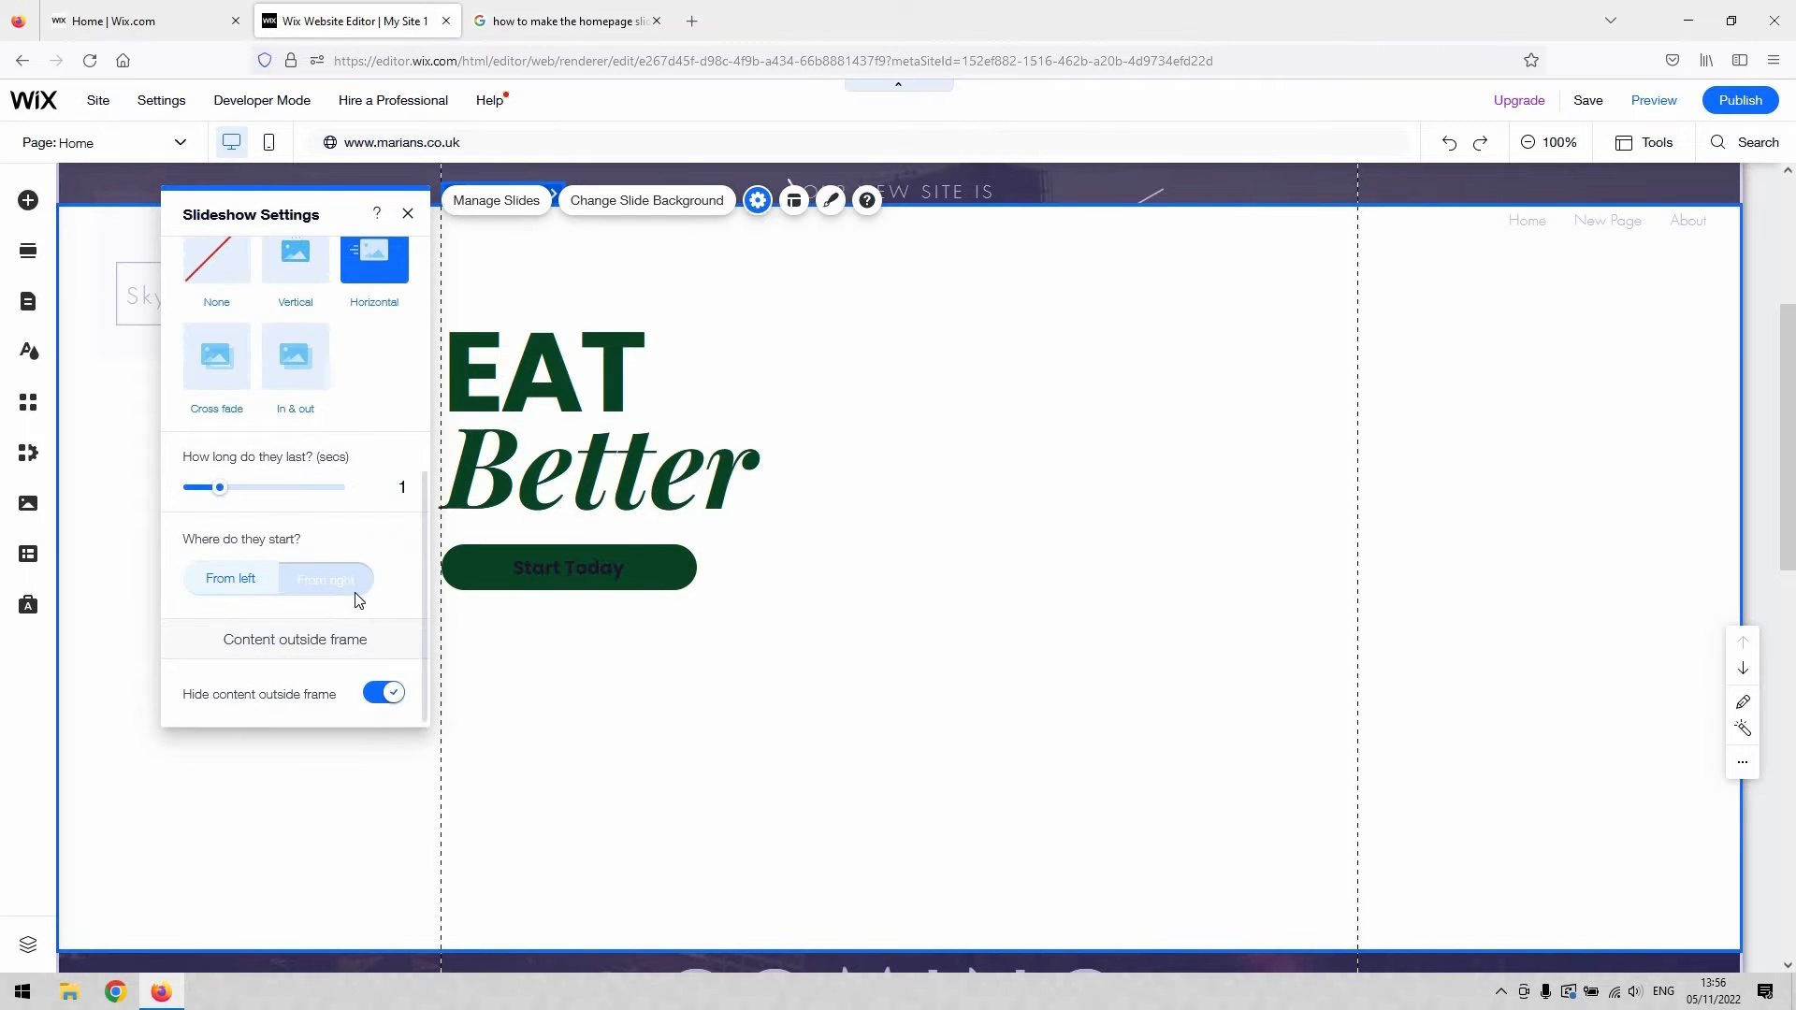
Step: Make slide transitions start from the right and close the settings
click(323, 578)
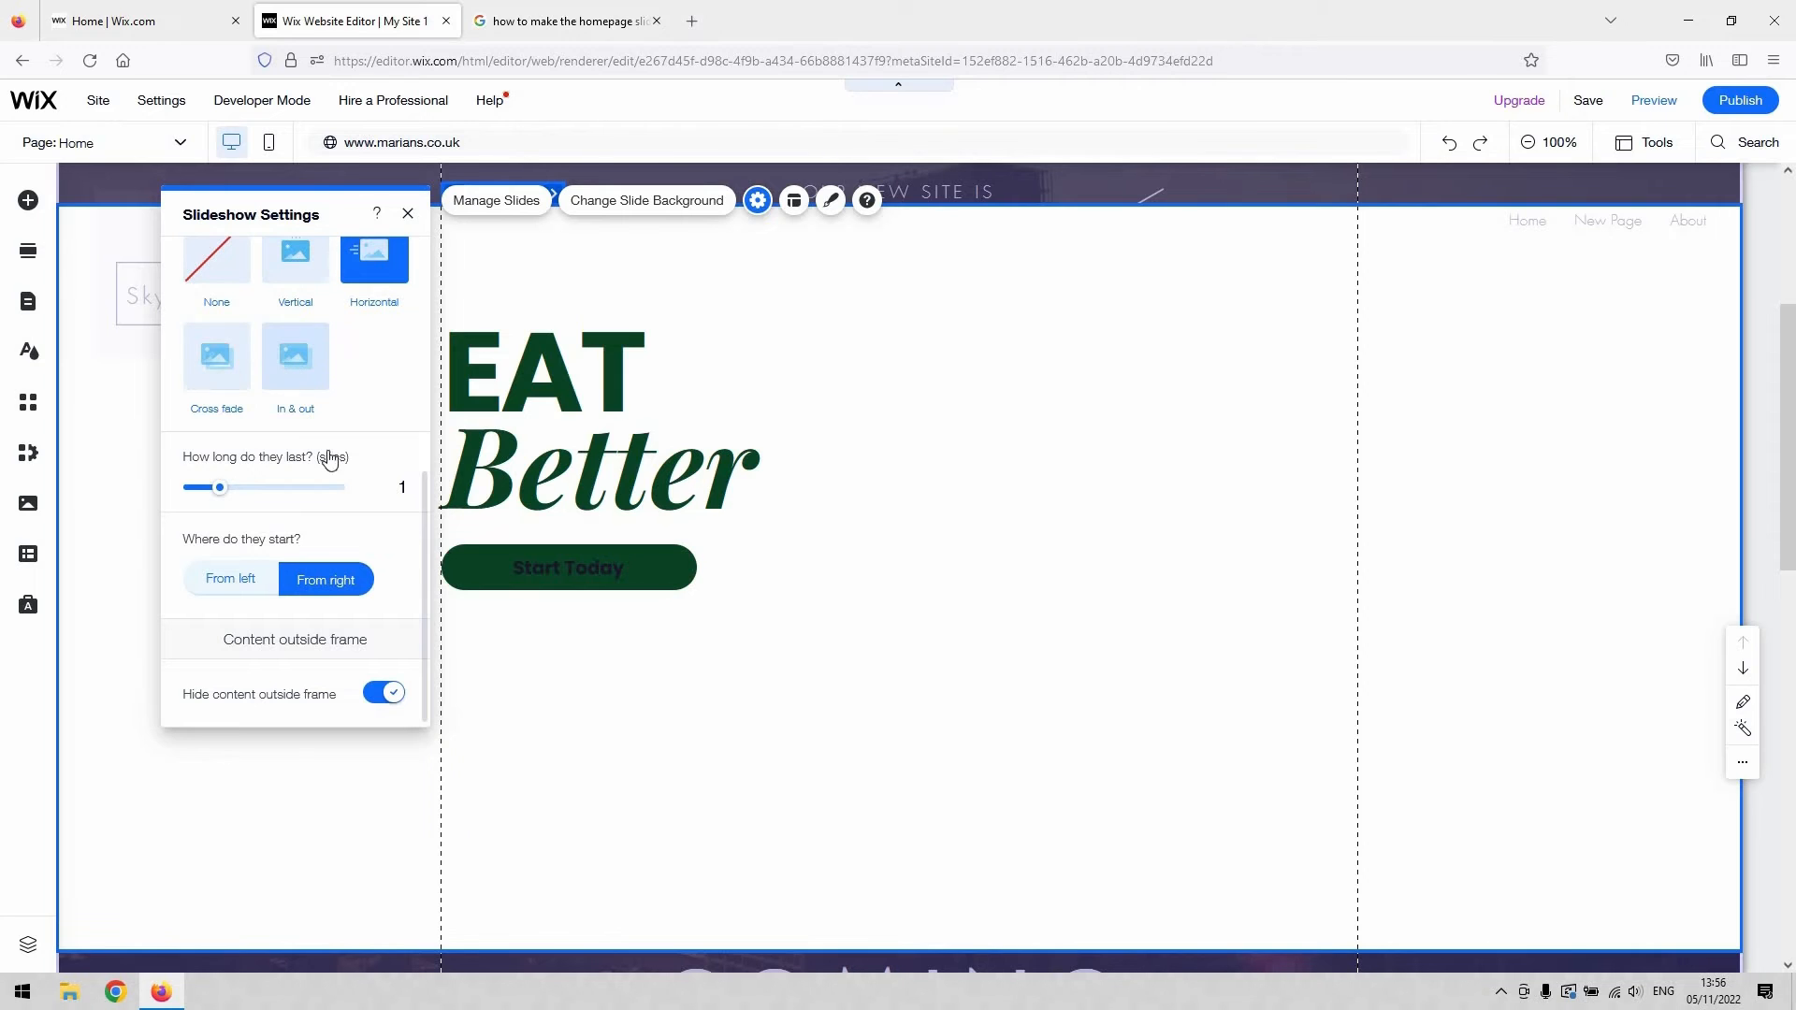
click(215, 357)
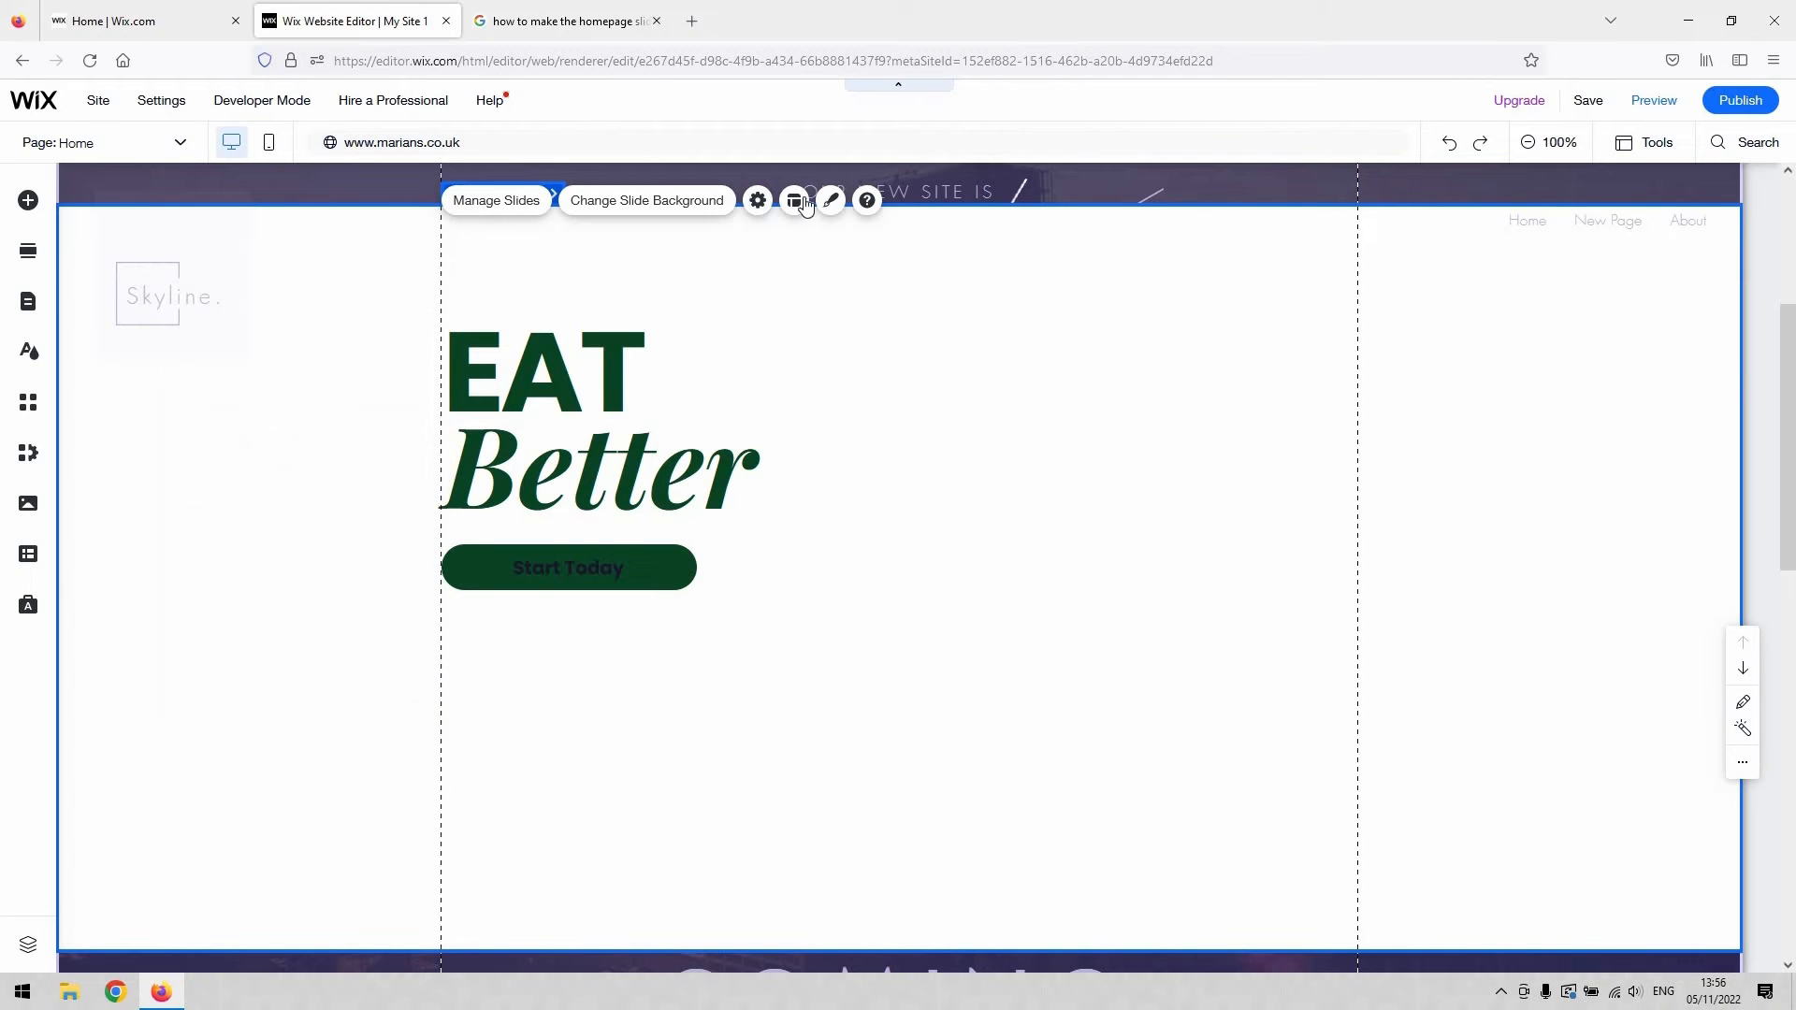
Step: In Slideshow Layout, set the navigation arrow size to 36 px and close the panel
click(794, 200)
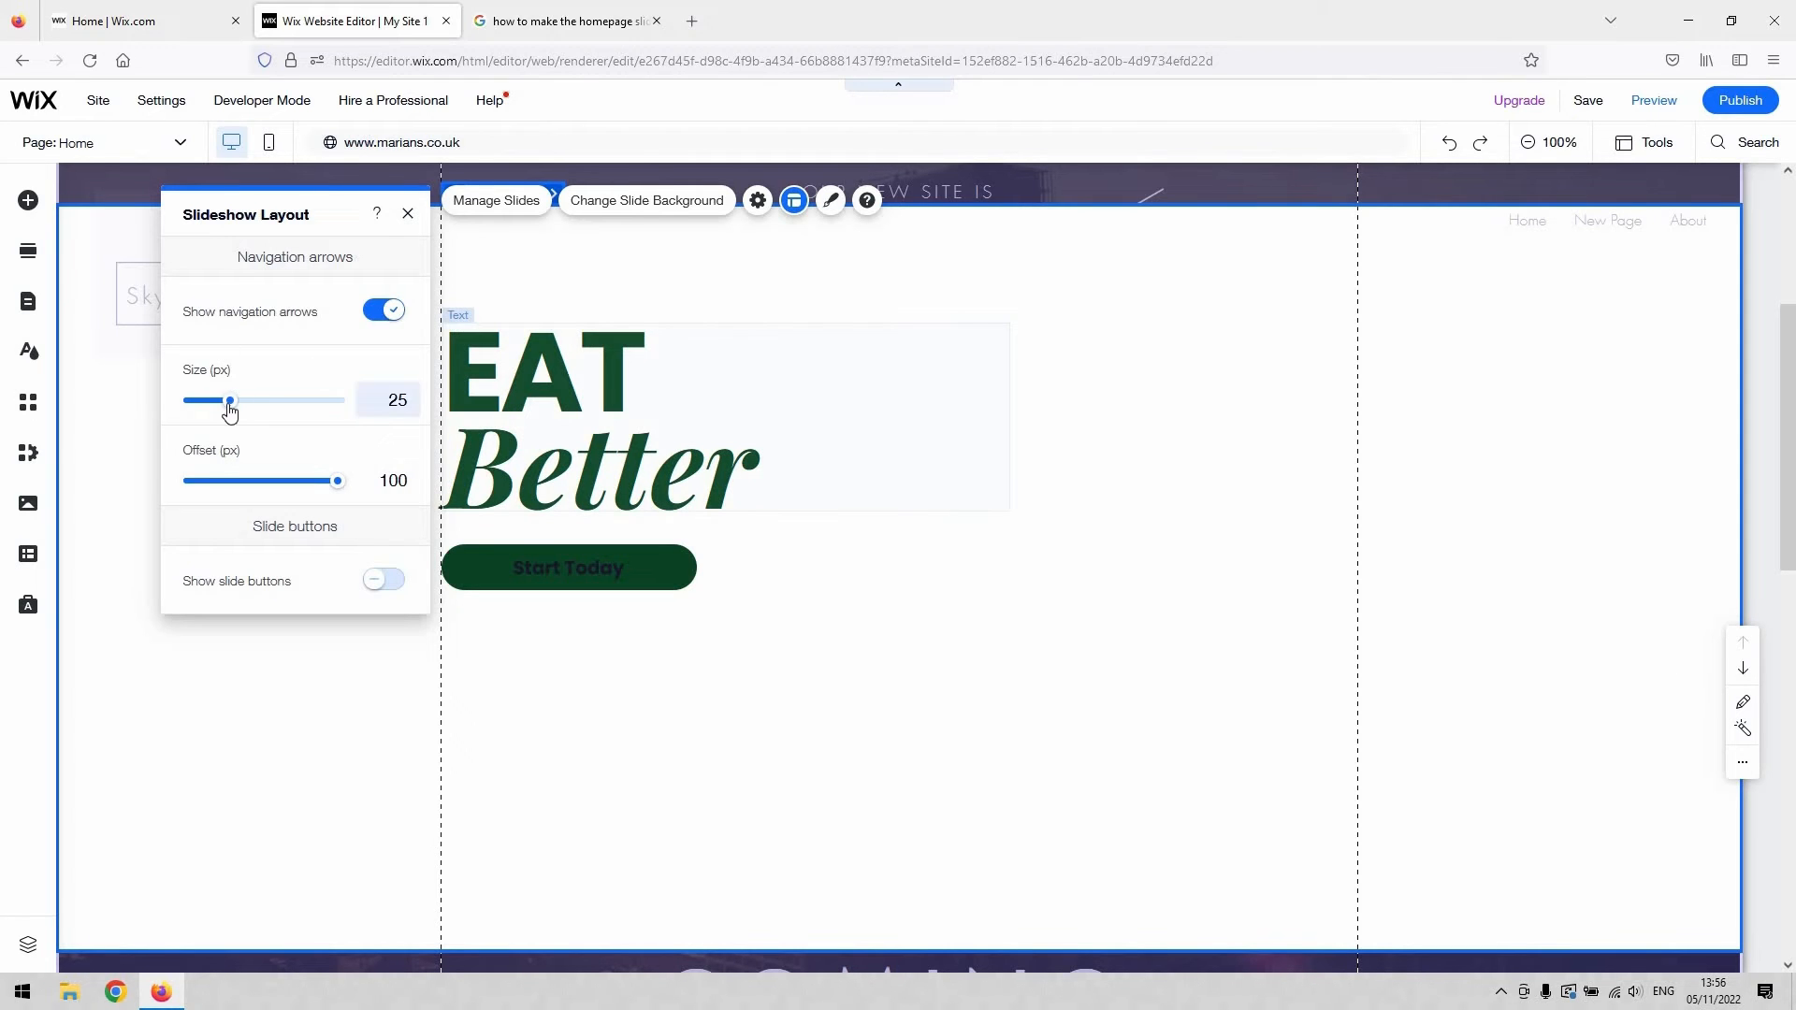
drag(228, 400, 256, 401)
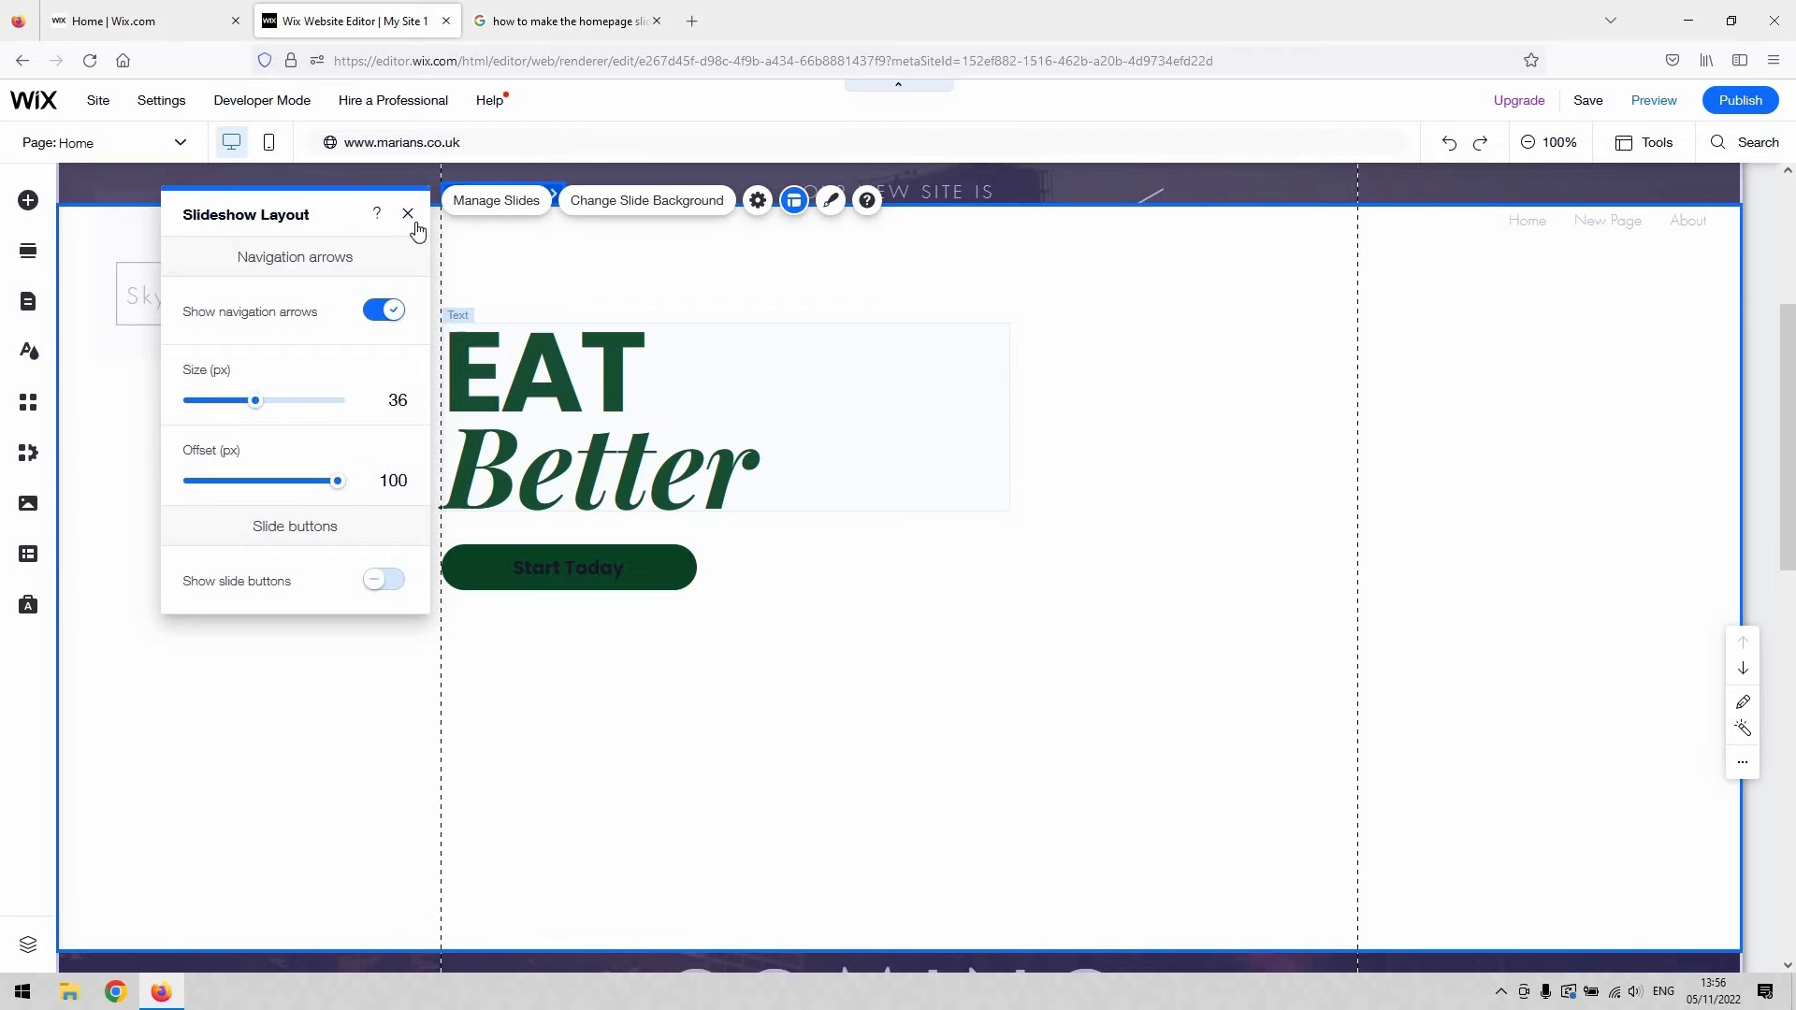
click(405, 215)
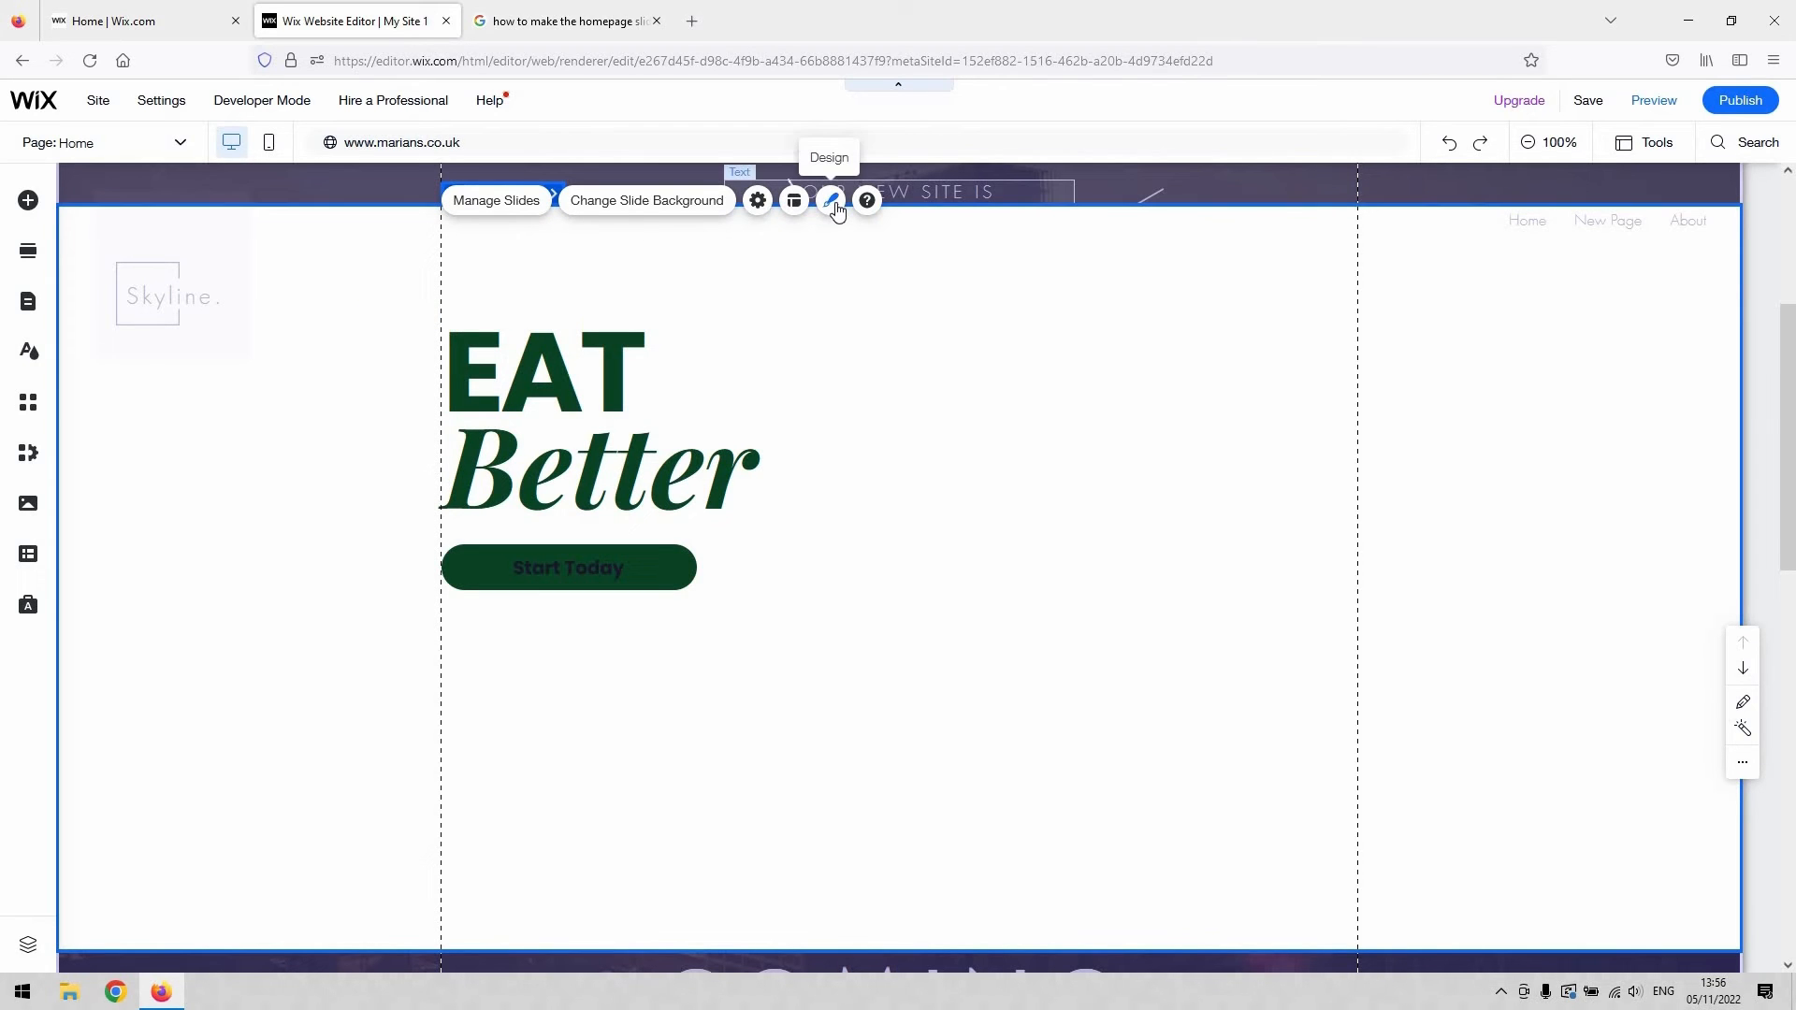
Step: In Slideshow Design, choose the boxed arrow style and lower the arrows' opacity to about 64%
click(830, 200)
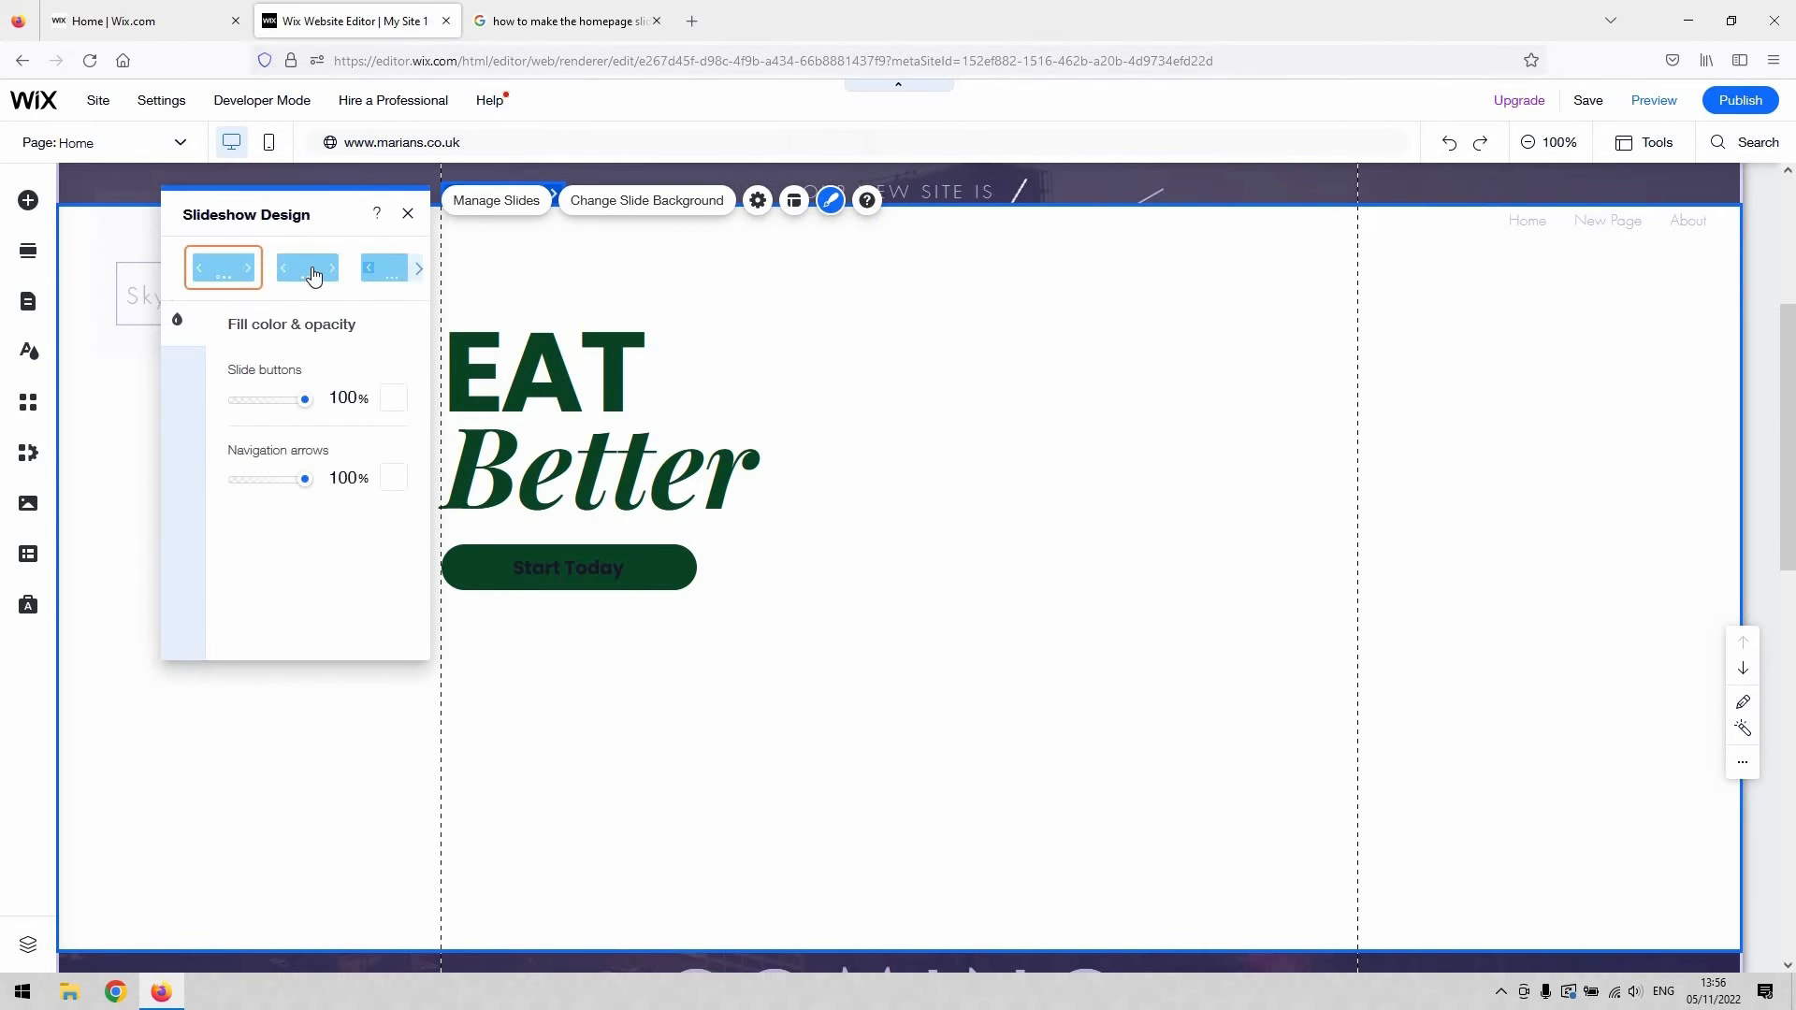
click(383, 267)
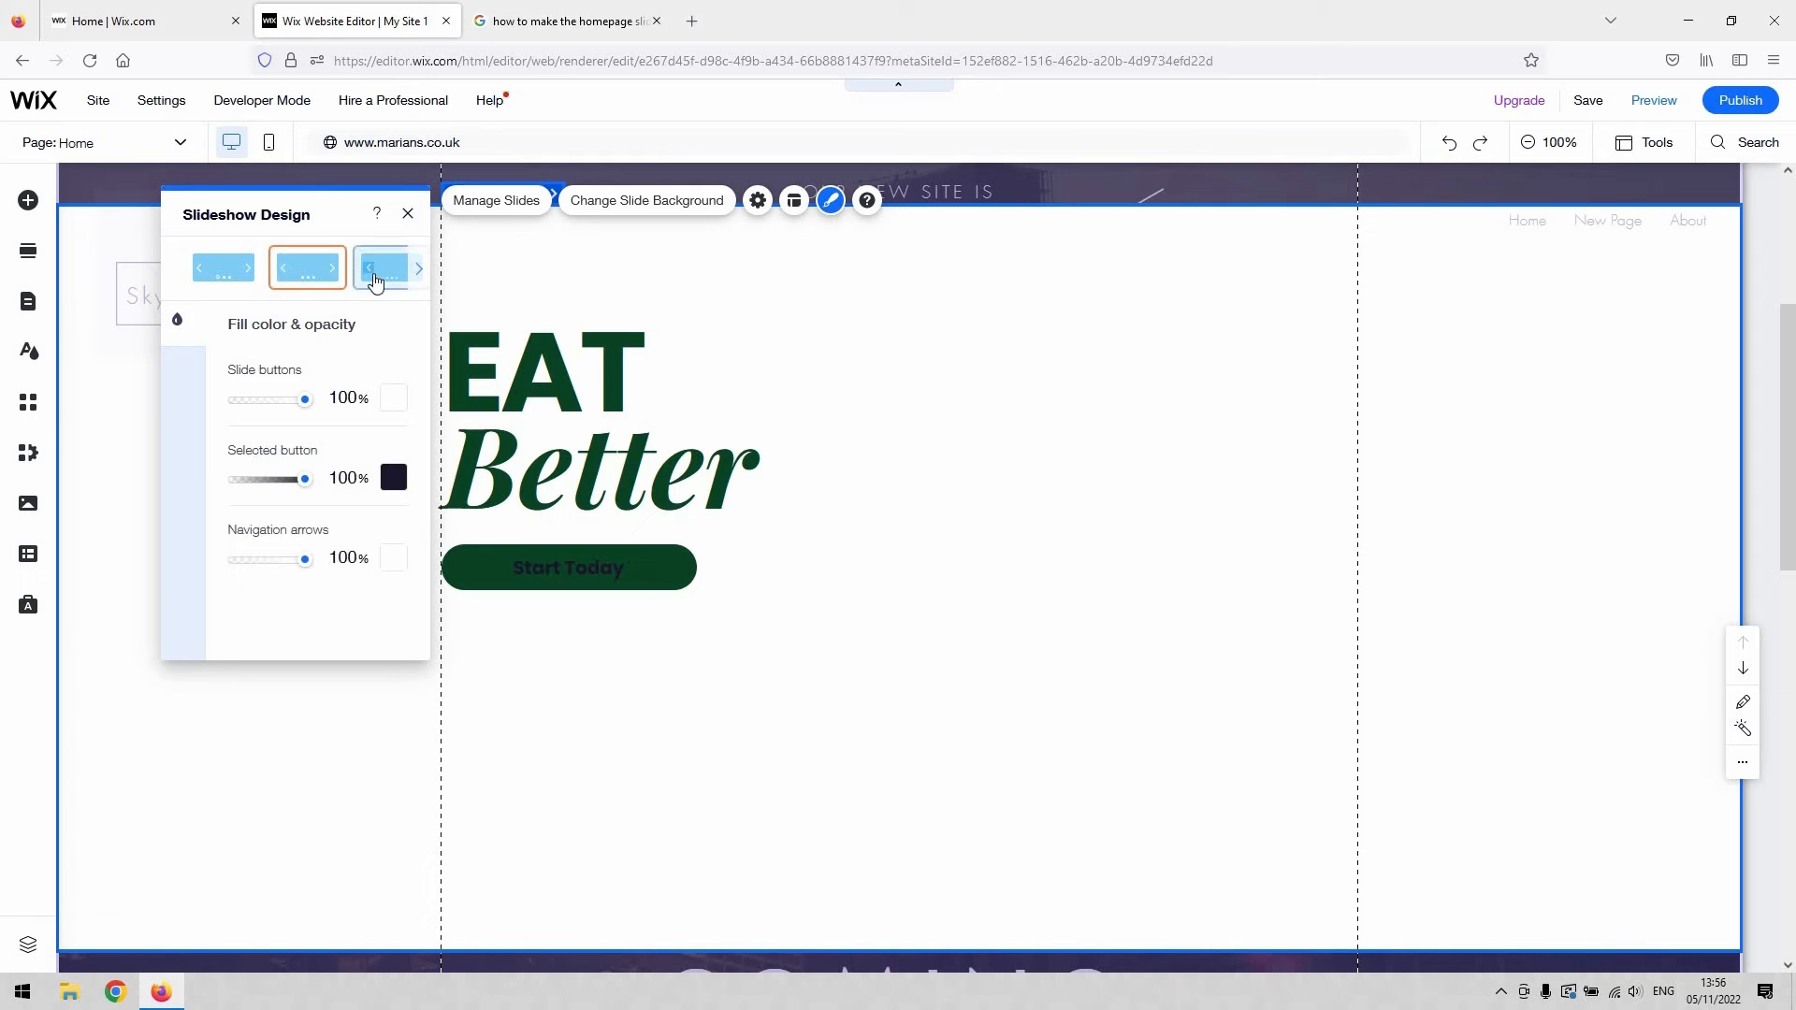
click(383, 268)
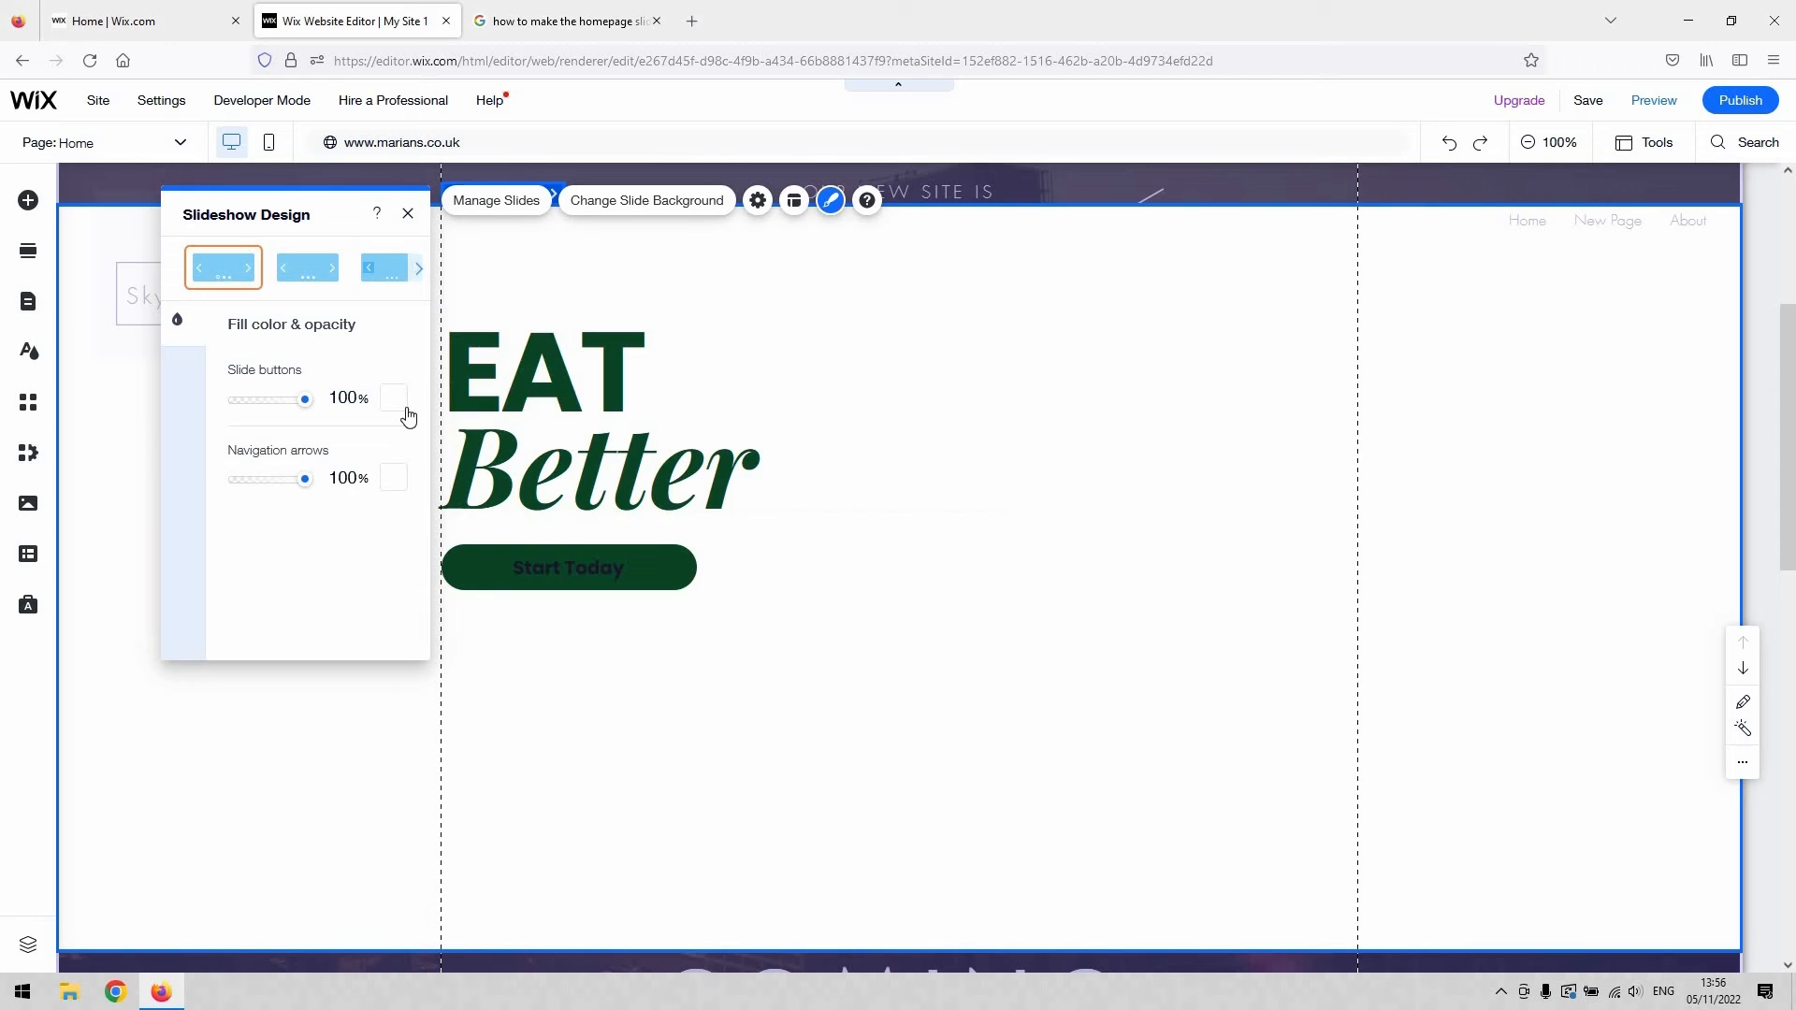
mouse_move(247, 384)
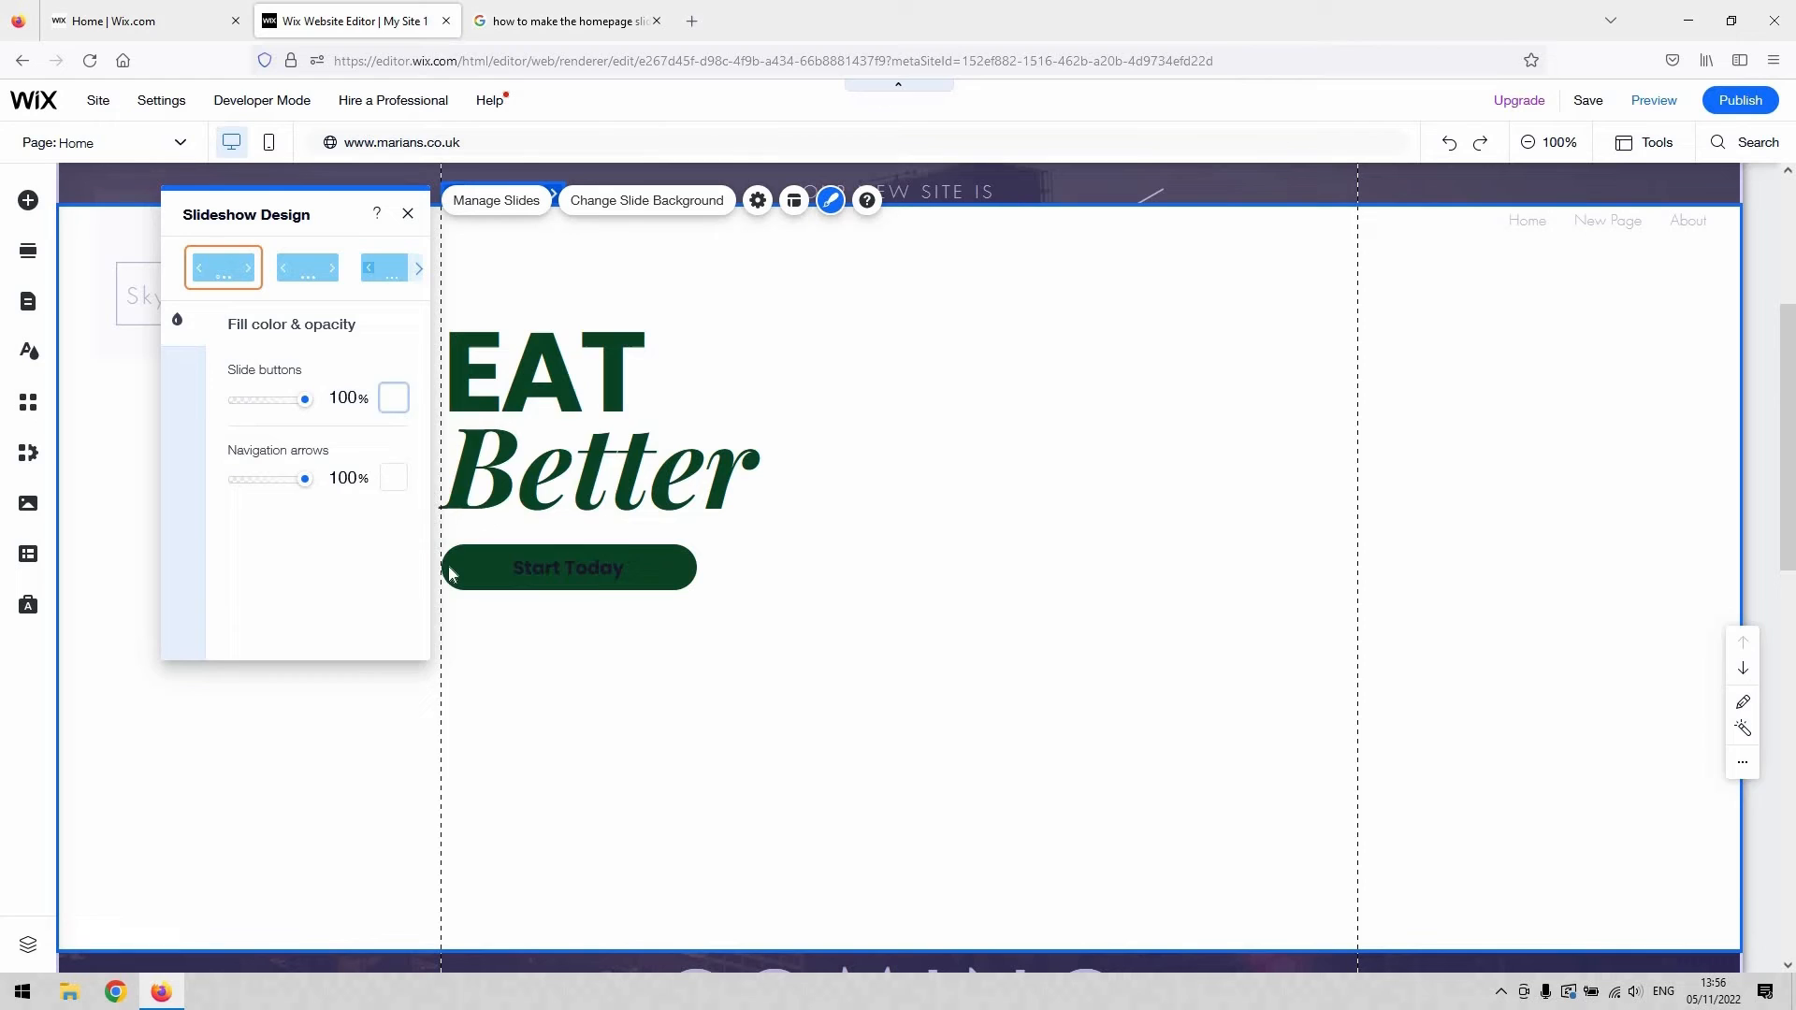
click(393, 397)
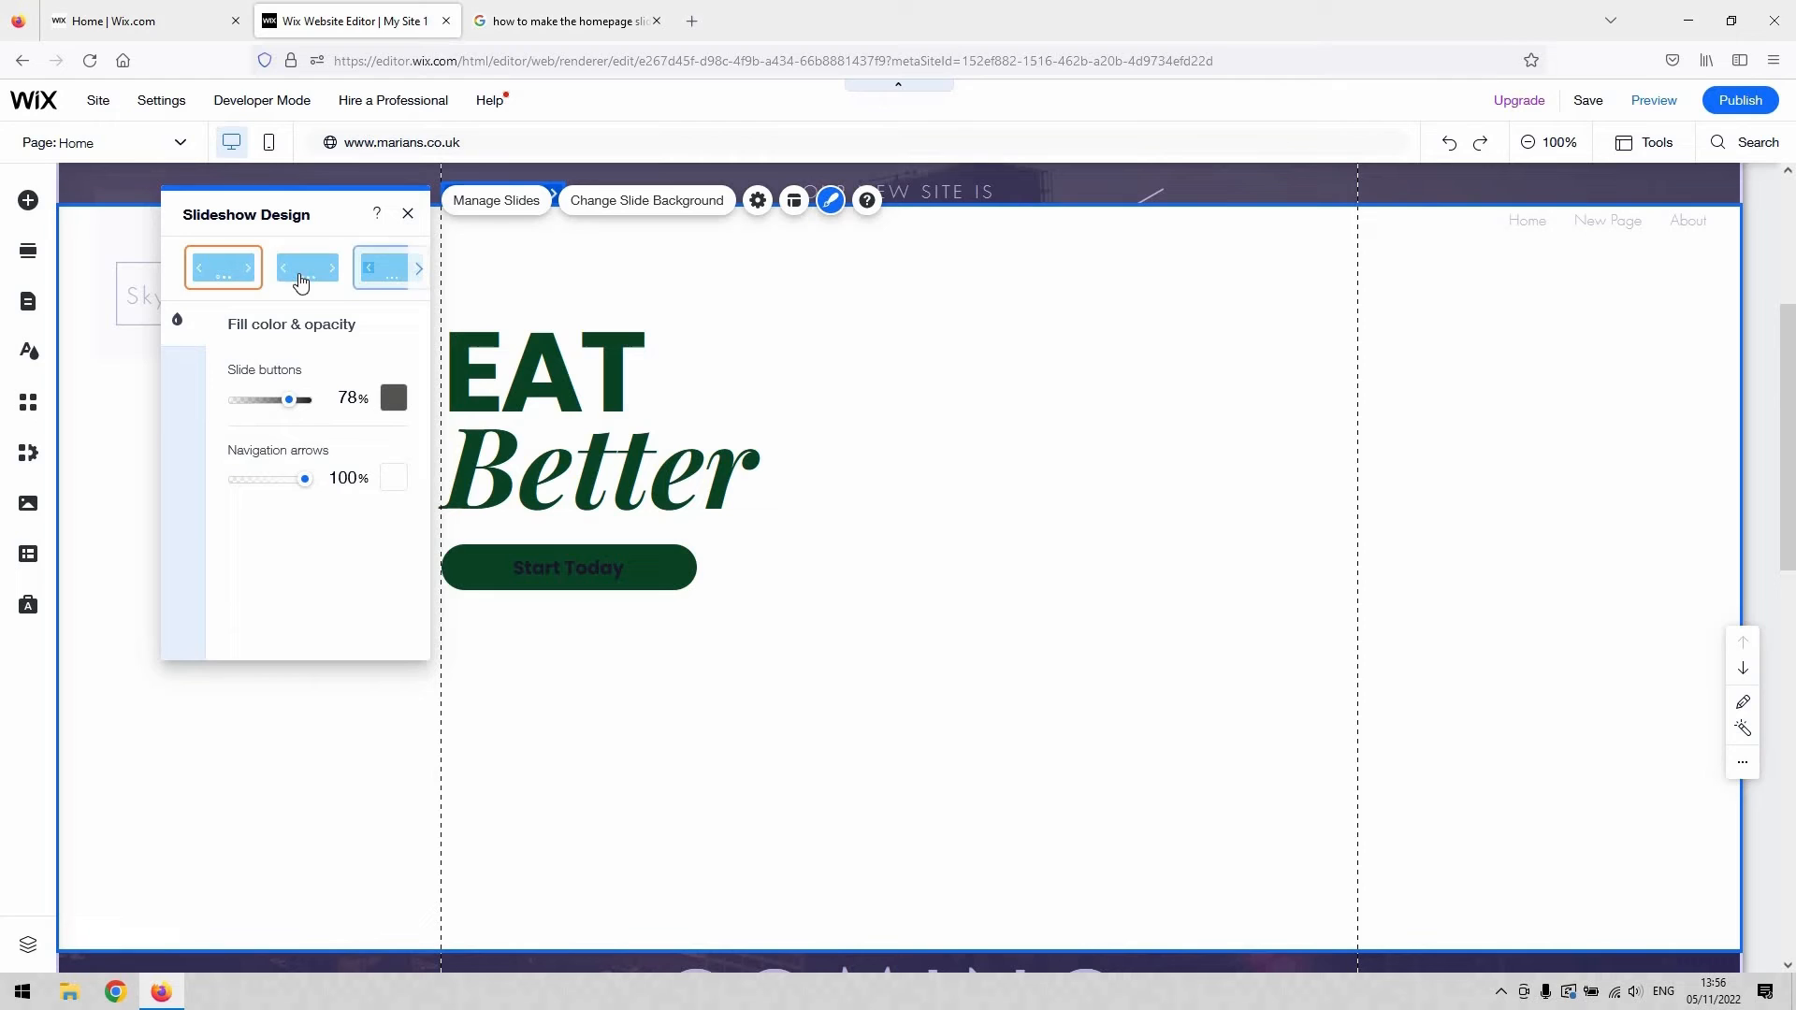
click(381, 268)
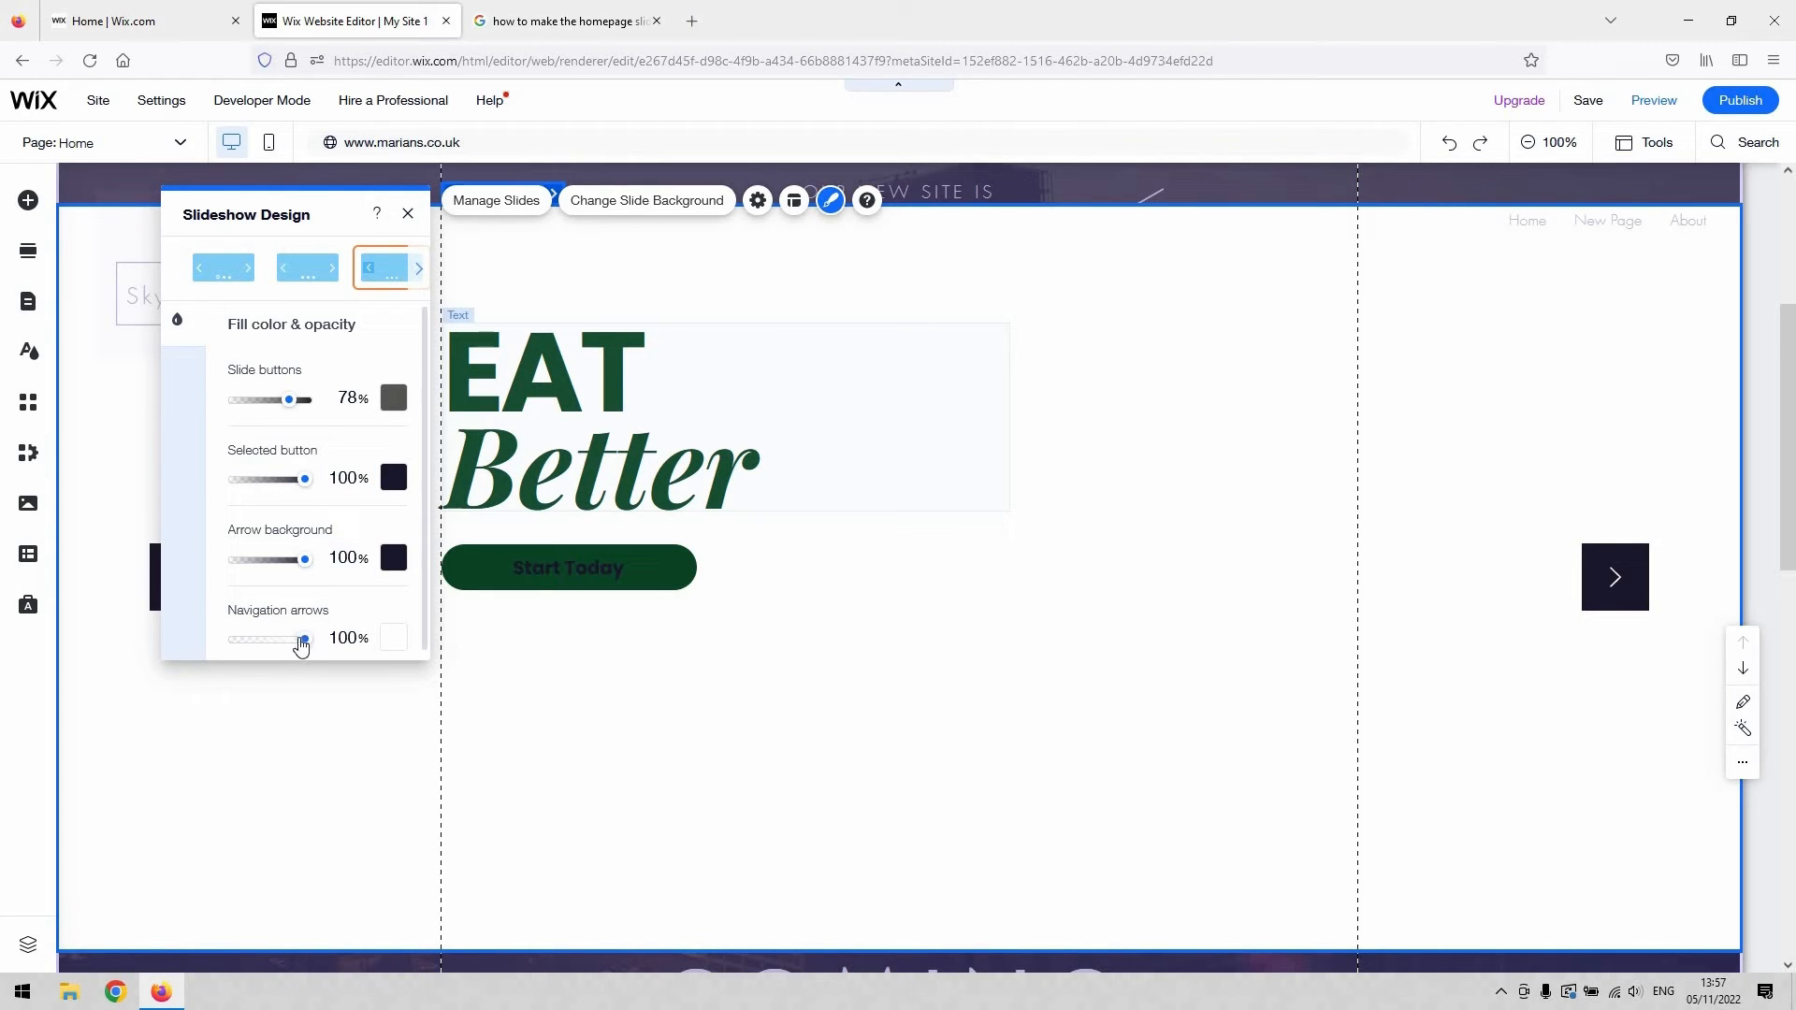
drag(303, 638, 279, 638)
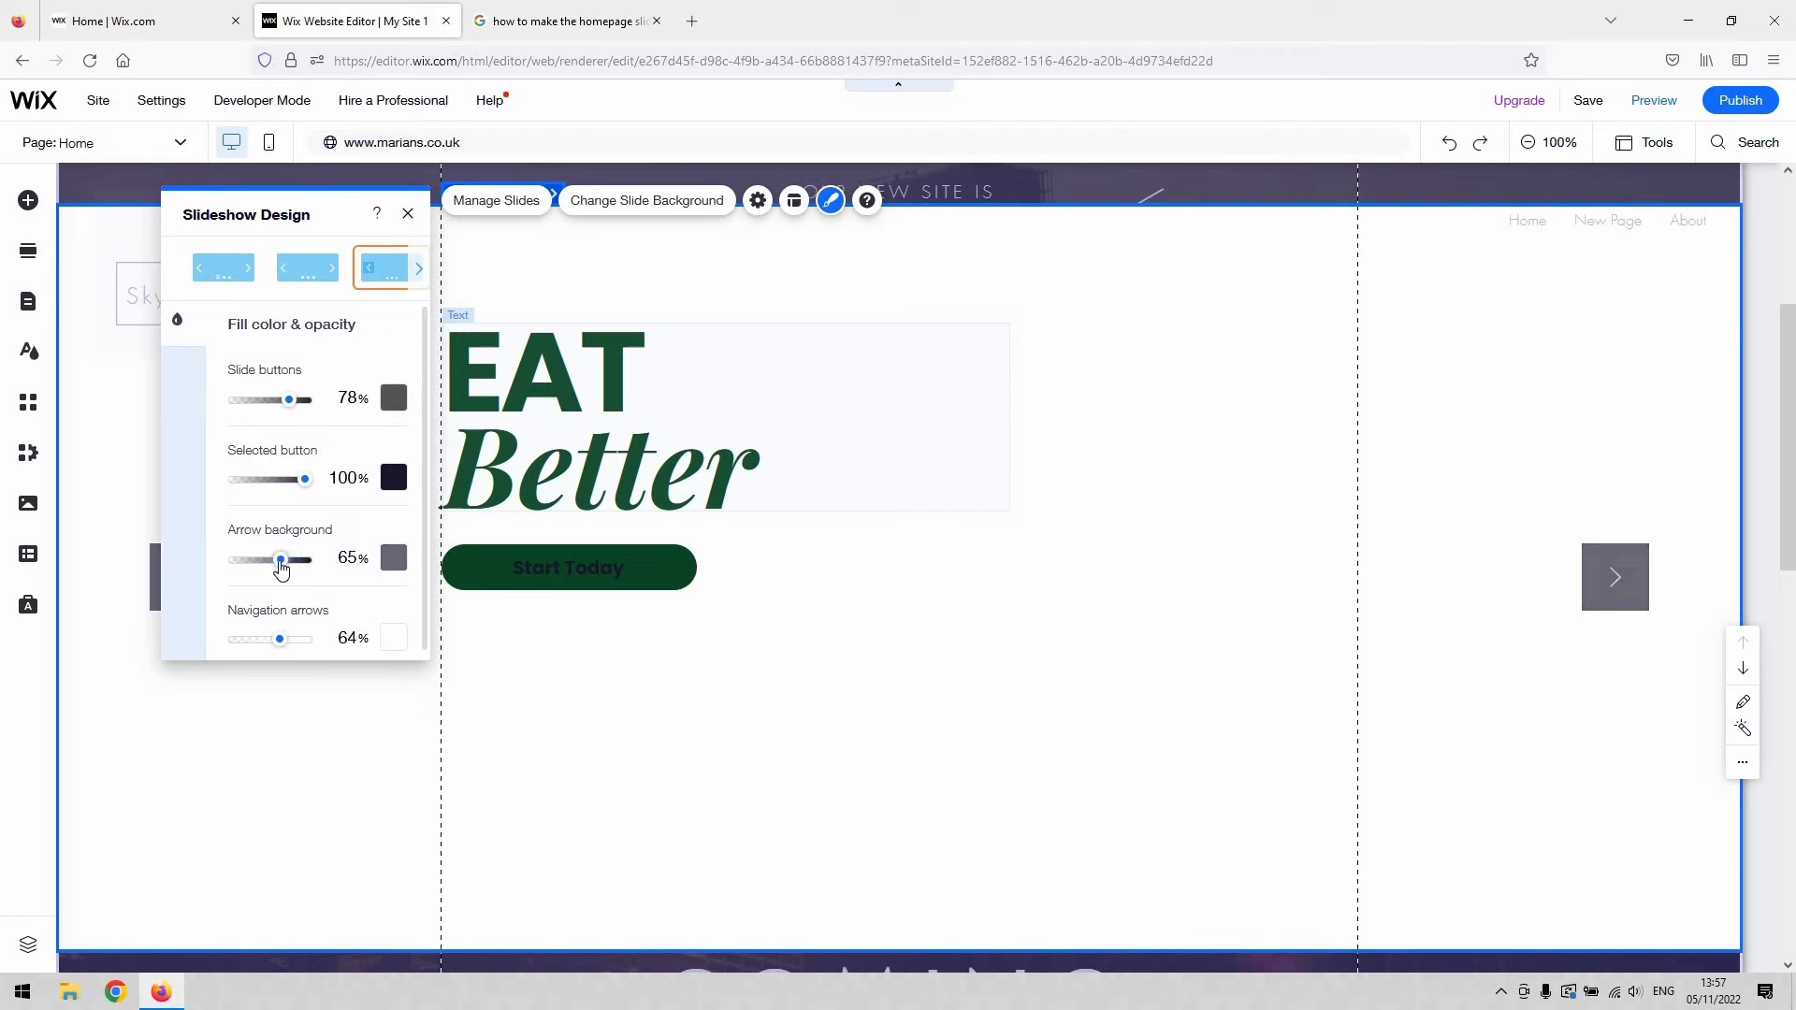
Step: Set the arrow background colour to green and close the design options
click(391, 560)
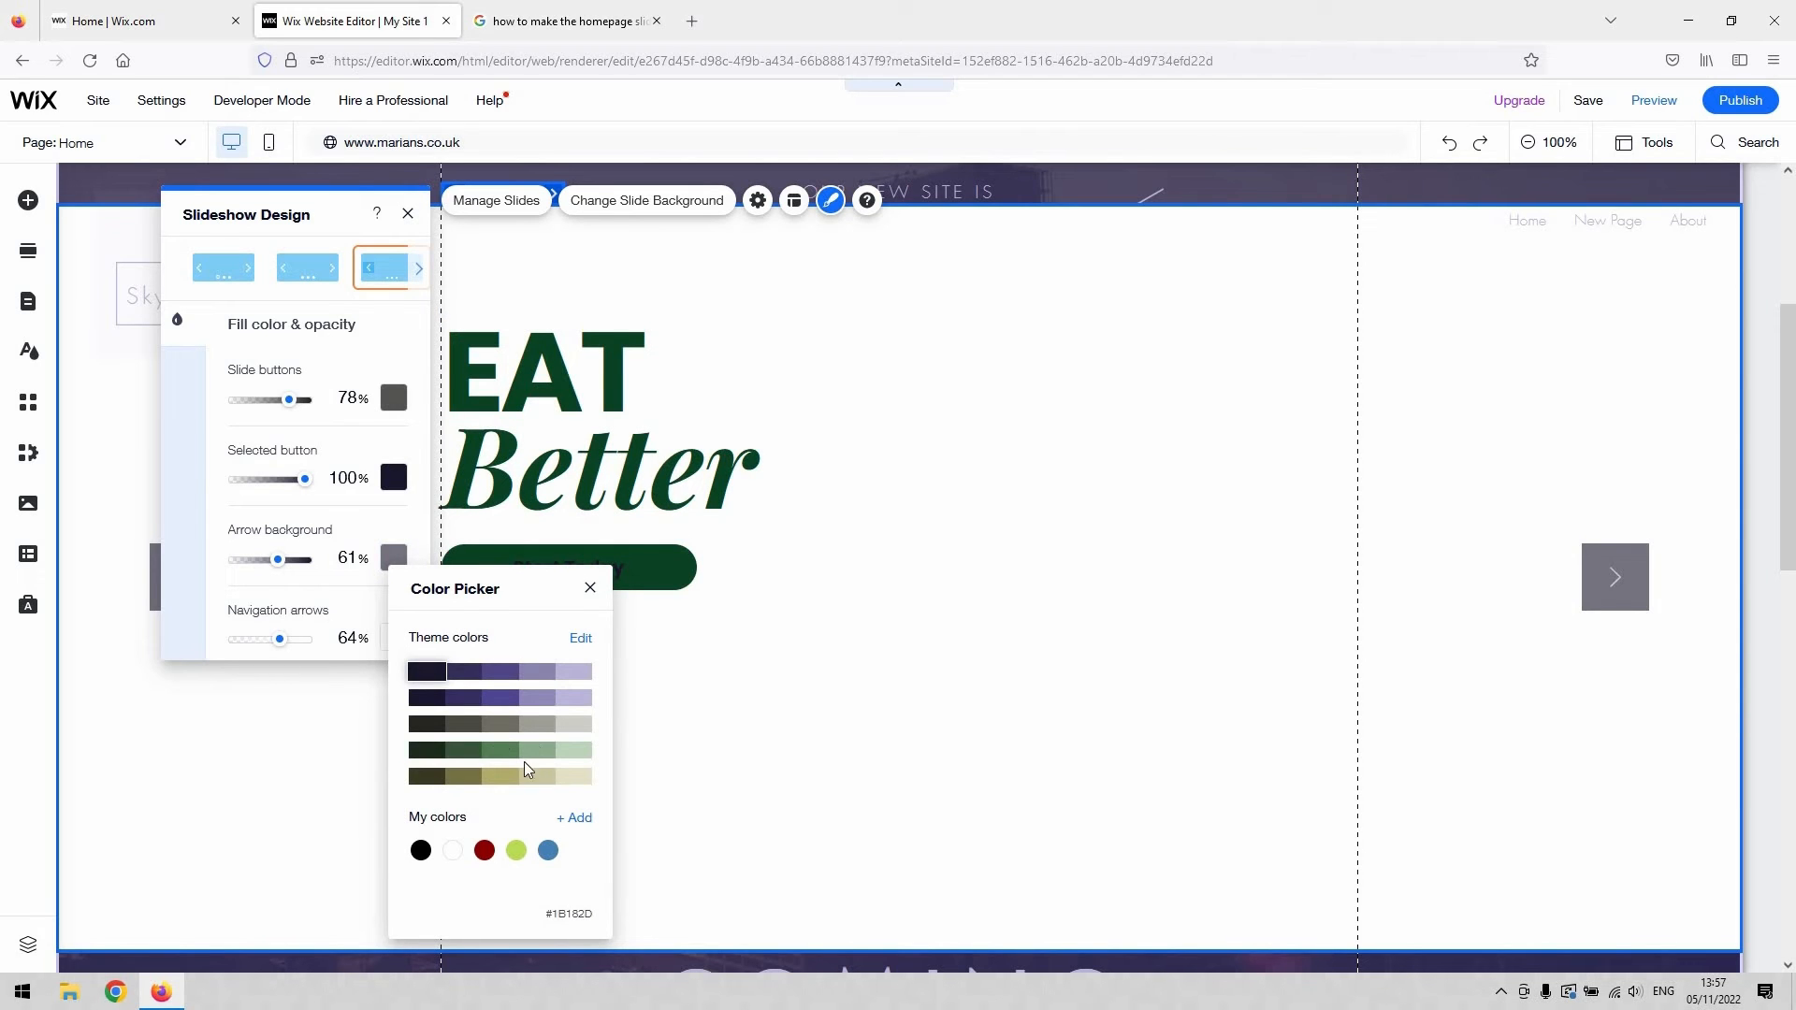
click(501, 750)
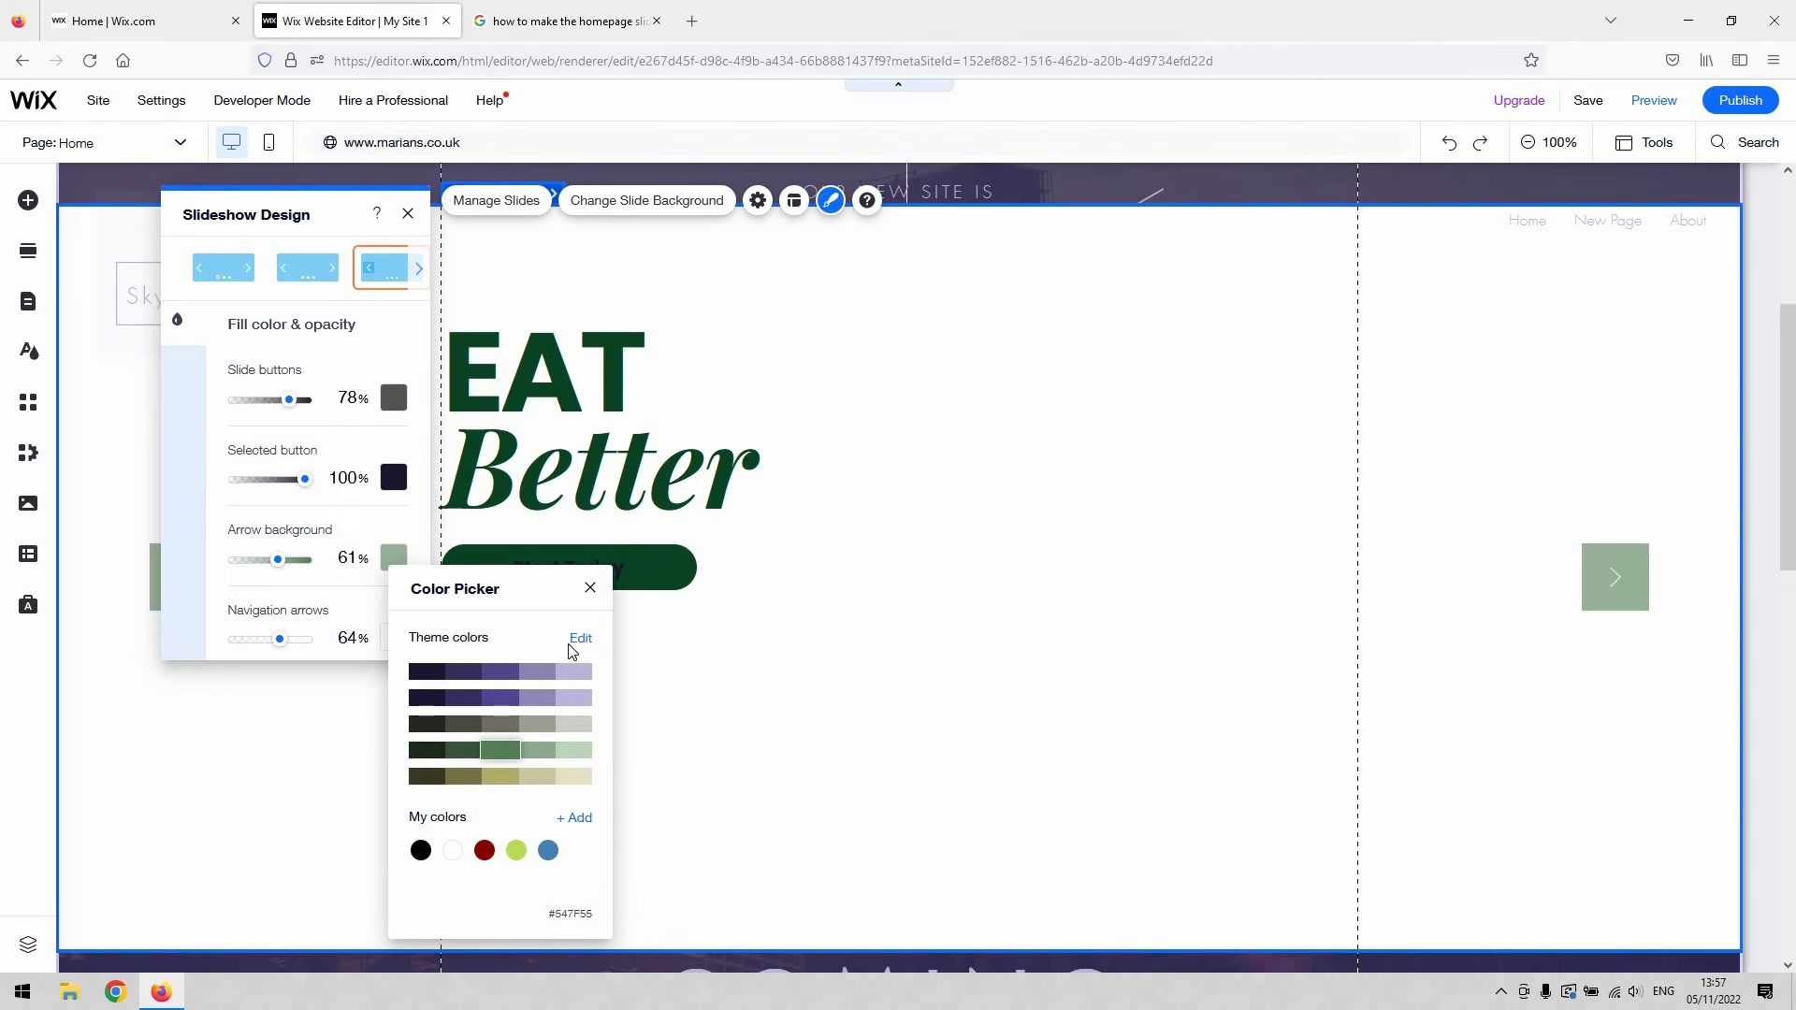
click(590, 587)
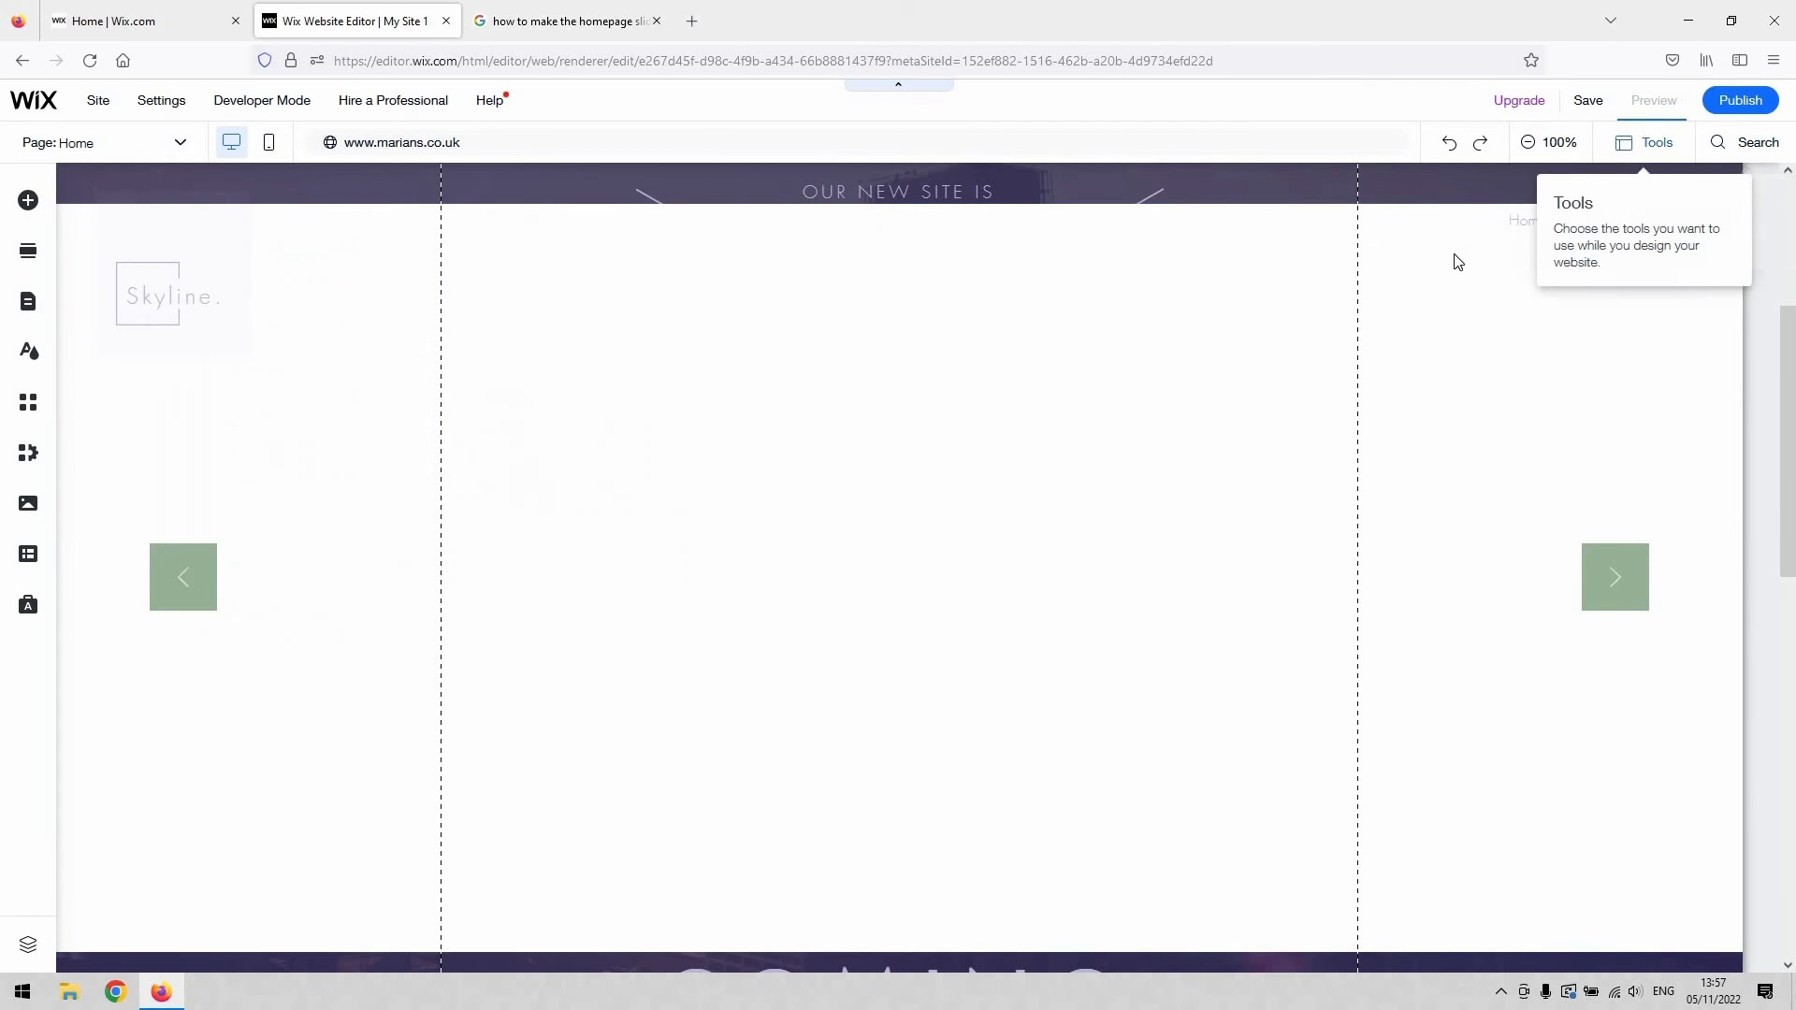
Step: Switch to Preview and watch the slideshow advance from EAT Better to LIVE Well
click(1652, 100)
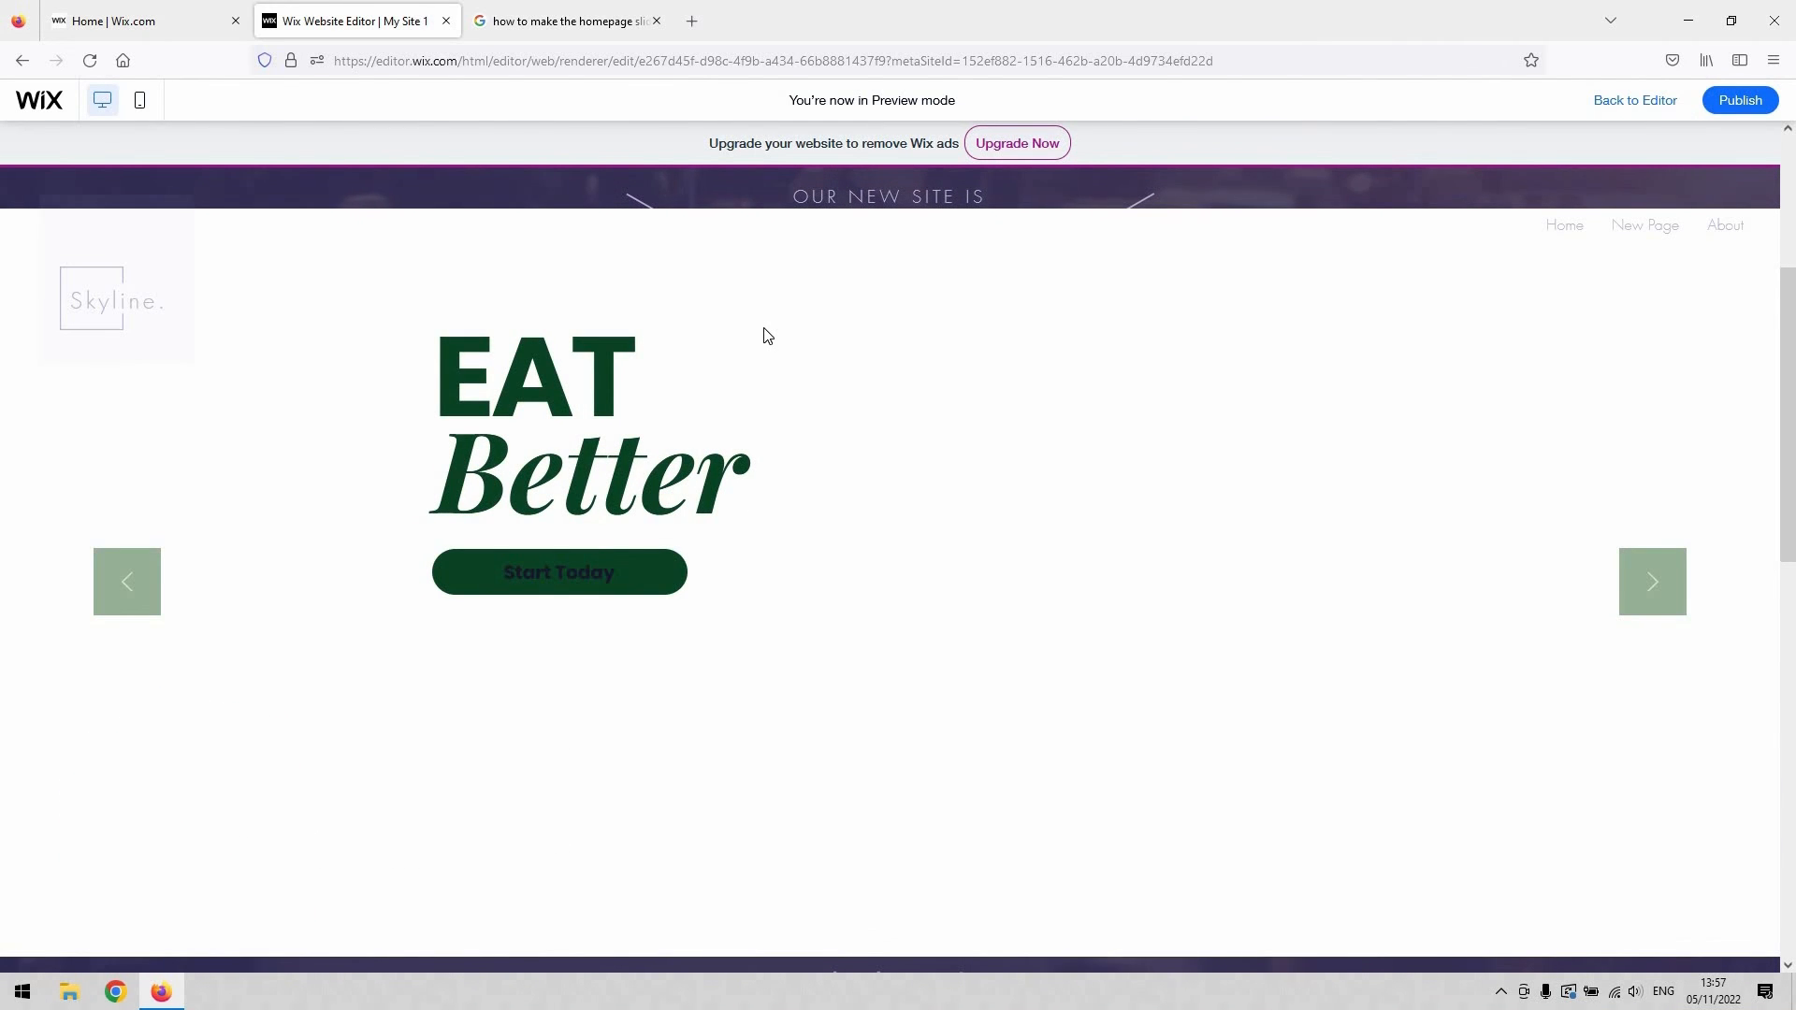
click(1652, 580)
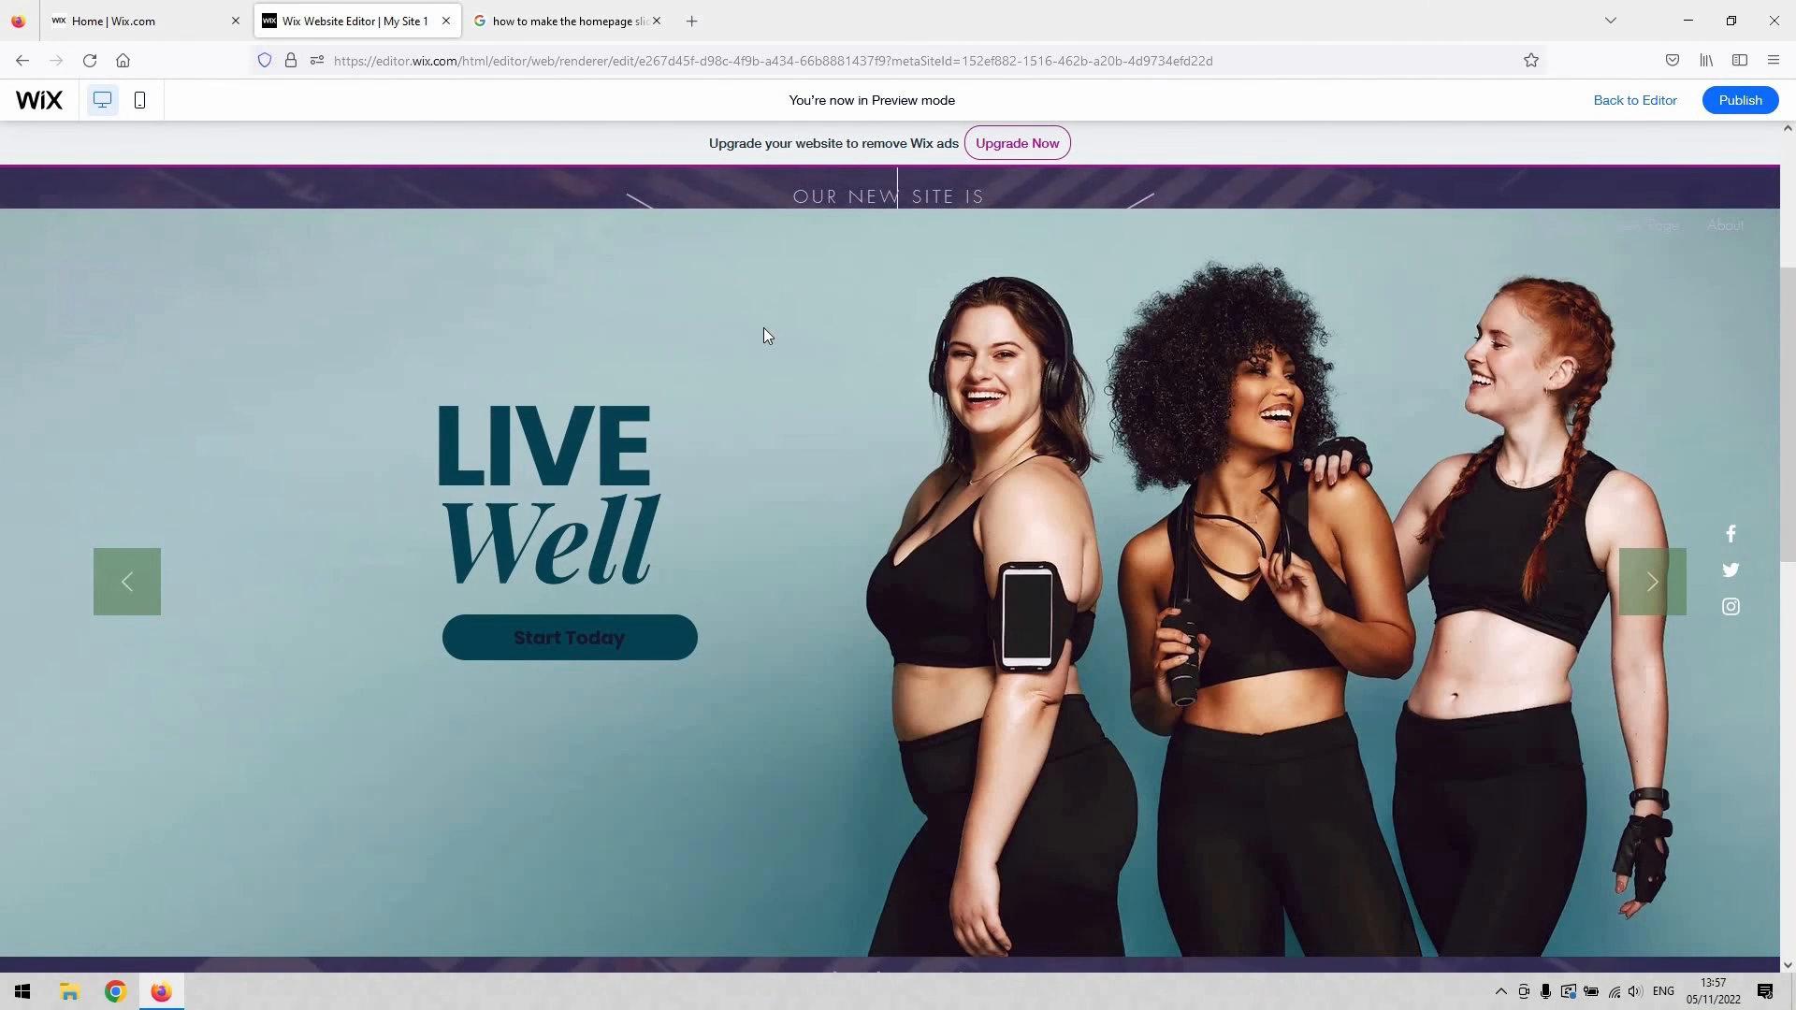